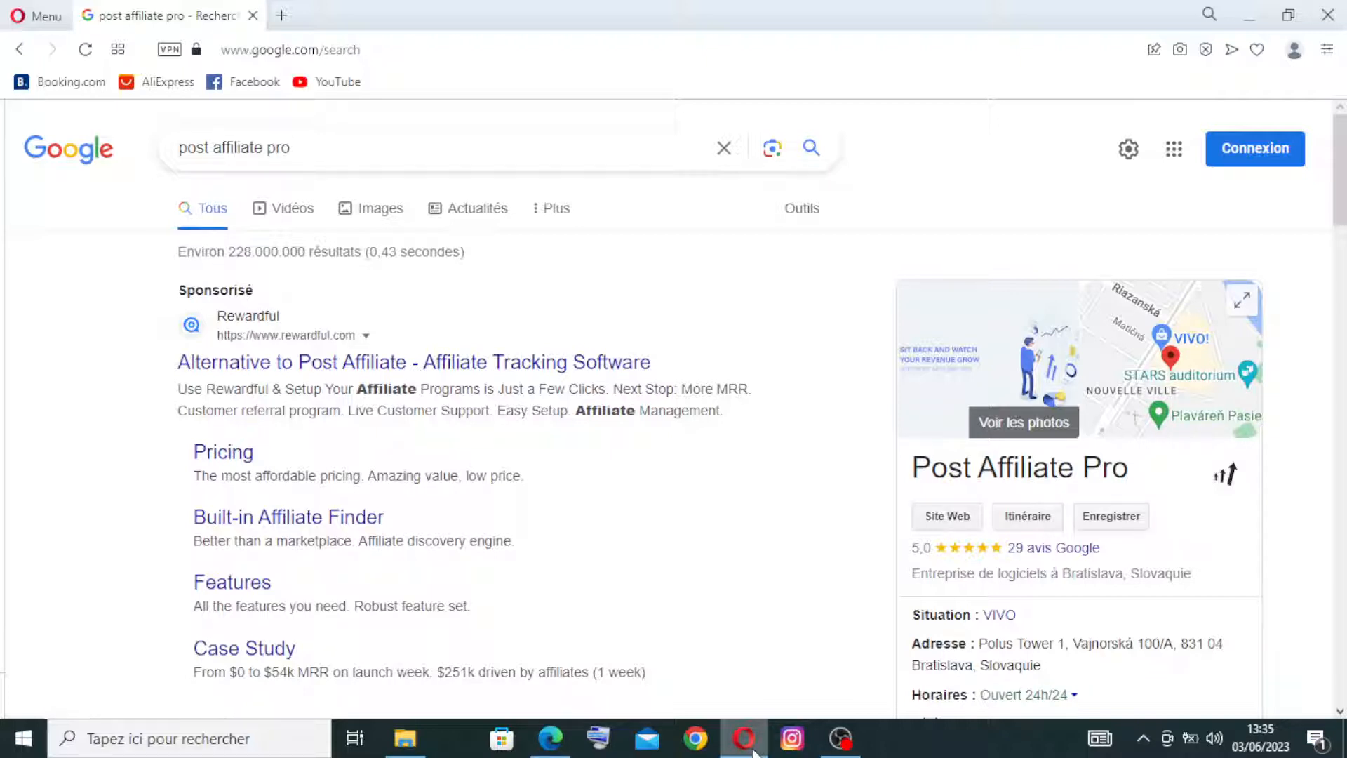
Scroll through the search results for Post Affiliate Pro.
scroll("down", 3)
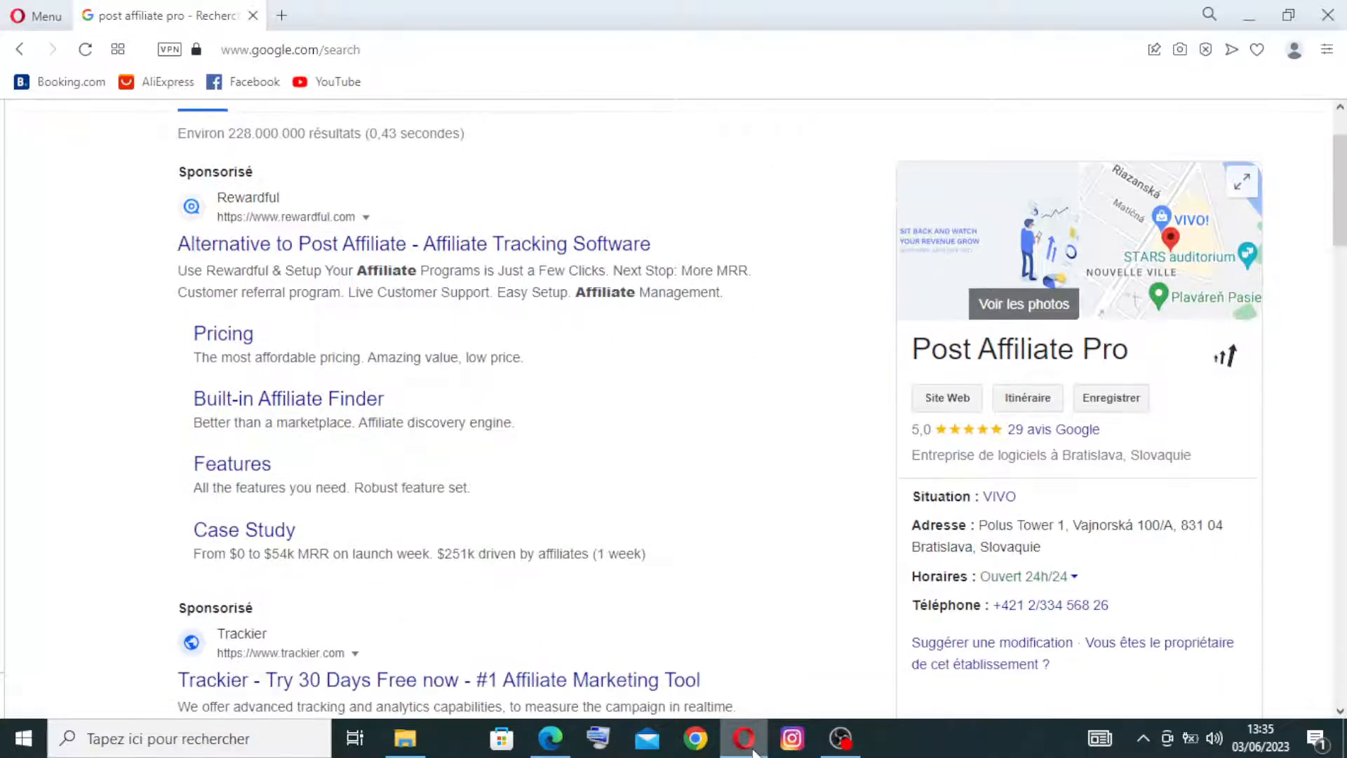
scroll("up", 3)
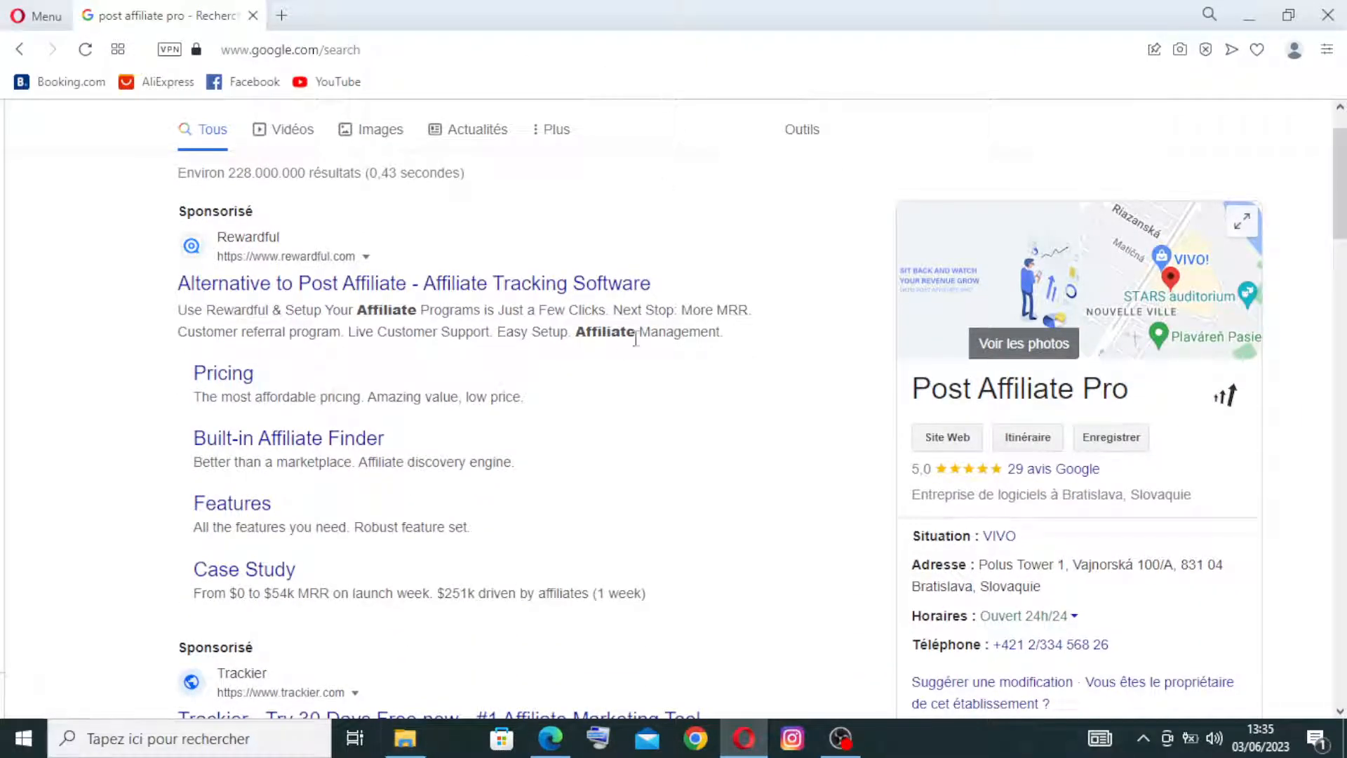
scroll("down", 3)
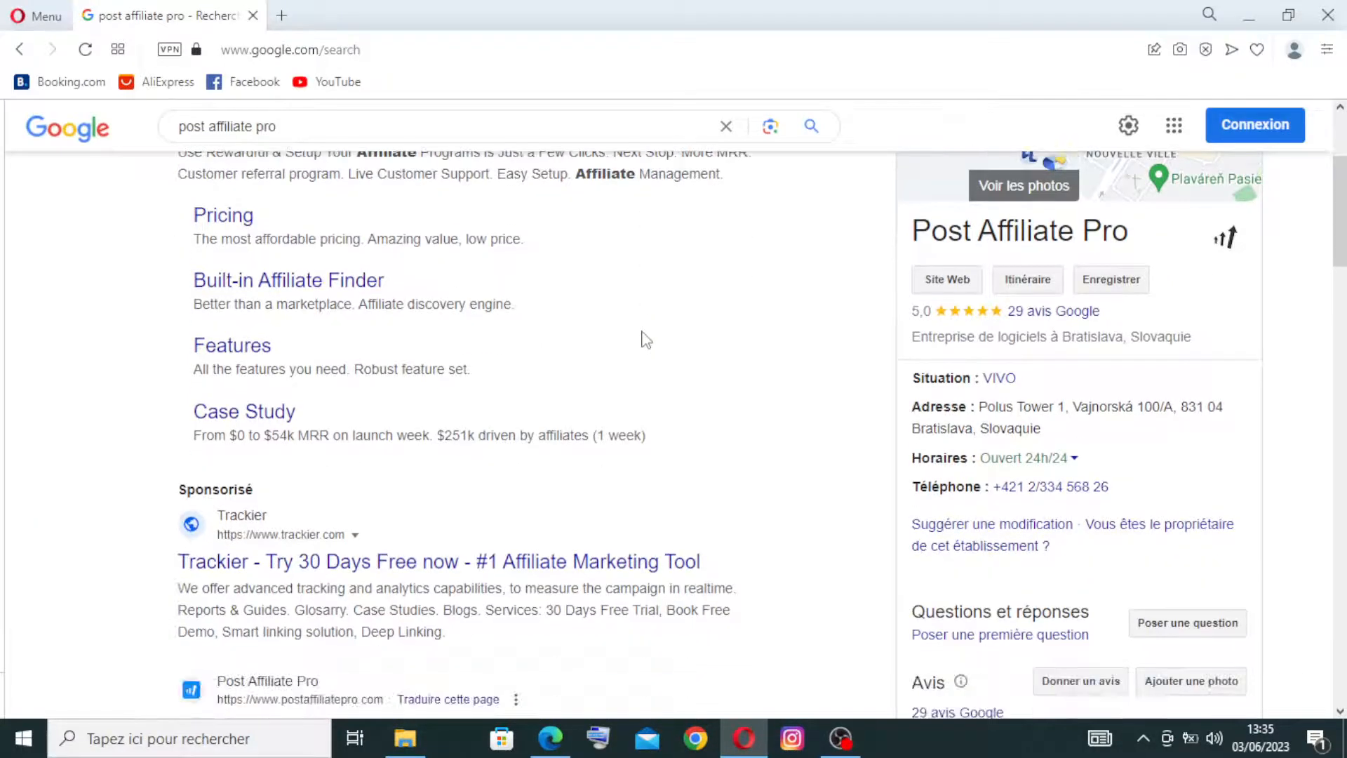
scroll("down", 3)
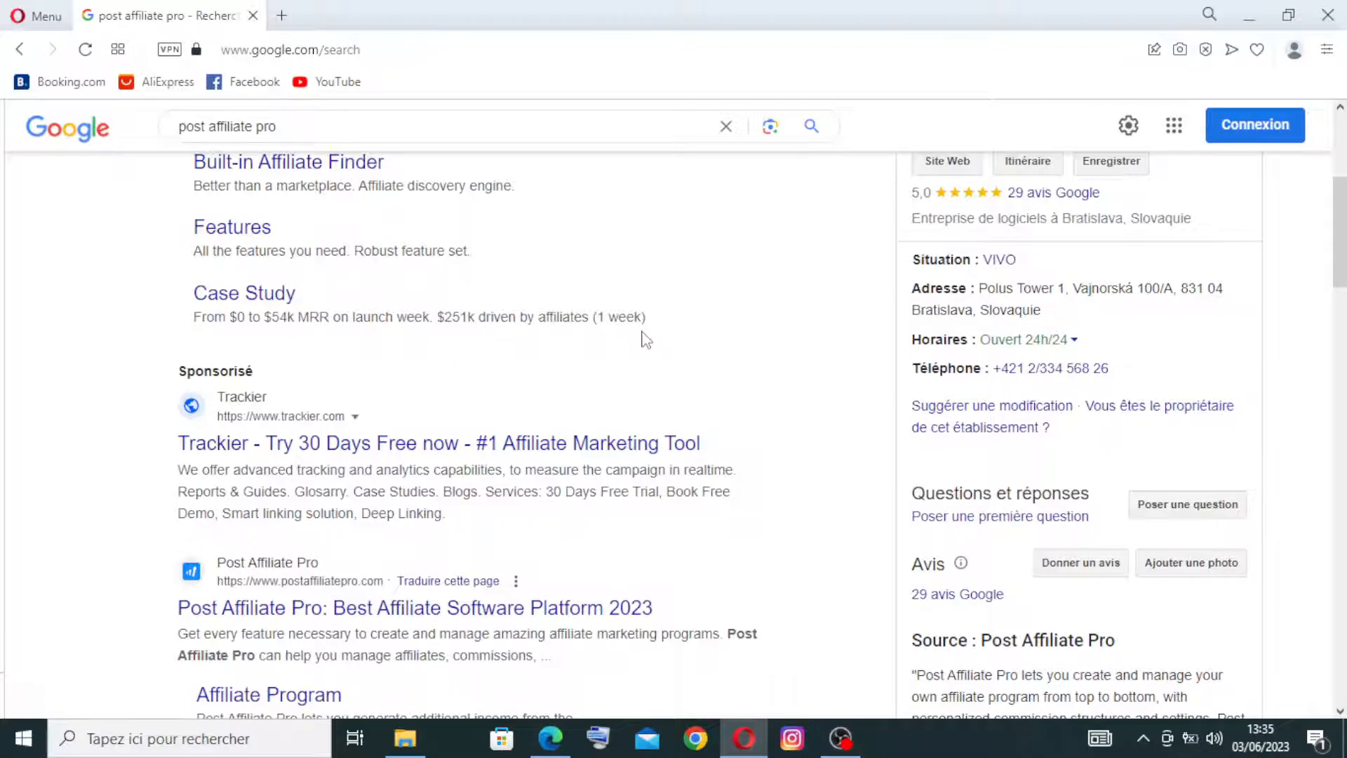
scroll("down", 3)
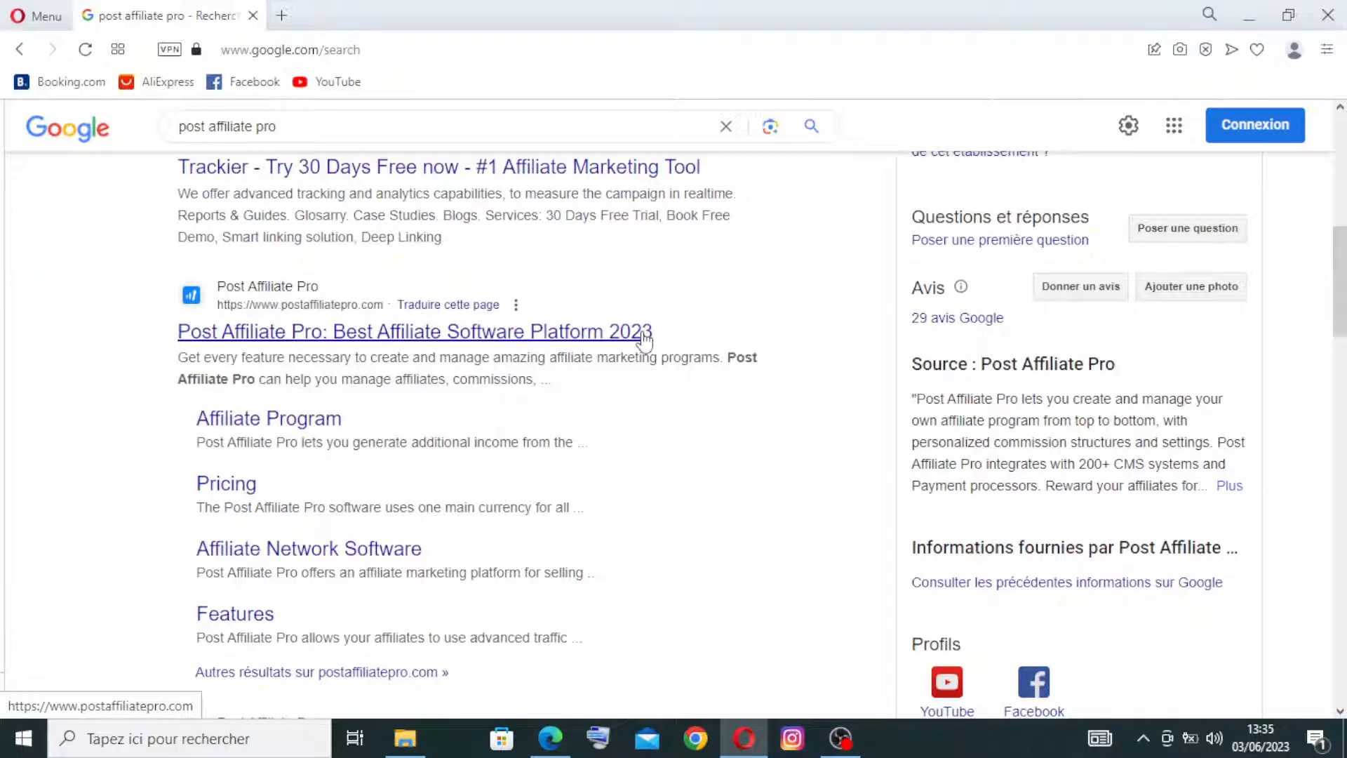
scroll("down", 3)
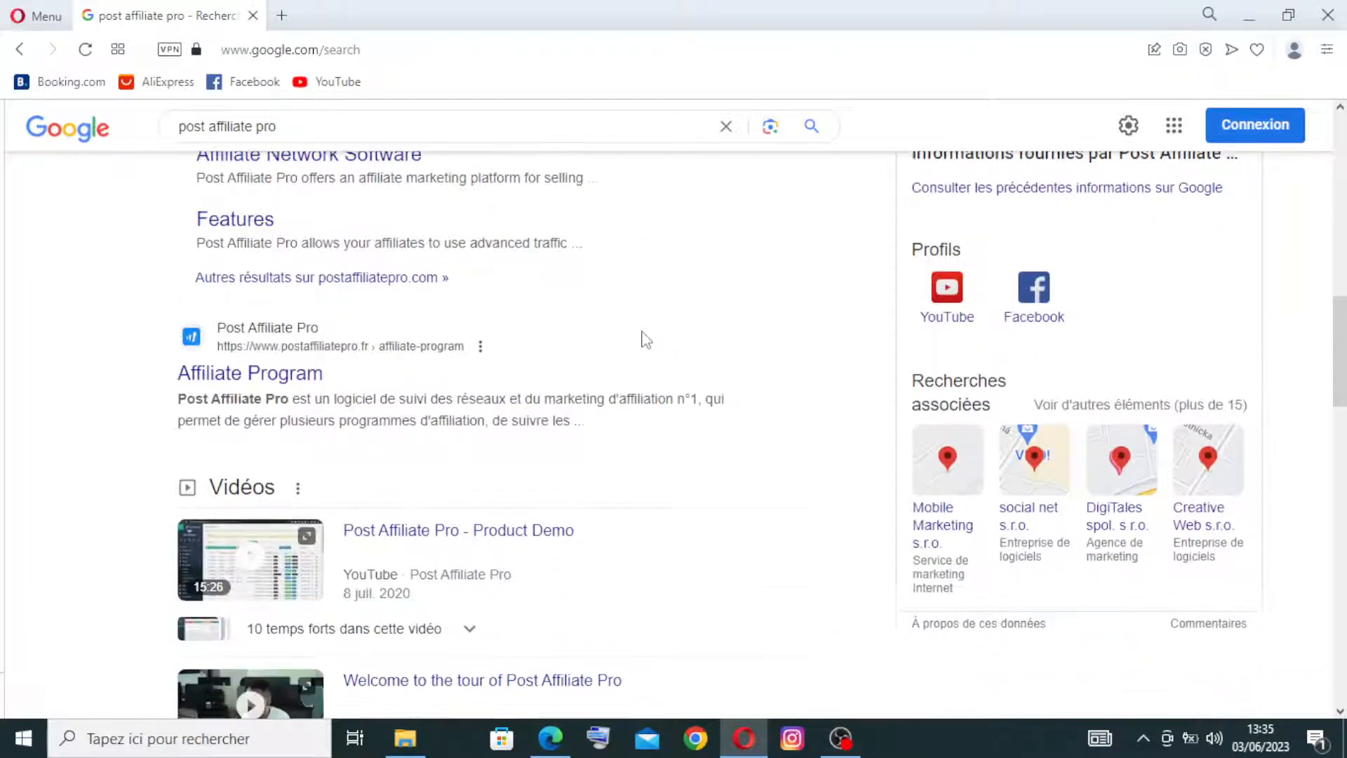
scroll("down", 3)
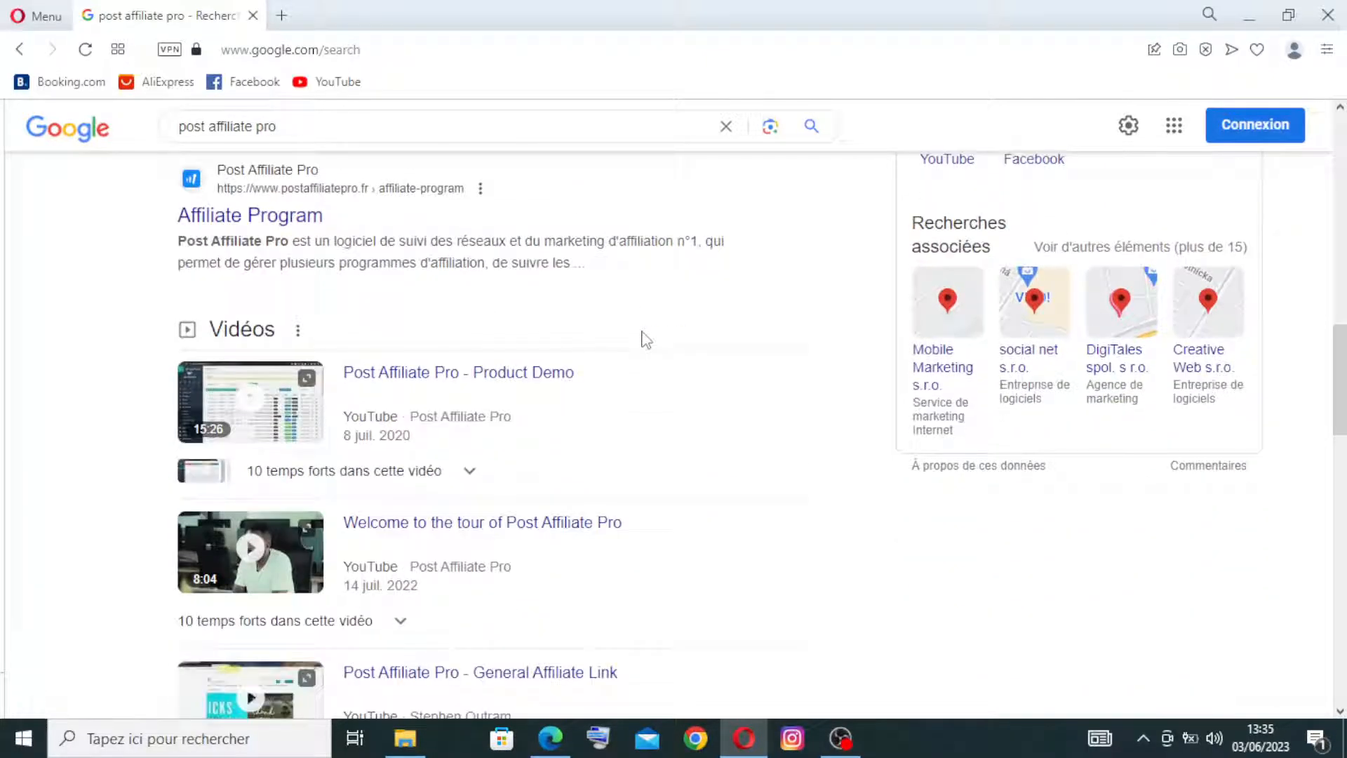
scroll("down", 3)
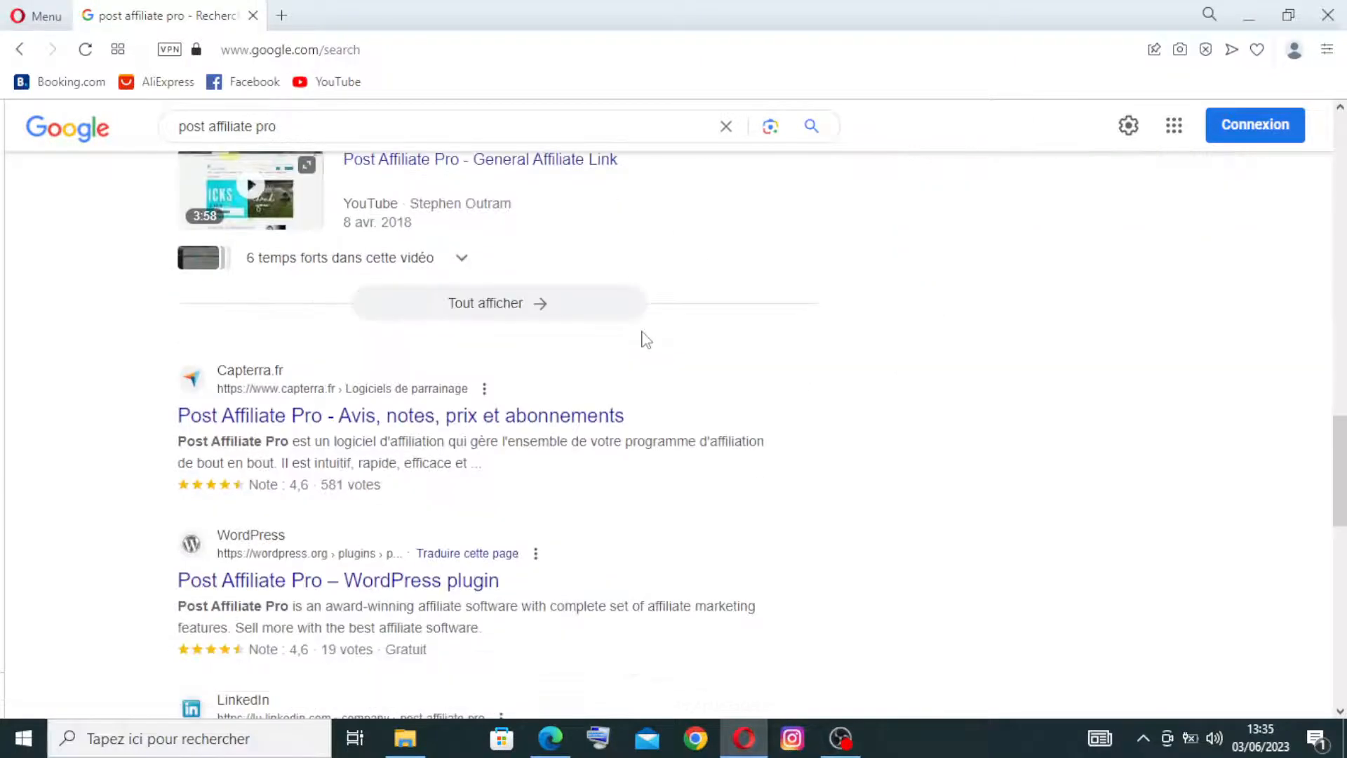
scroll("down", 3)
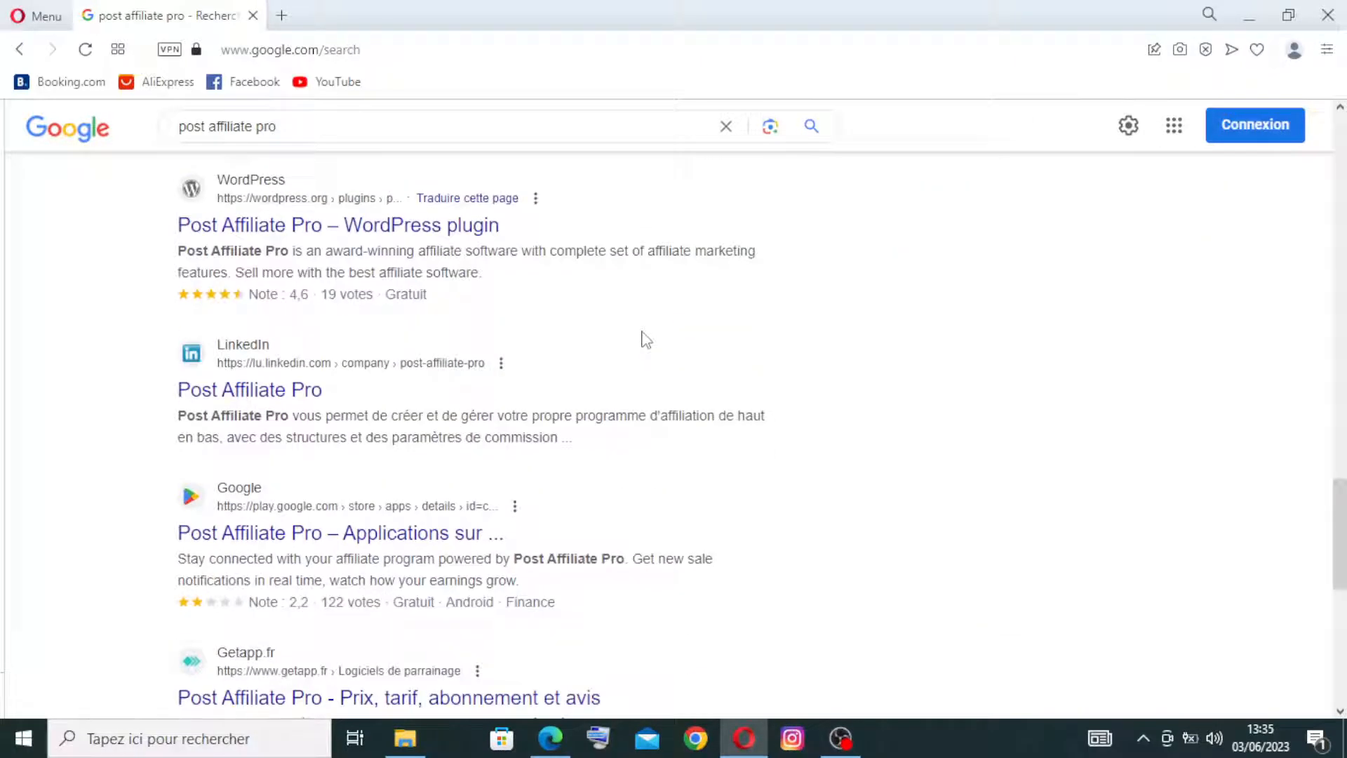
scroll("down", 3)
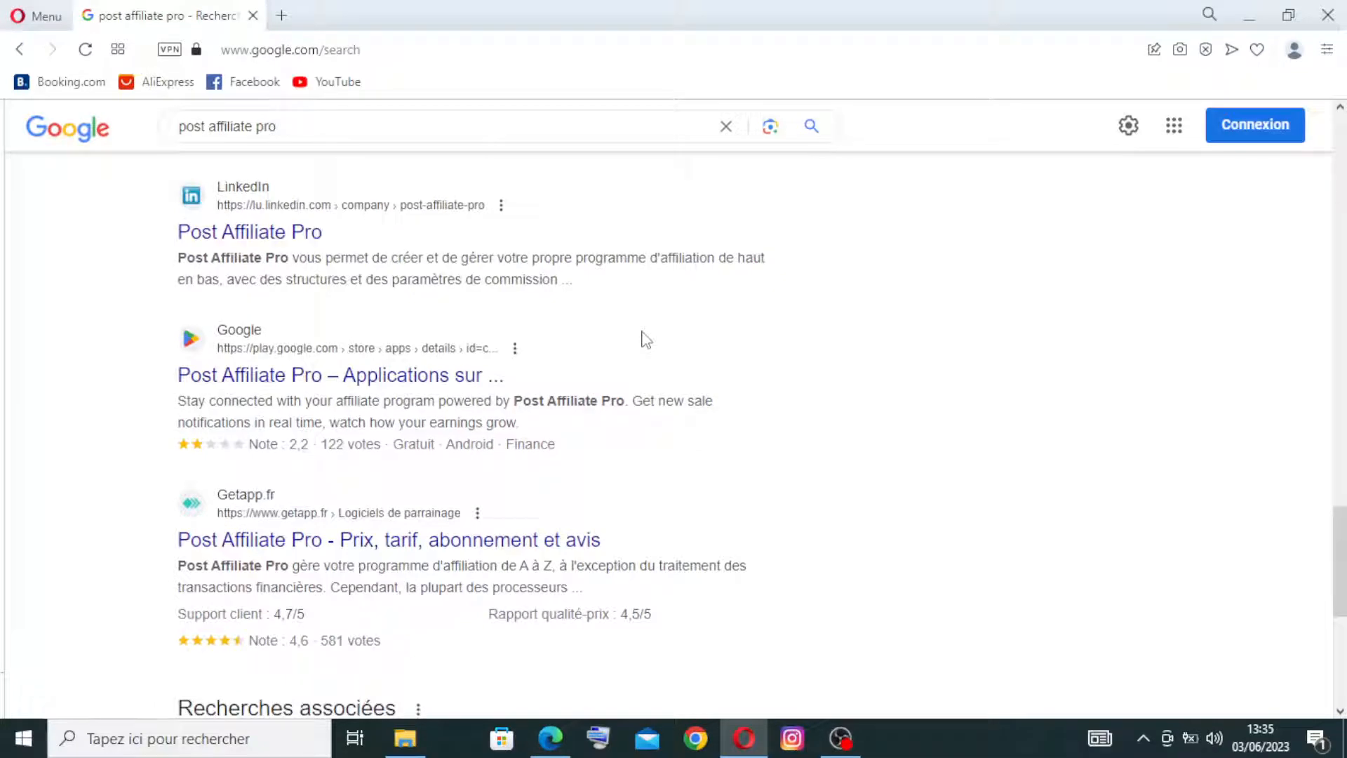
scroll("down", 3)
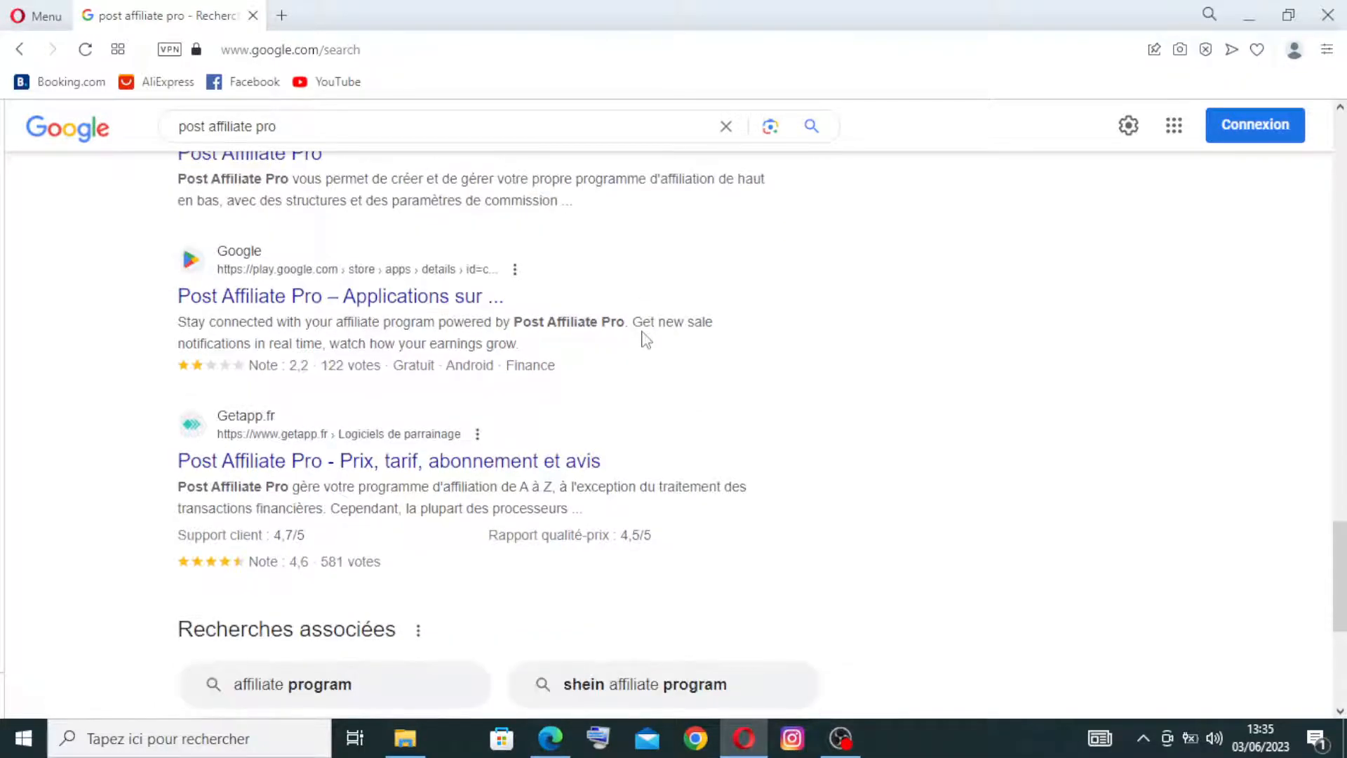
scroll("up", 3)
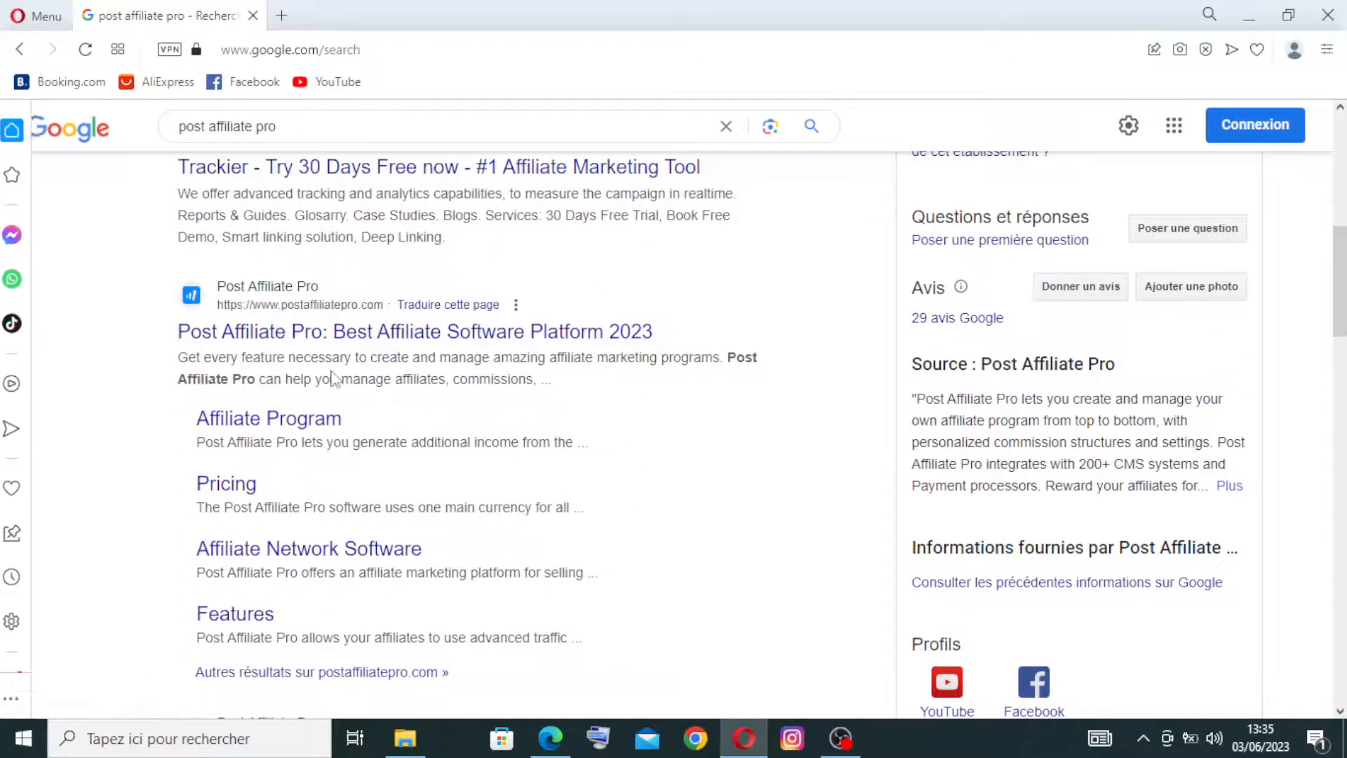
mouse_move(414, 332)
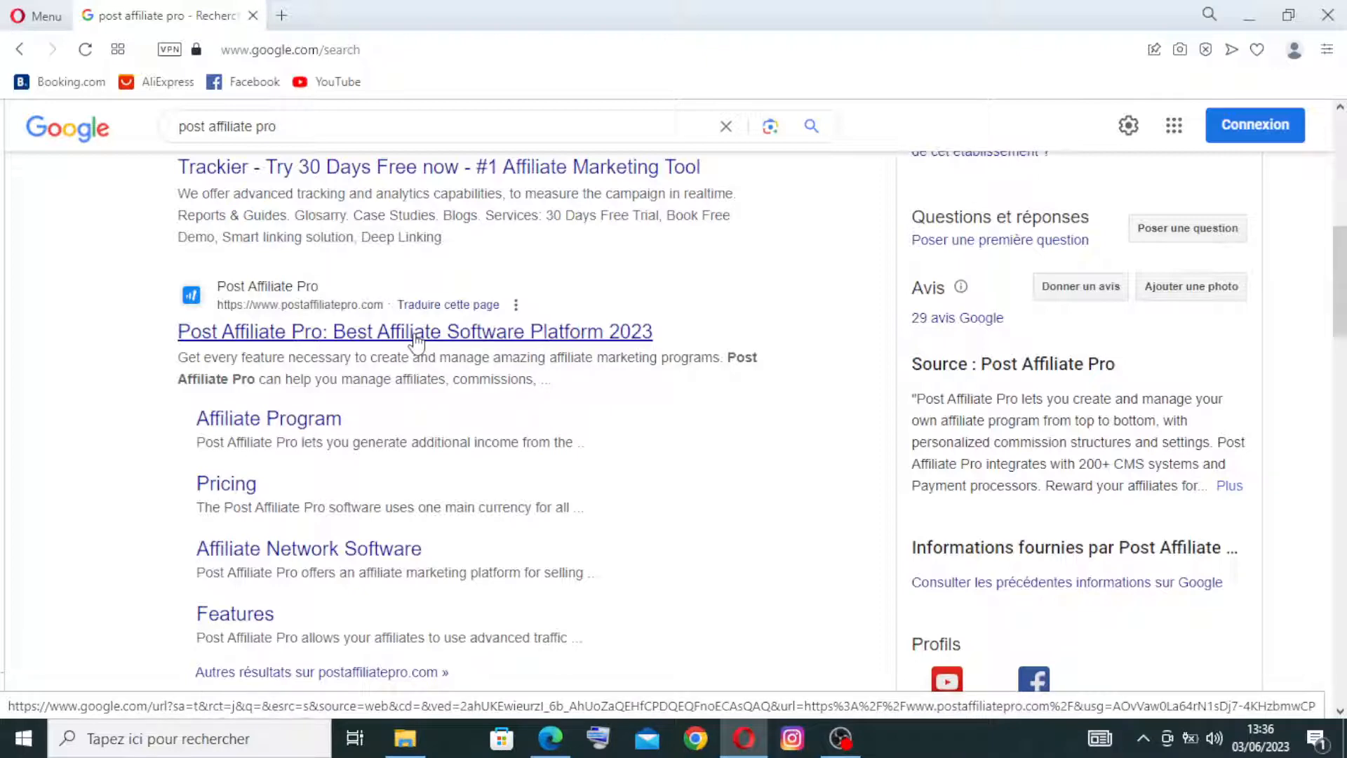
Open postaffiliatepro.com, view the language choices, and accept the cookie notice.
left_click(414, 332)
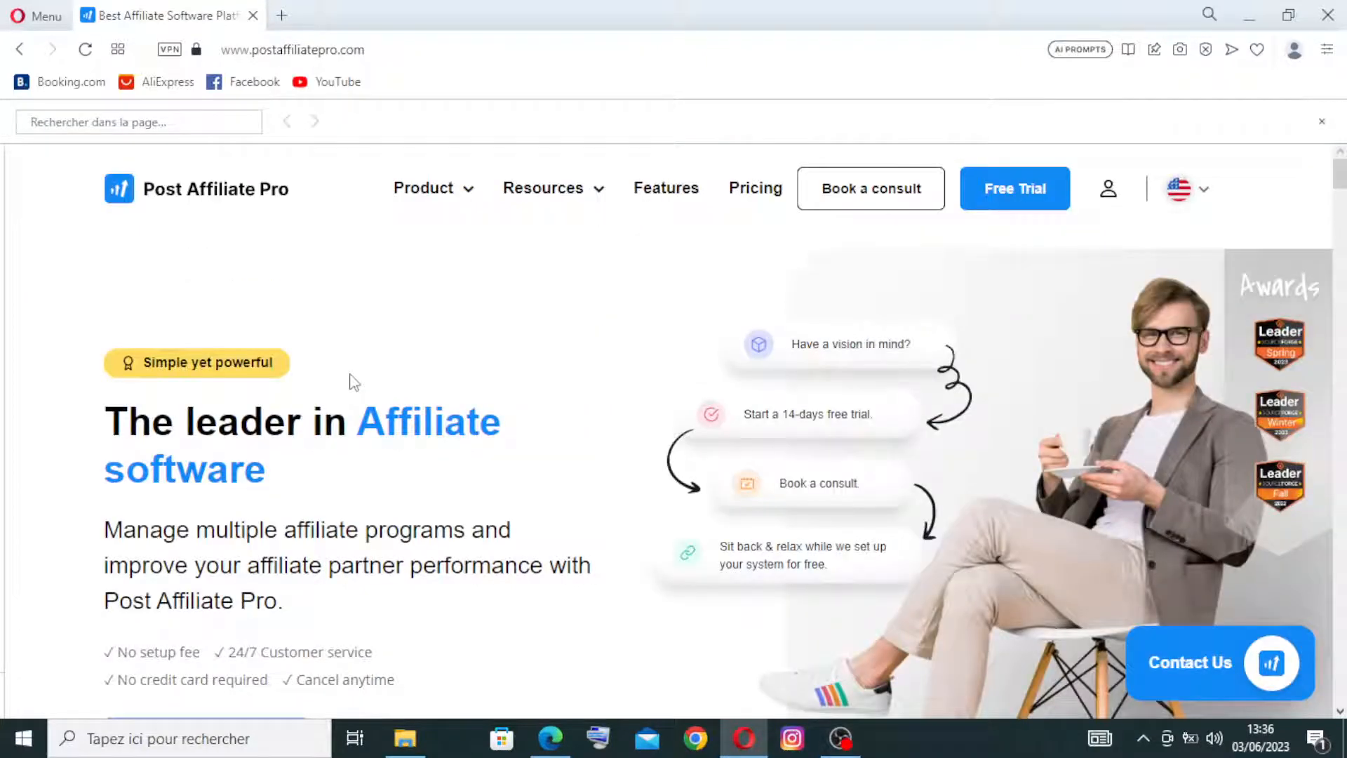
scroll("down", 3)
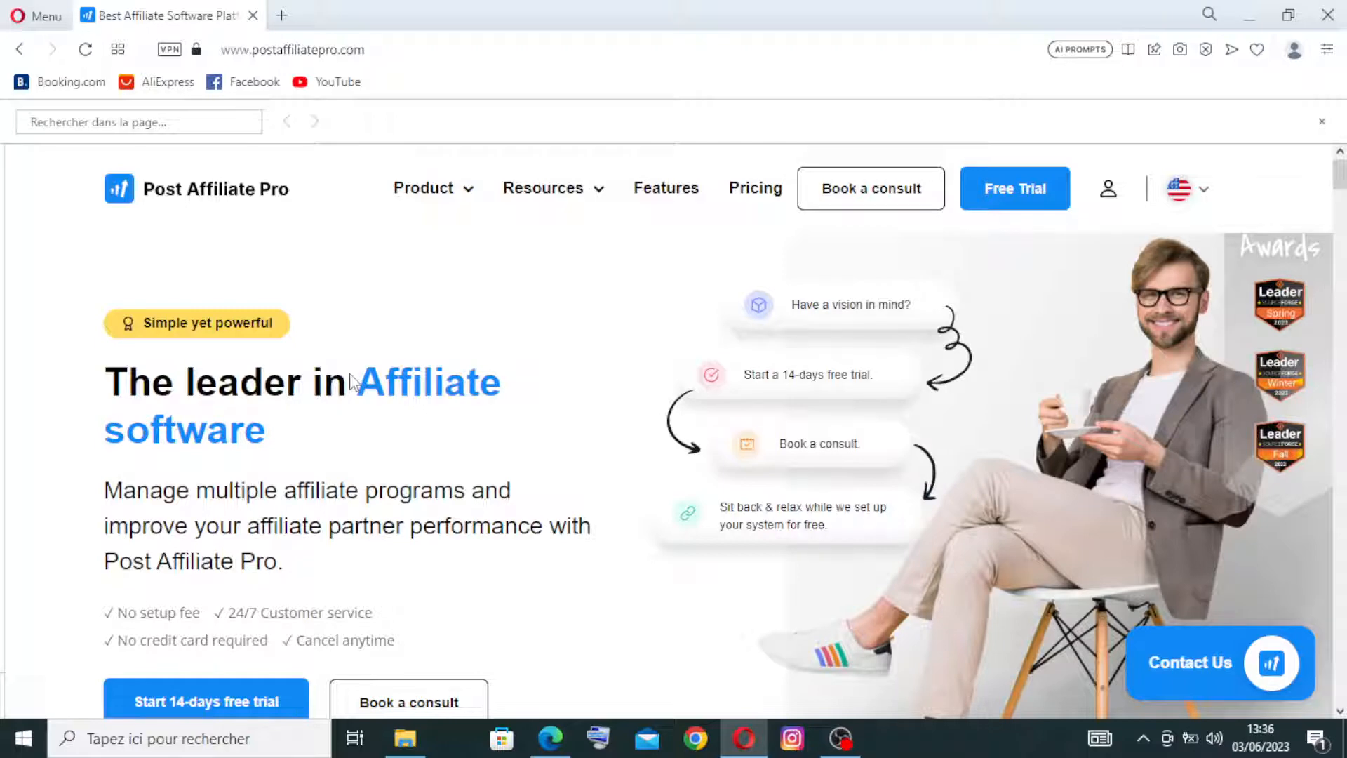
scroll("down", 3)
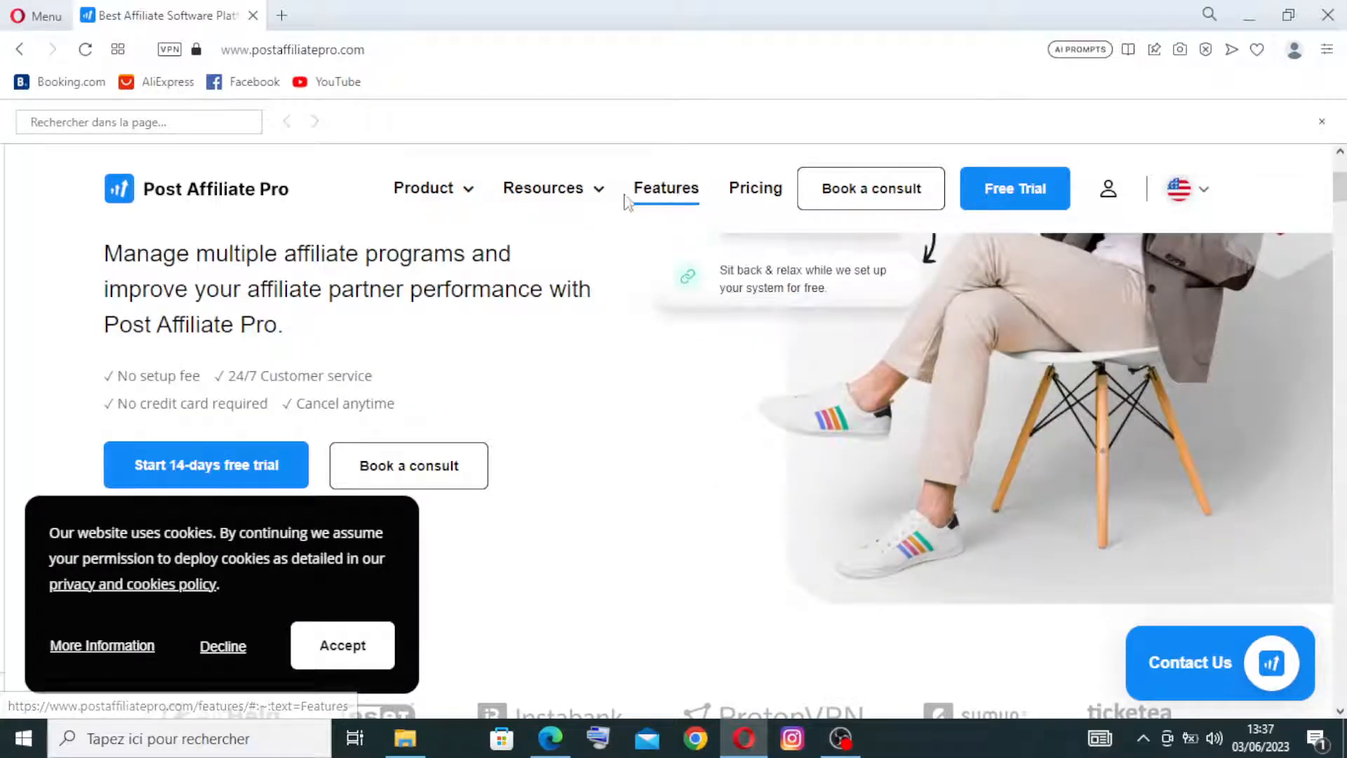
left_click(544, 188)
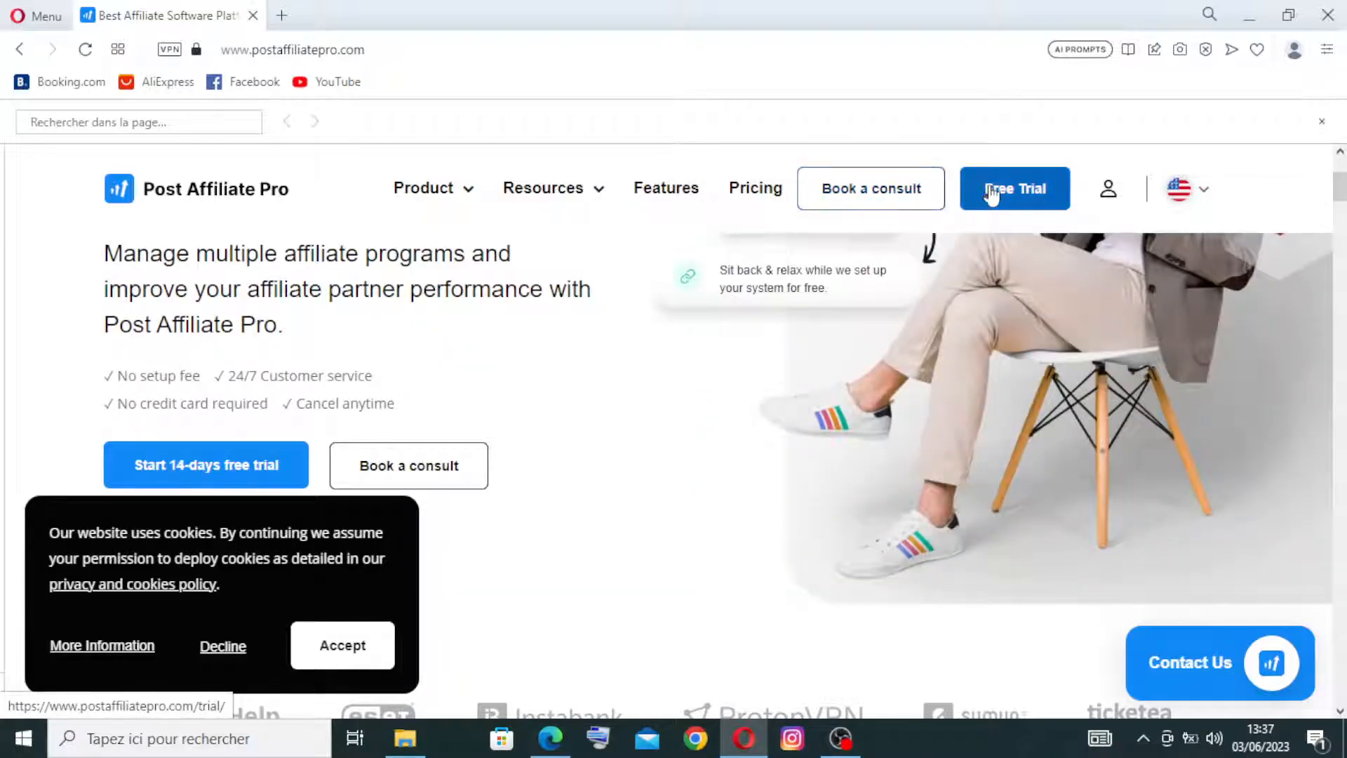
mouse_move(1020, 200)
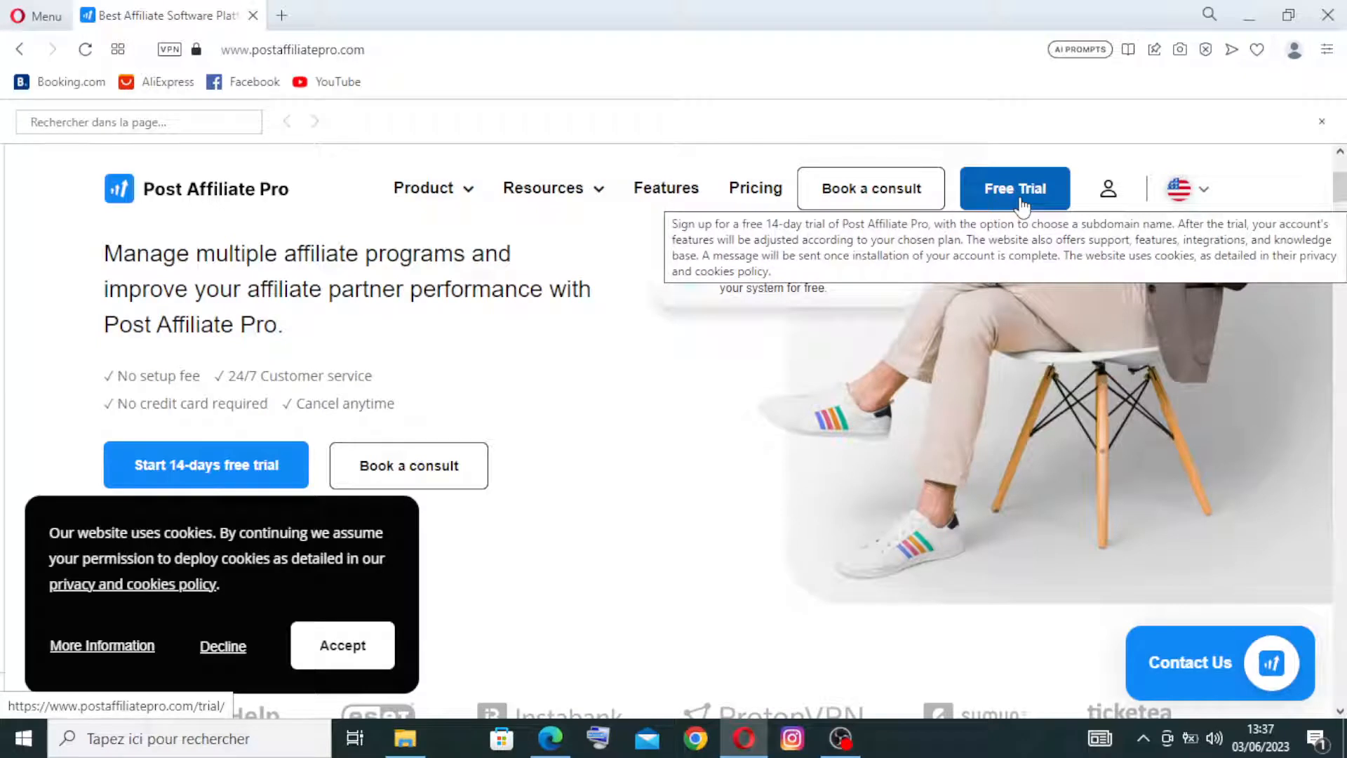
mouse_move(838, 165)
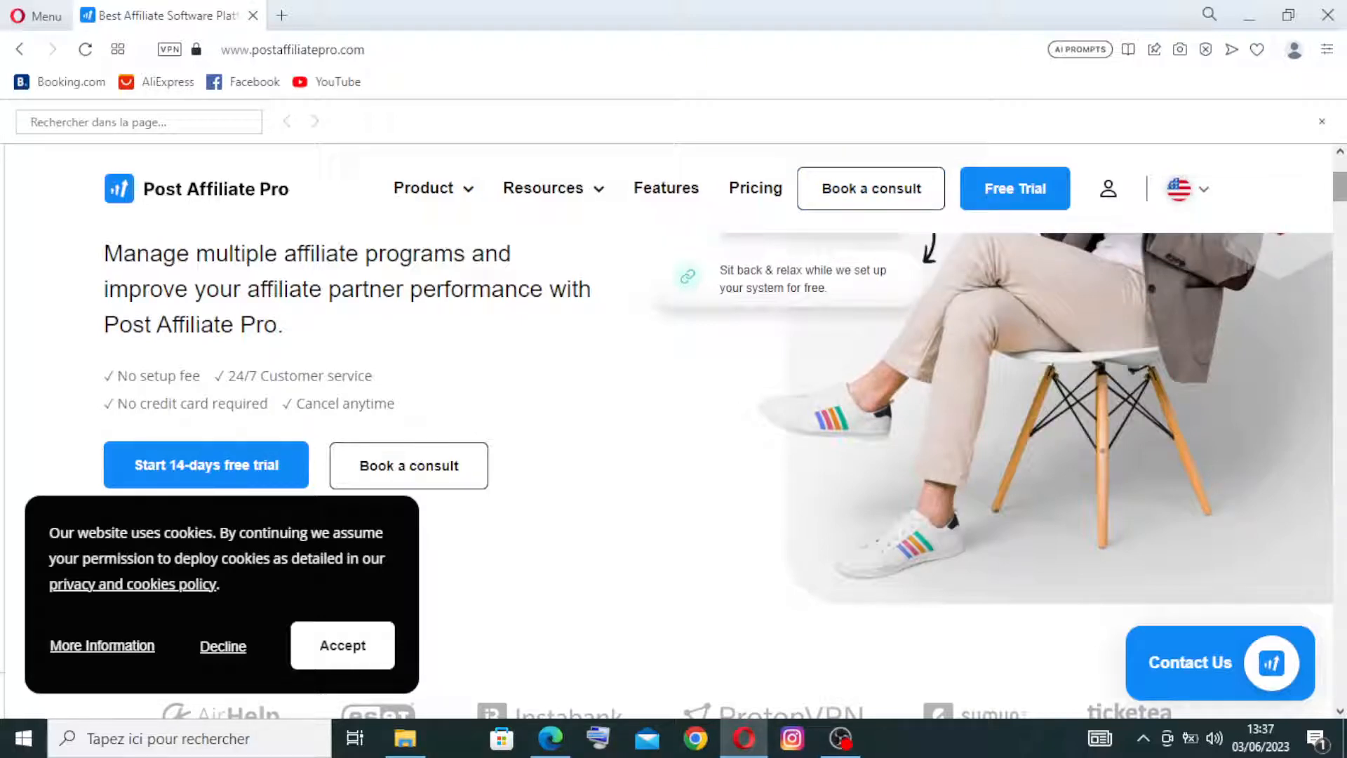
left_click(1188, 188)
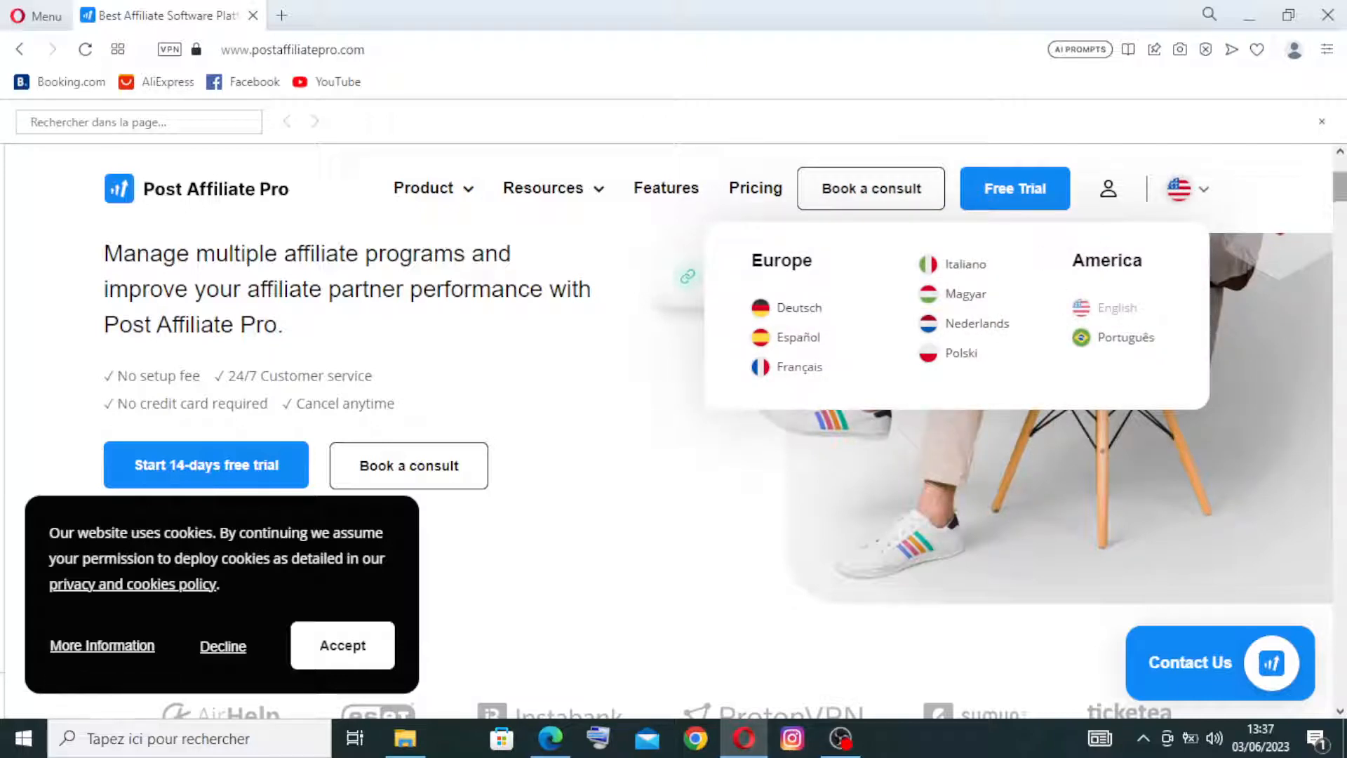
scroll("down", 3)
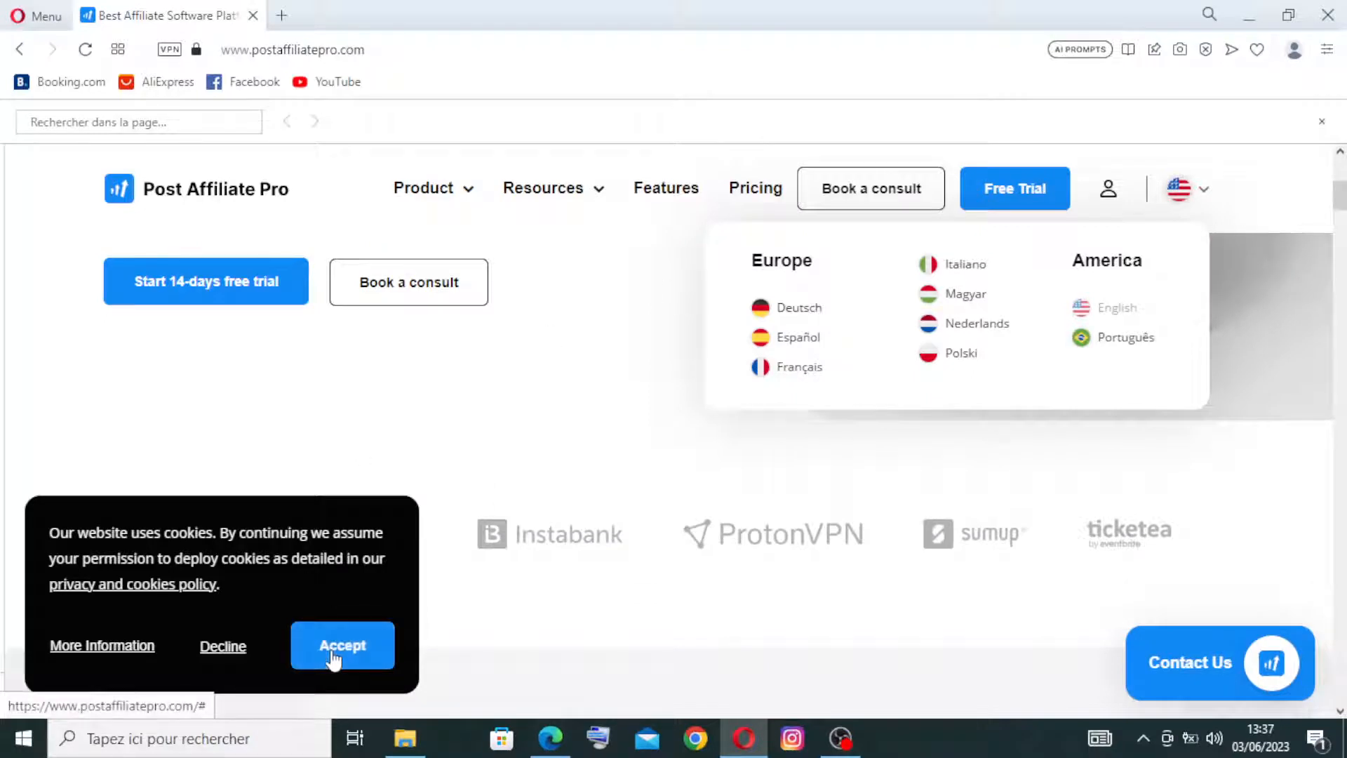
left_click(341, 646)
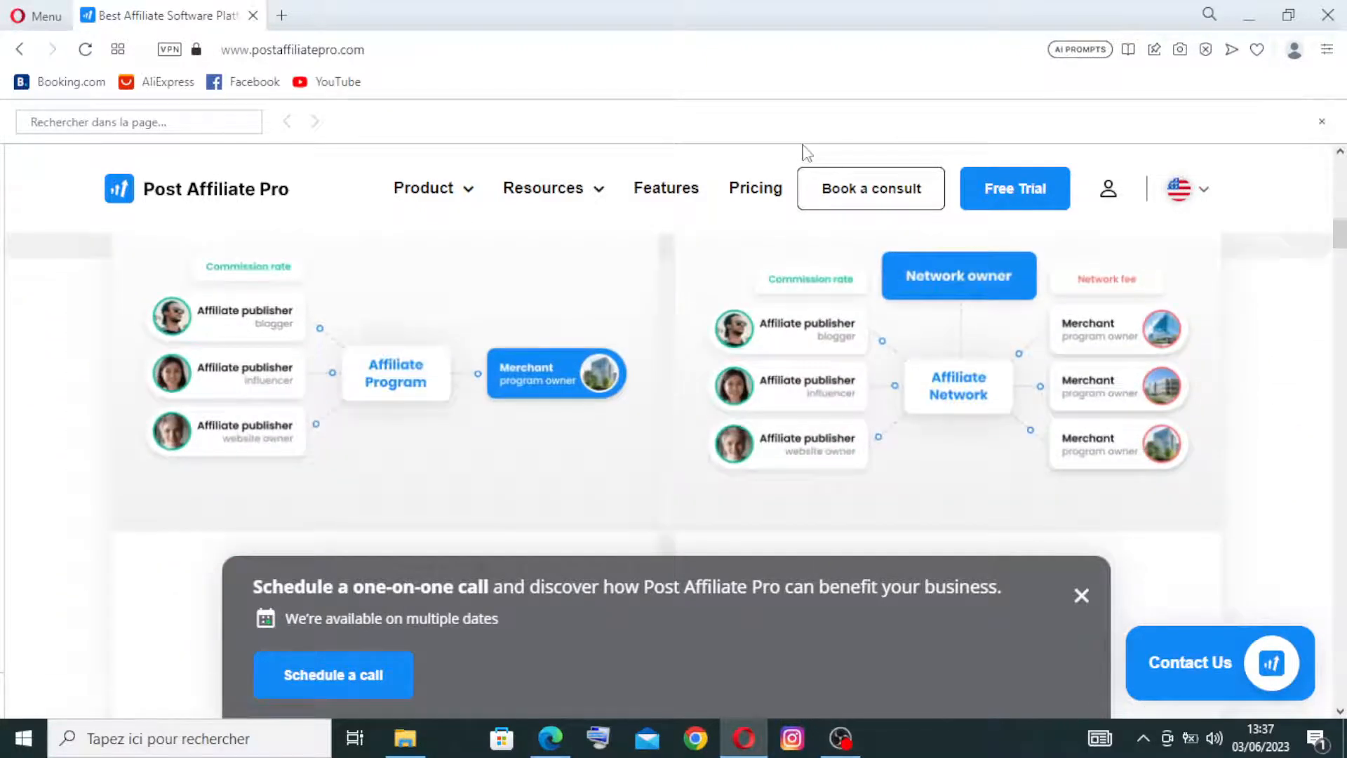
mouse_move(1108, 606)
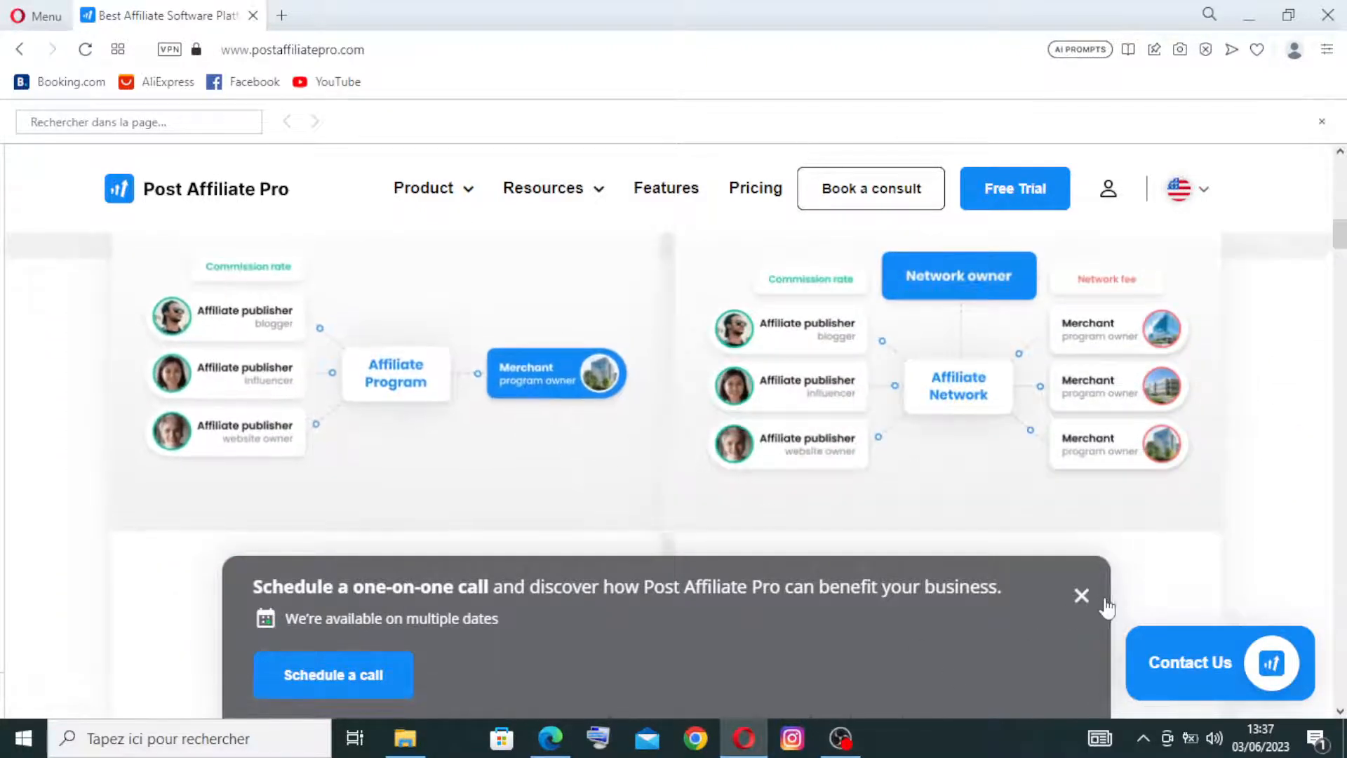
left_click(1081, 595)
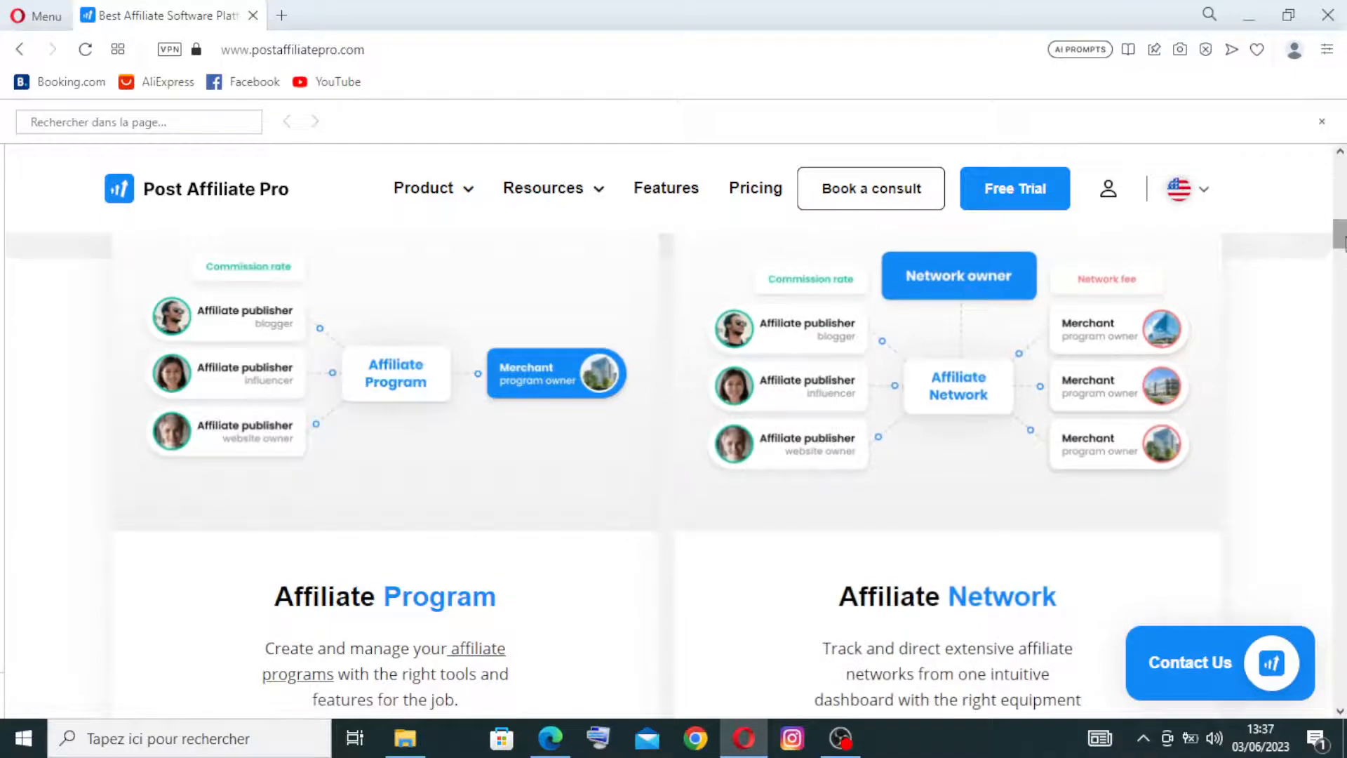
scroll("down", 3)
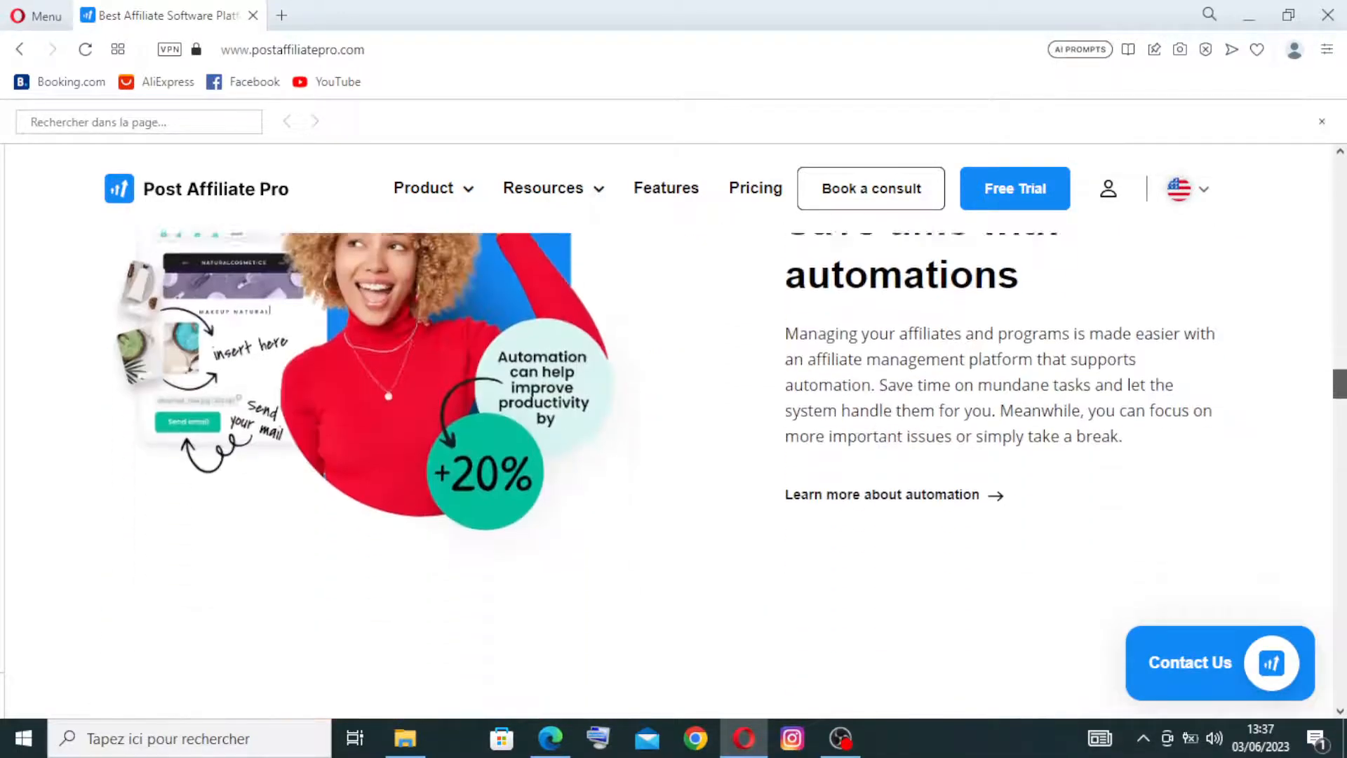
scroll("up", 3)
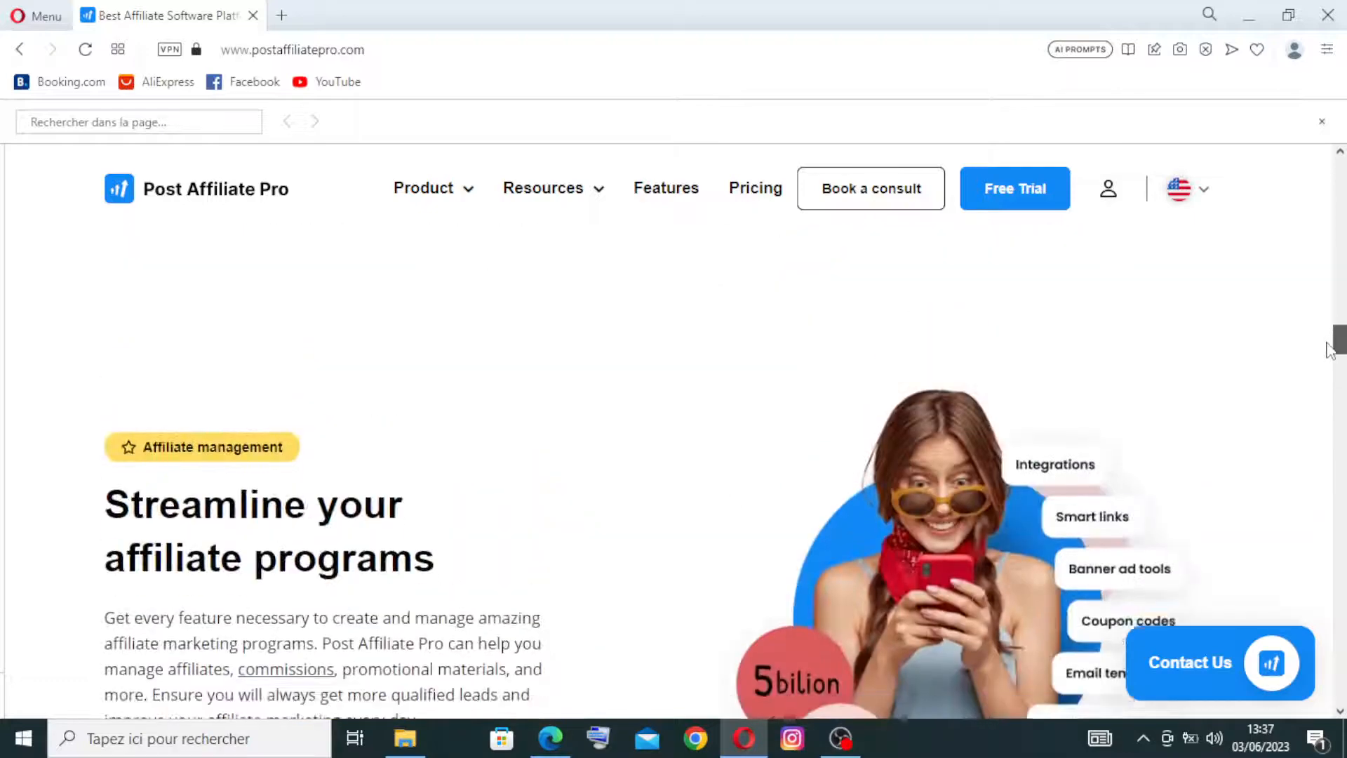
scroll("down", 3)
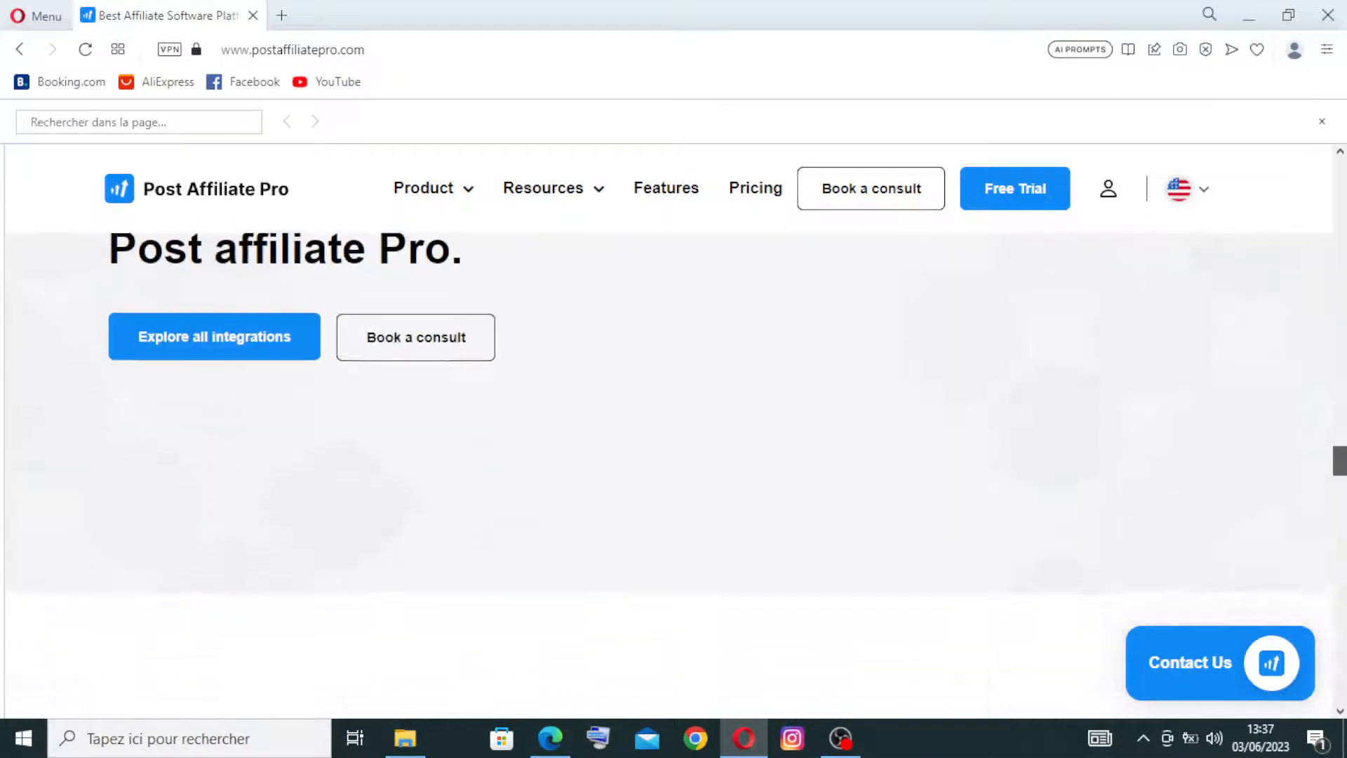
scroll("down", 3)
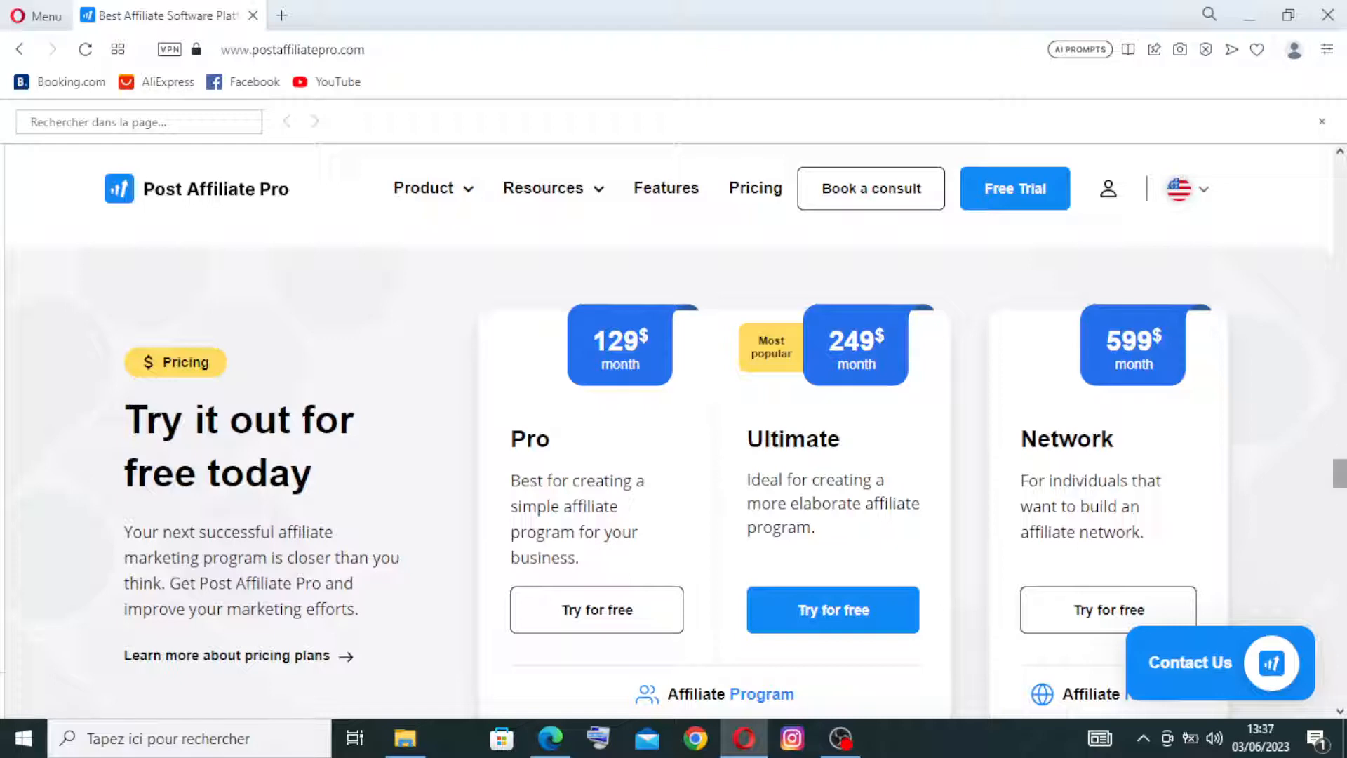
mouse_move(873, 267)
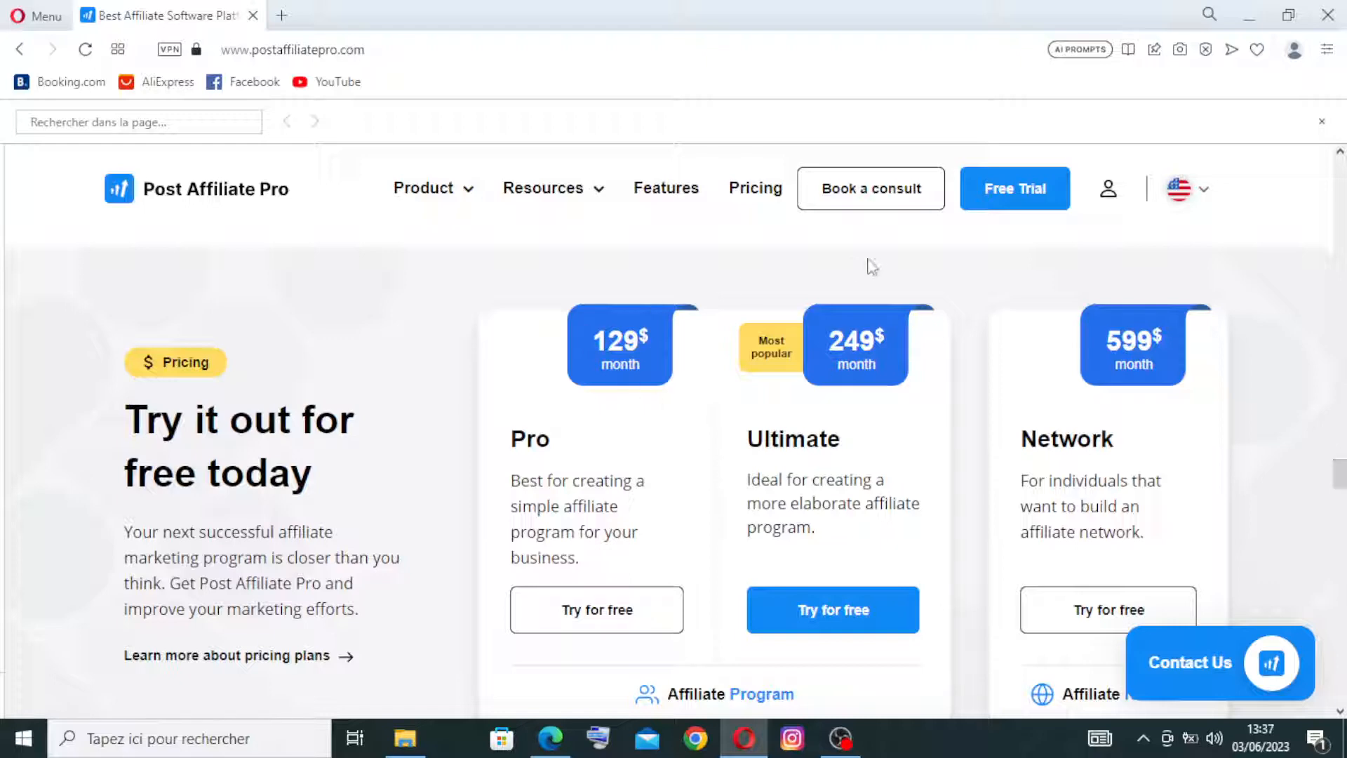
mouse_move(1174, 311)
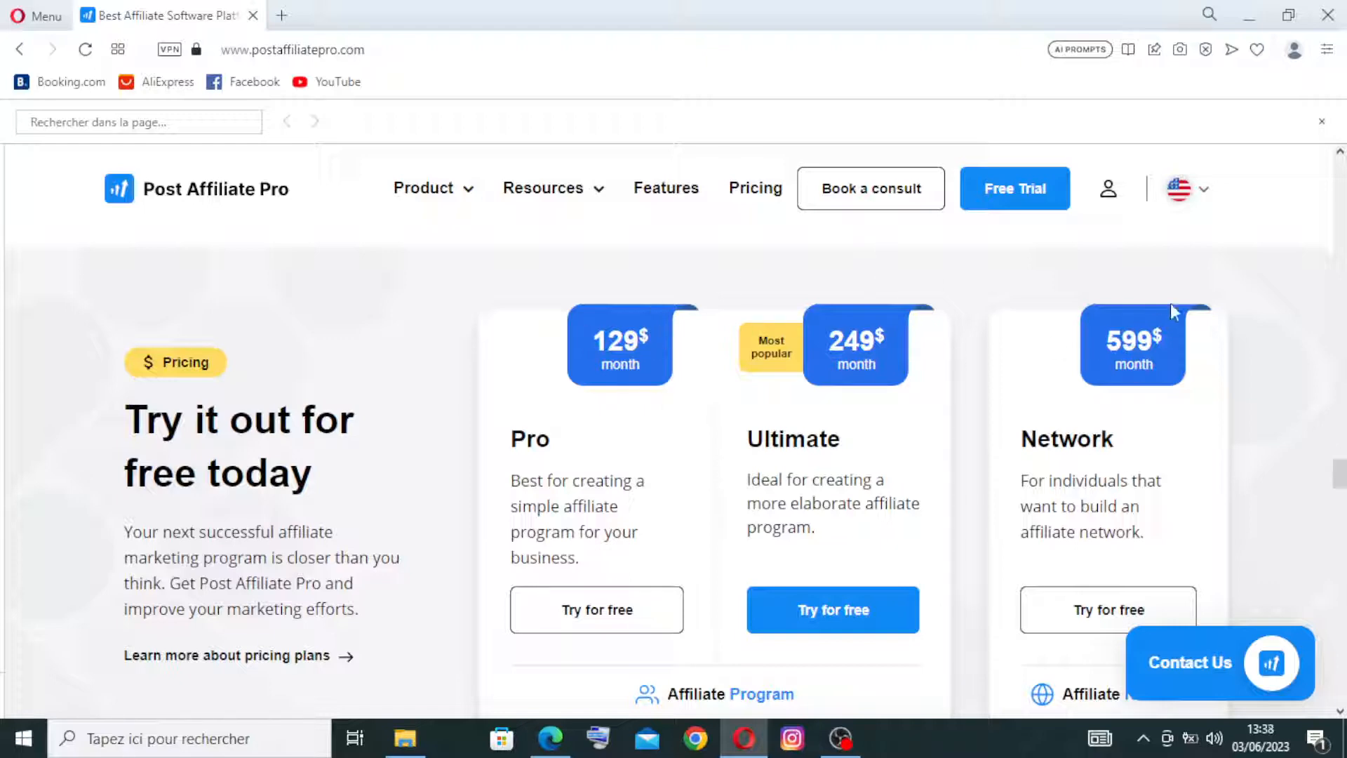
mouse_move(893, 370)
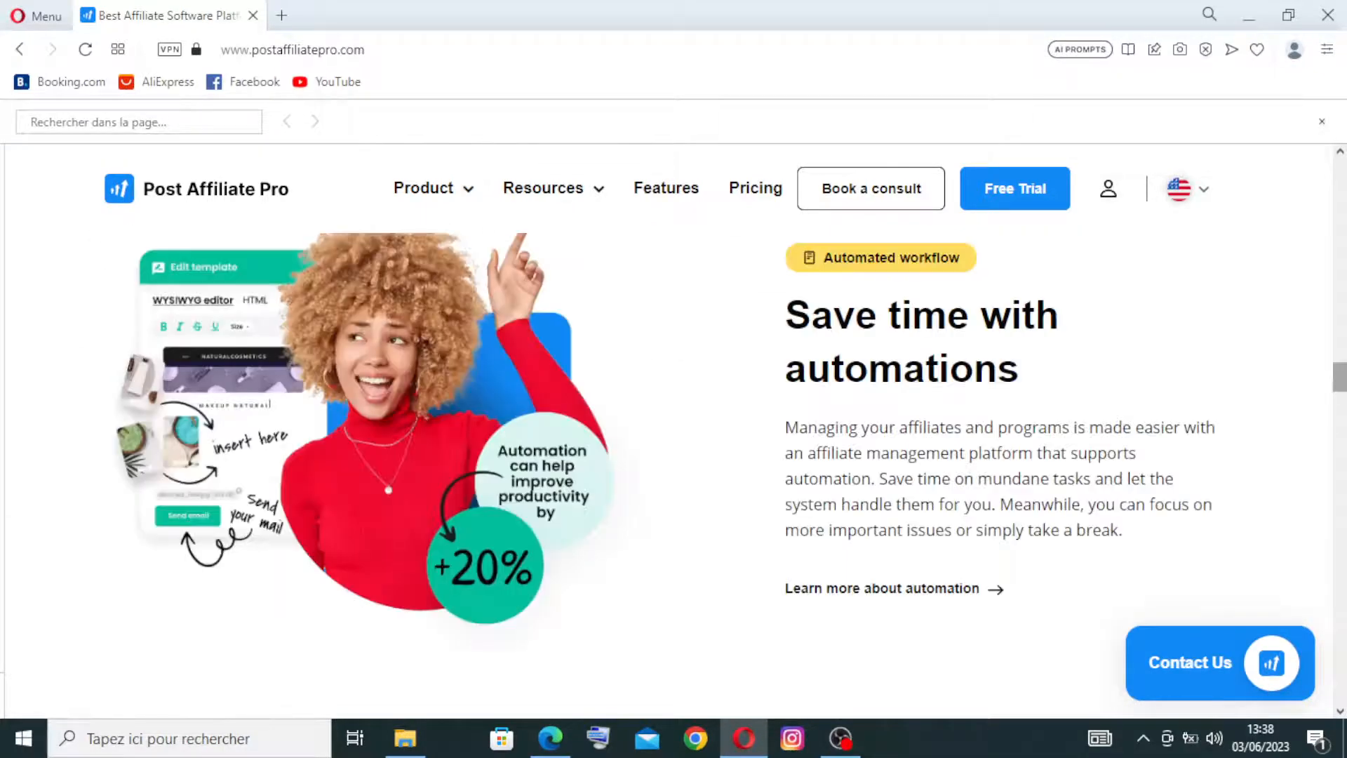
scroll("down", 3)
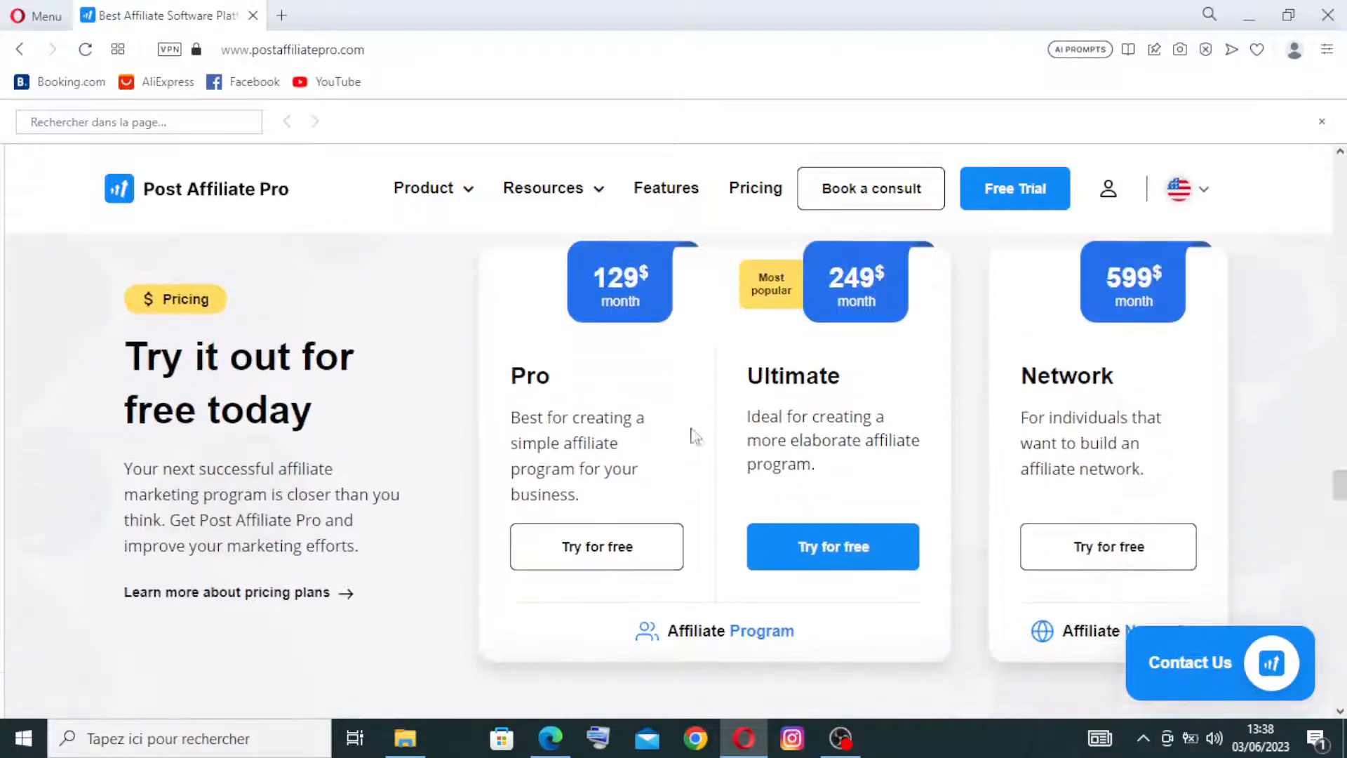
mouse_move(490, 440)
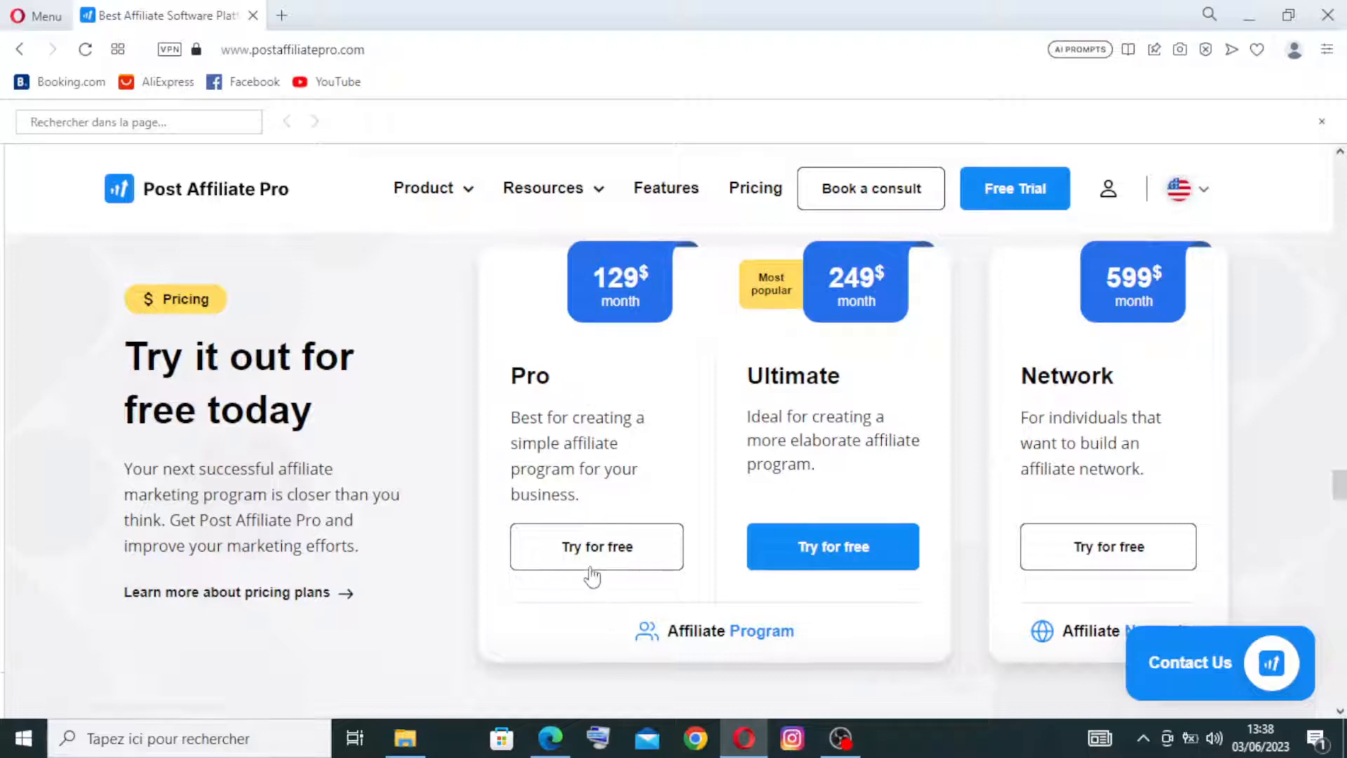
Load the Free 14-Day Trial page via the Pro plan's 'Try for free' button.
left_click(595, 547)
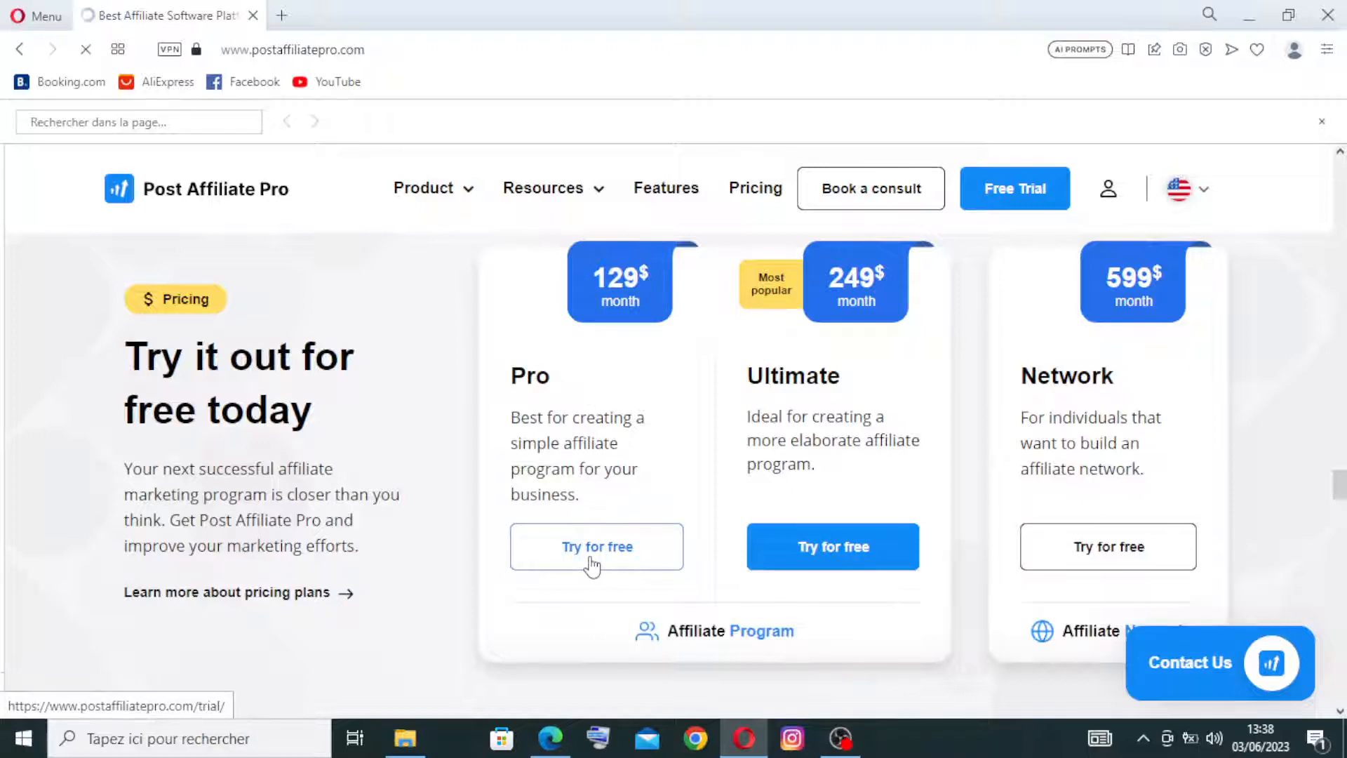
left_click(597, 546)
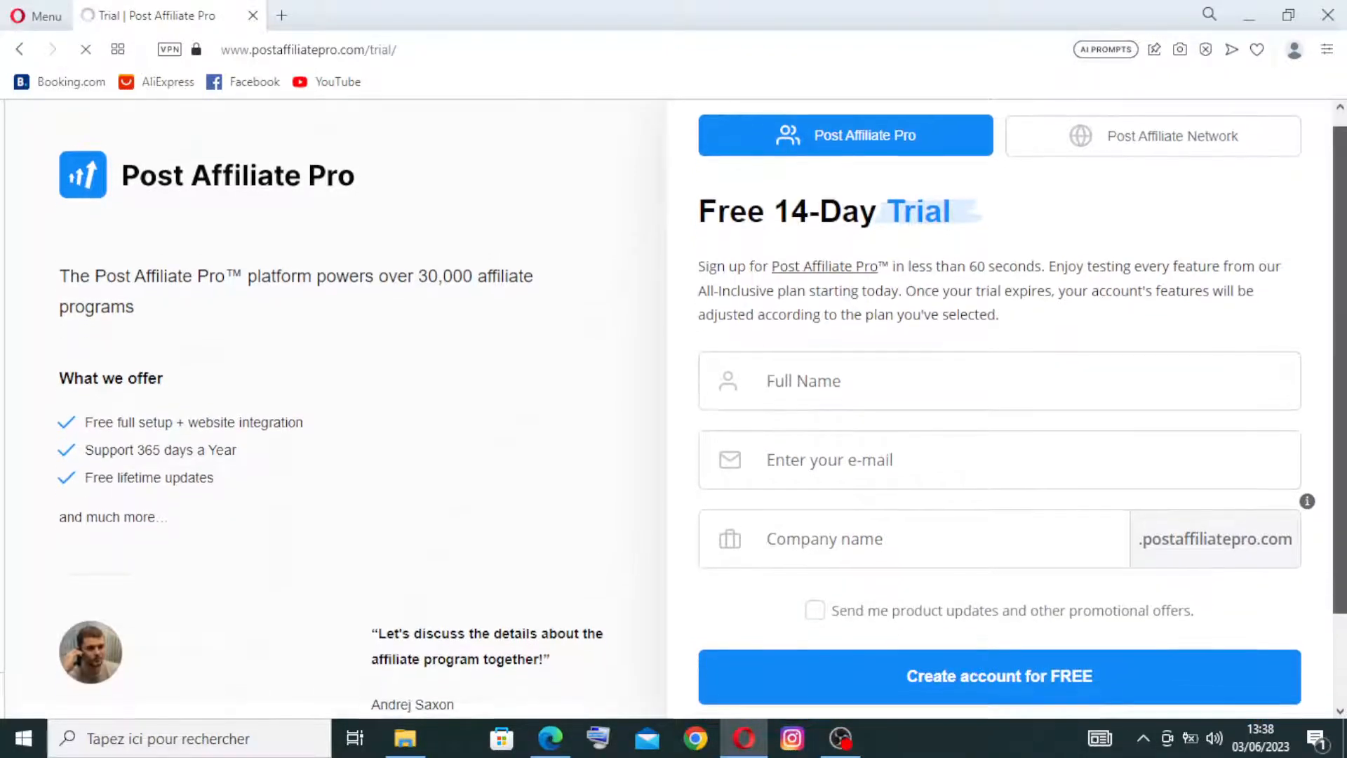
scroll("down", 3)
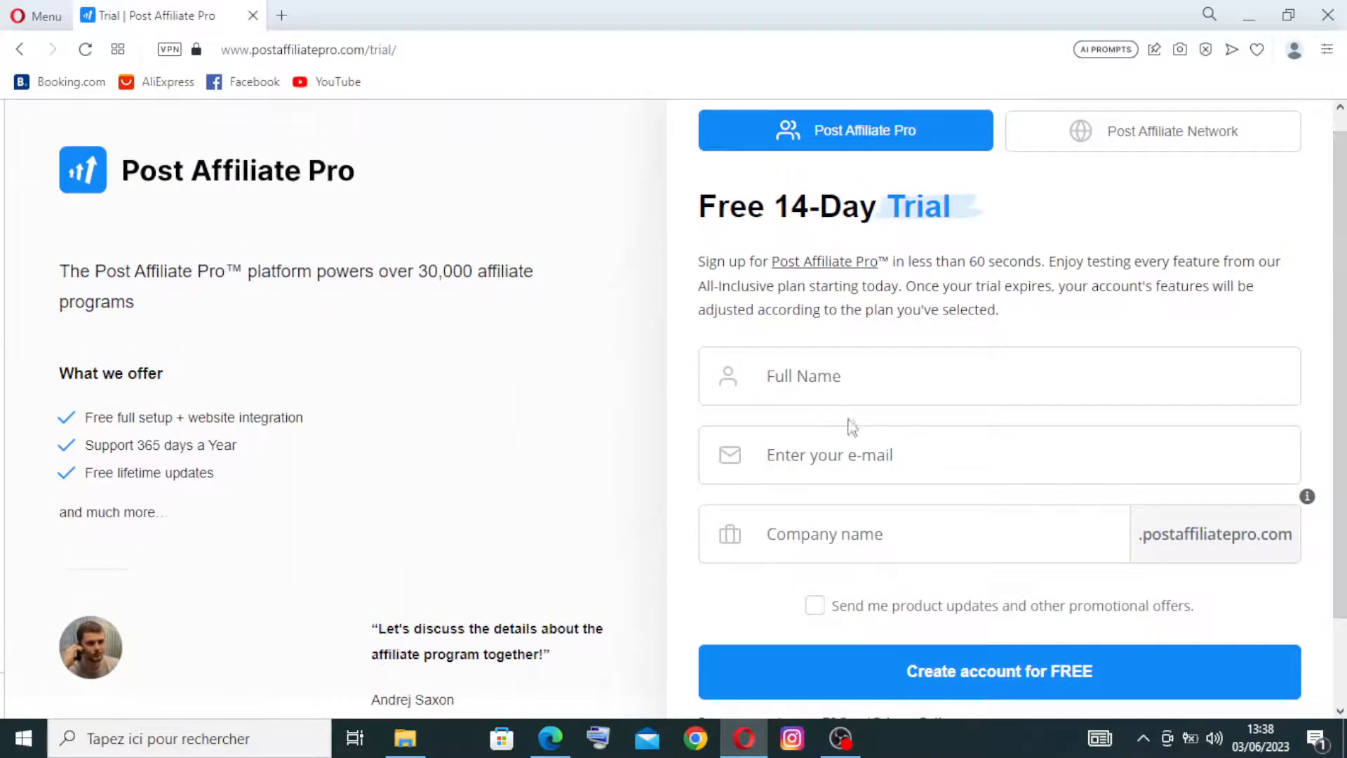
left_click(859, 375)
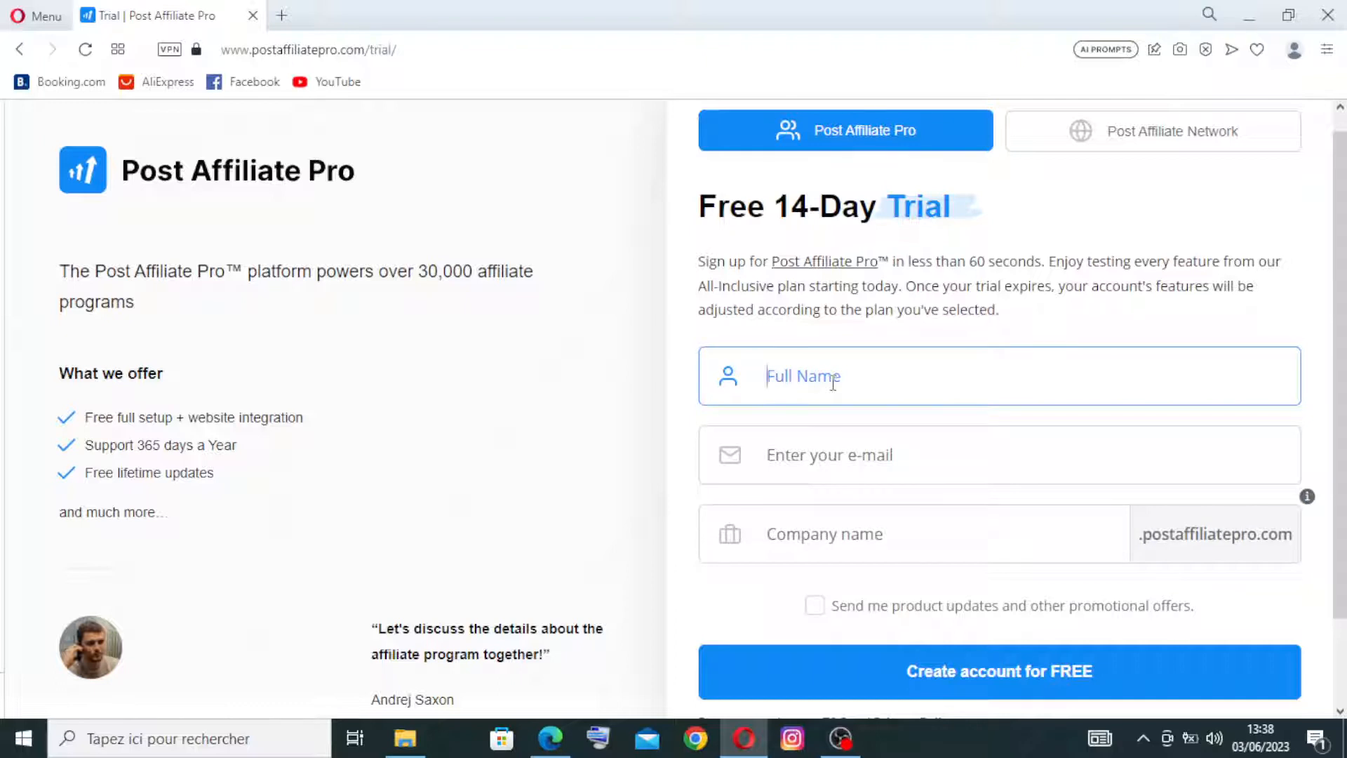
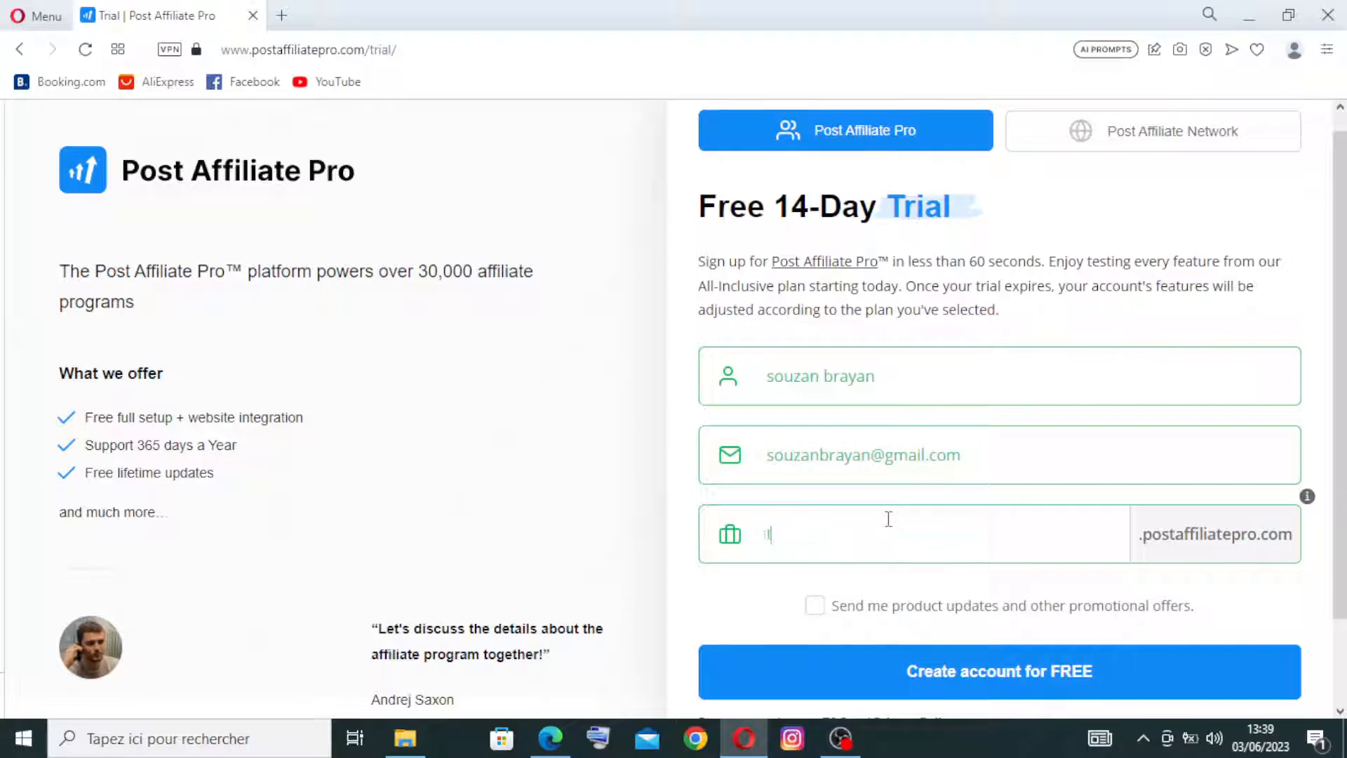
type("s")
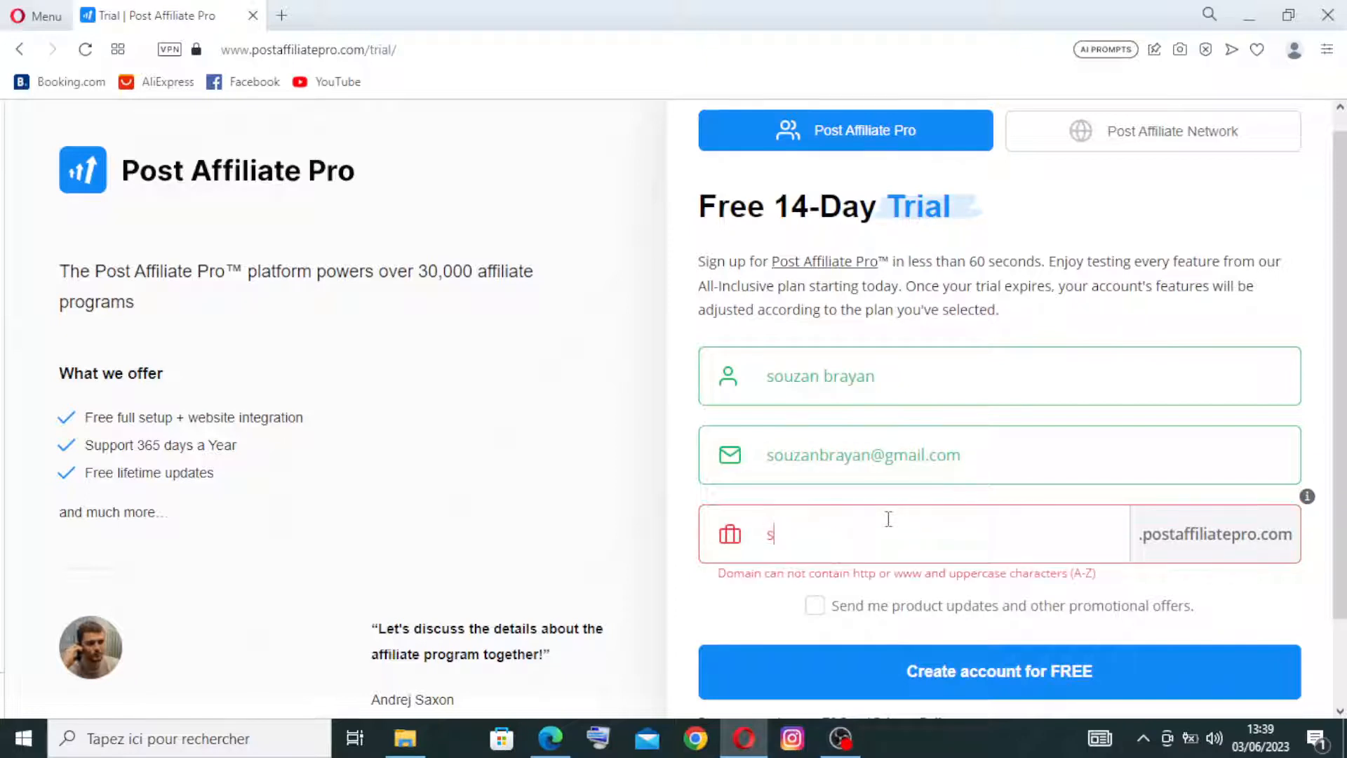
type("ouzand")
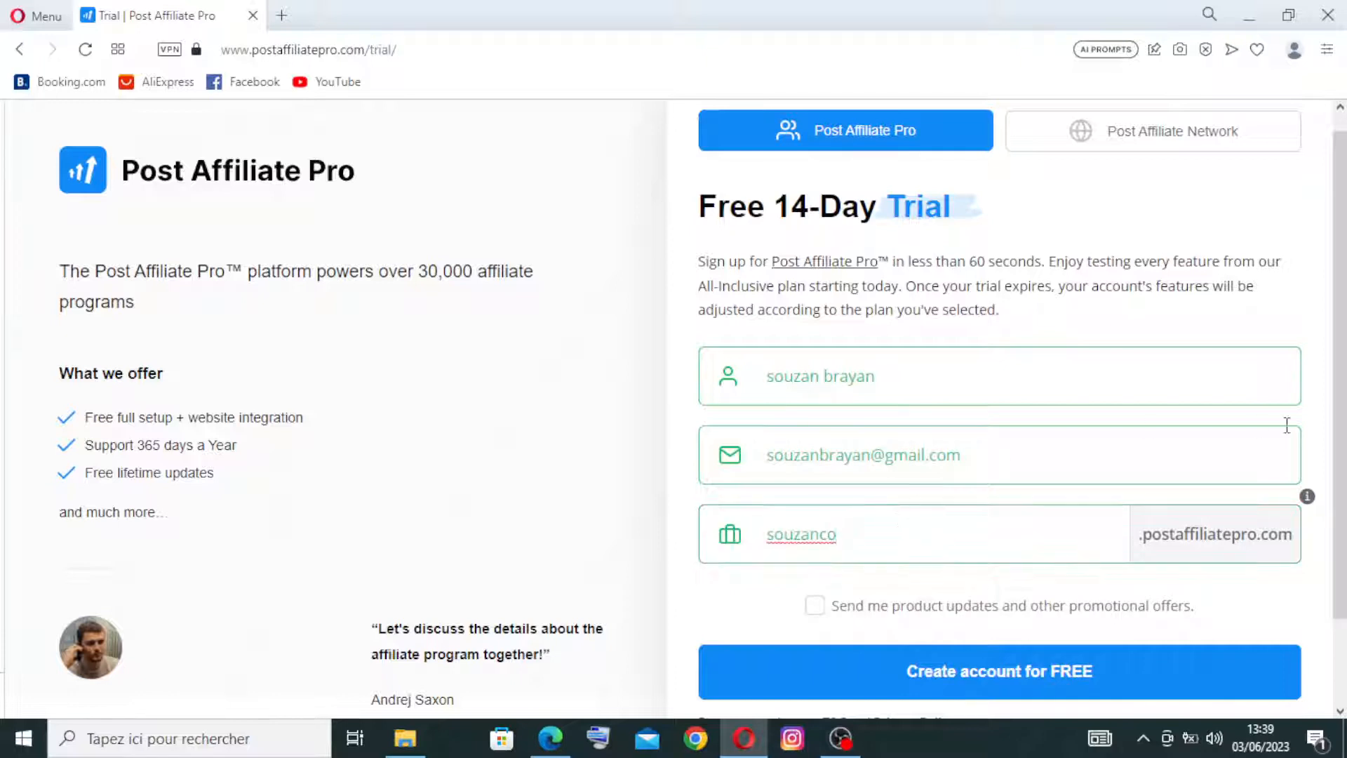
Tick 'Send me product updates and other promotional offers' and submit 'Create account for FREE'.
scroll("down", 3)
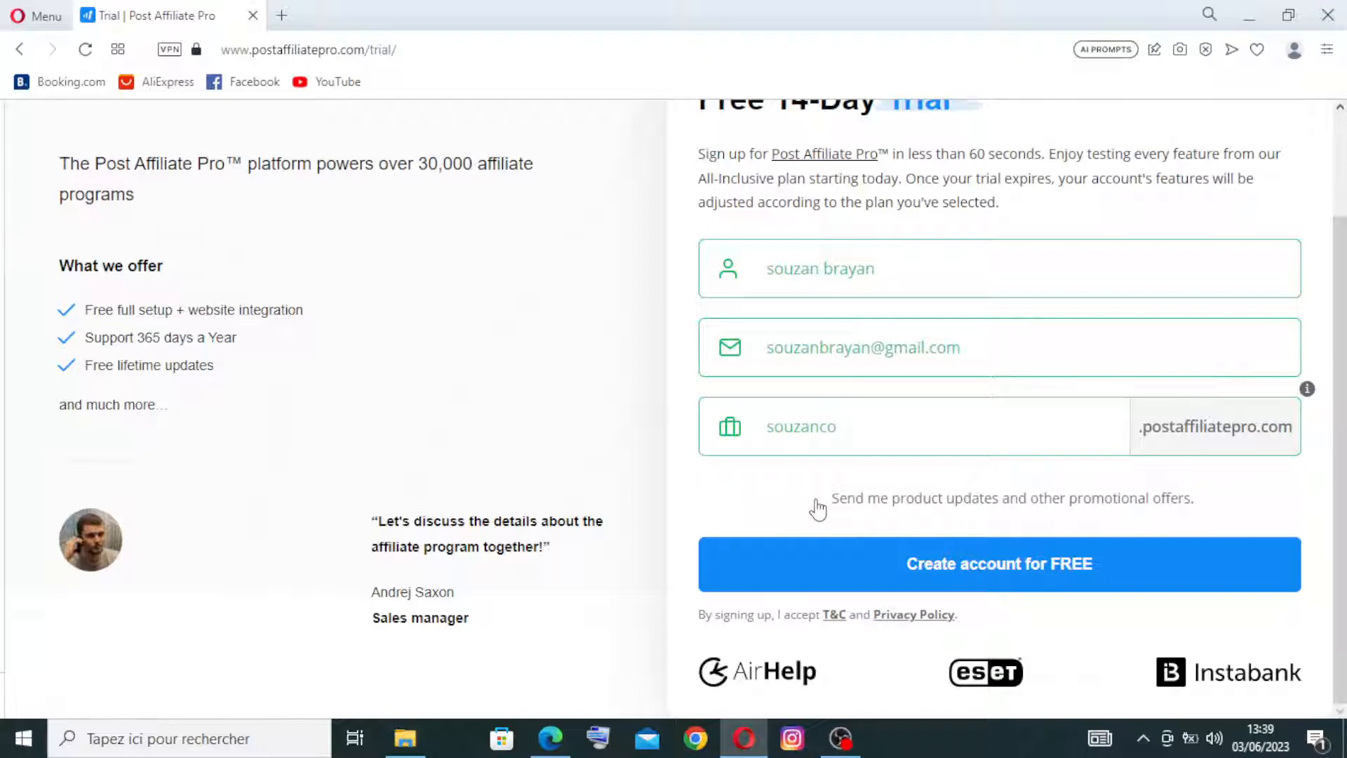
left_click(814, 498)
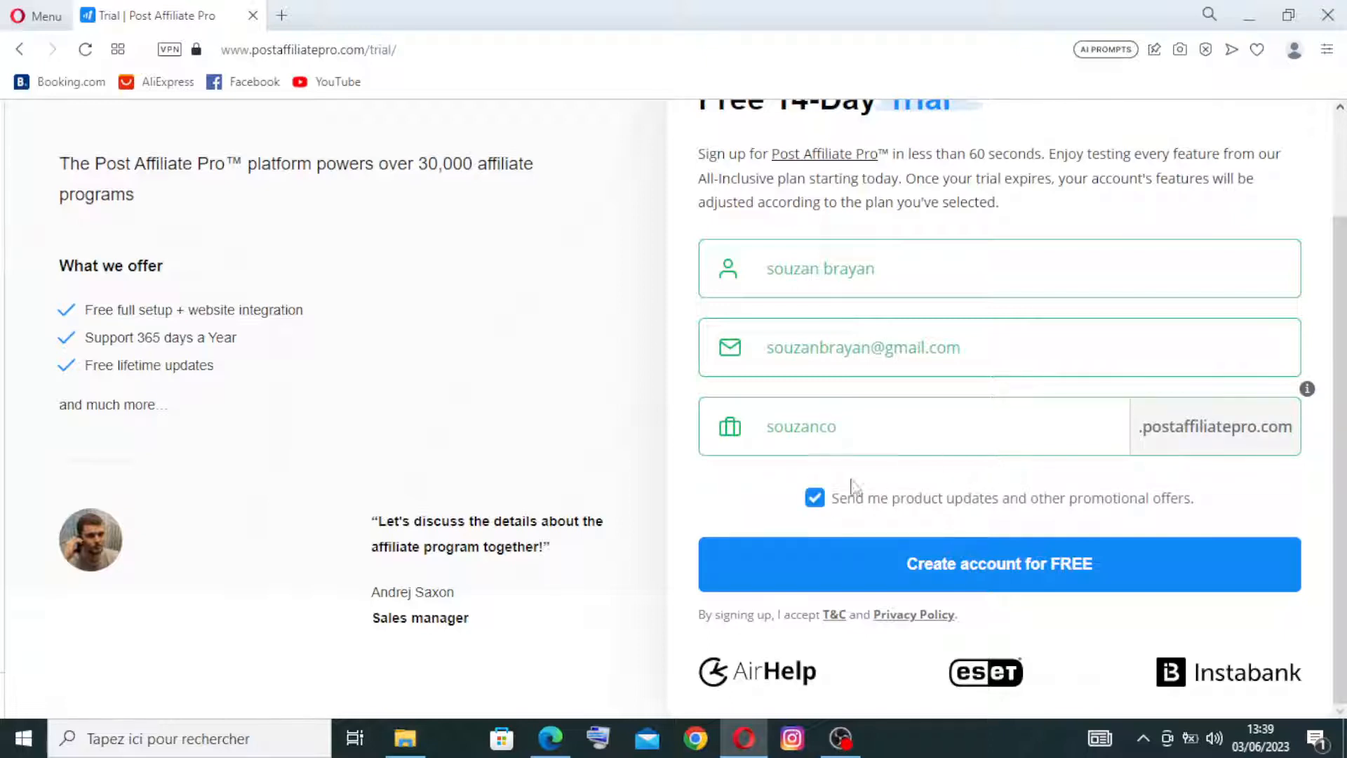
mouse_move(975, 572)
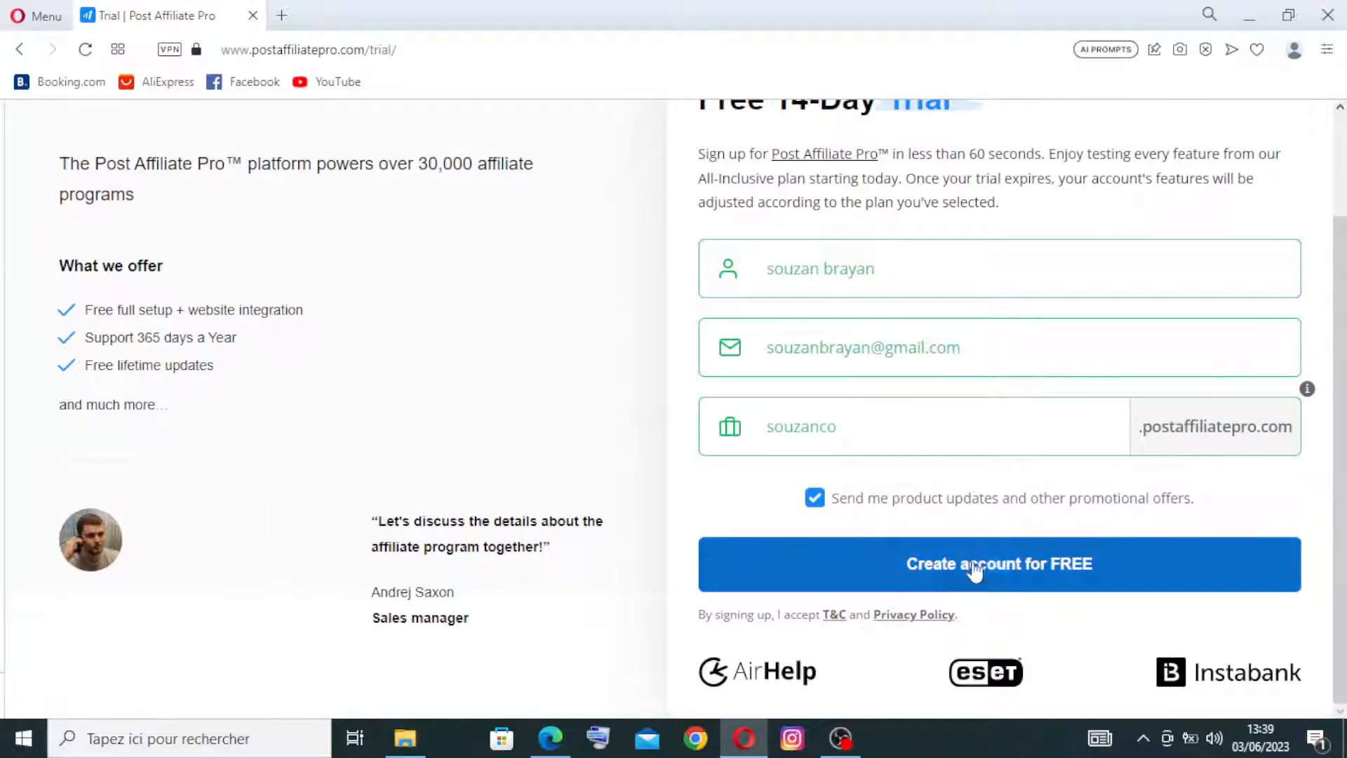
mouse_move(1022, 563)
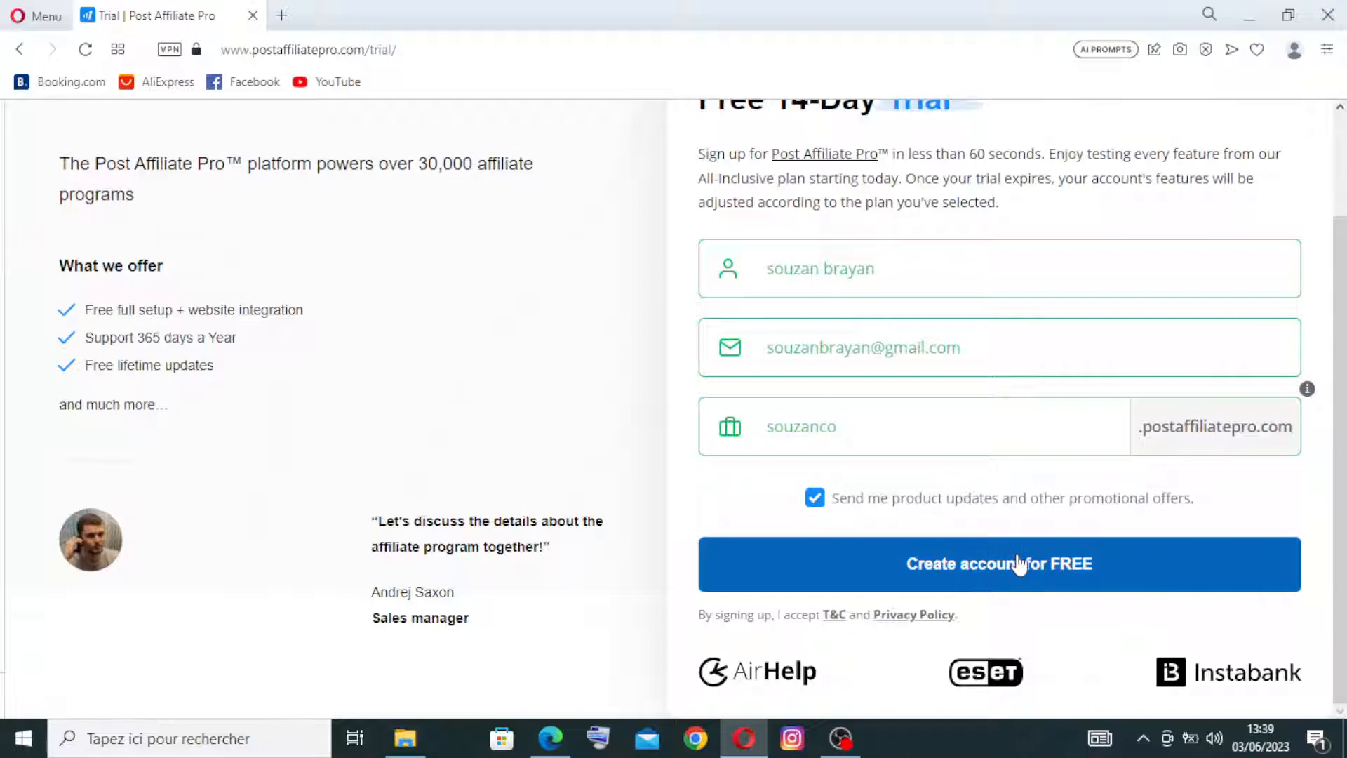
left_click(998, 563)
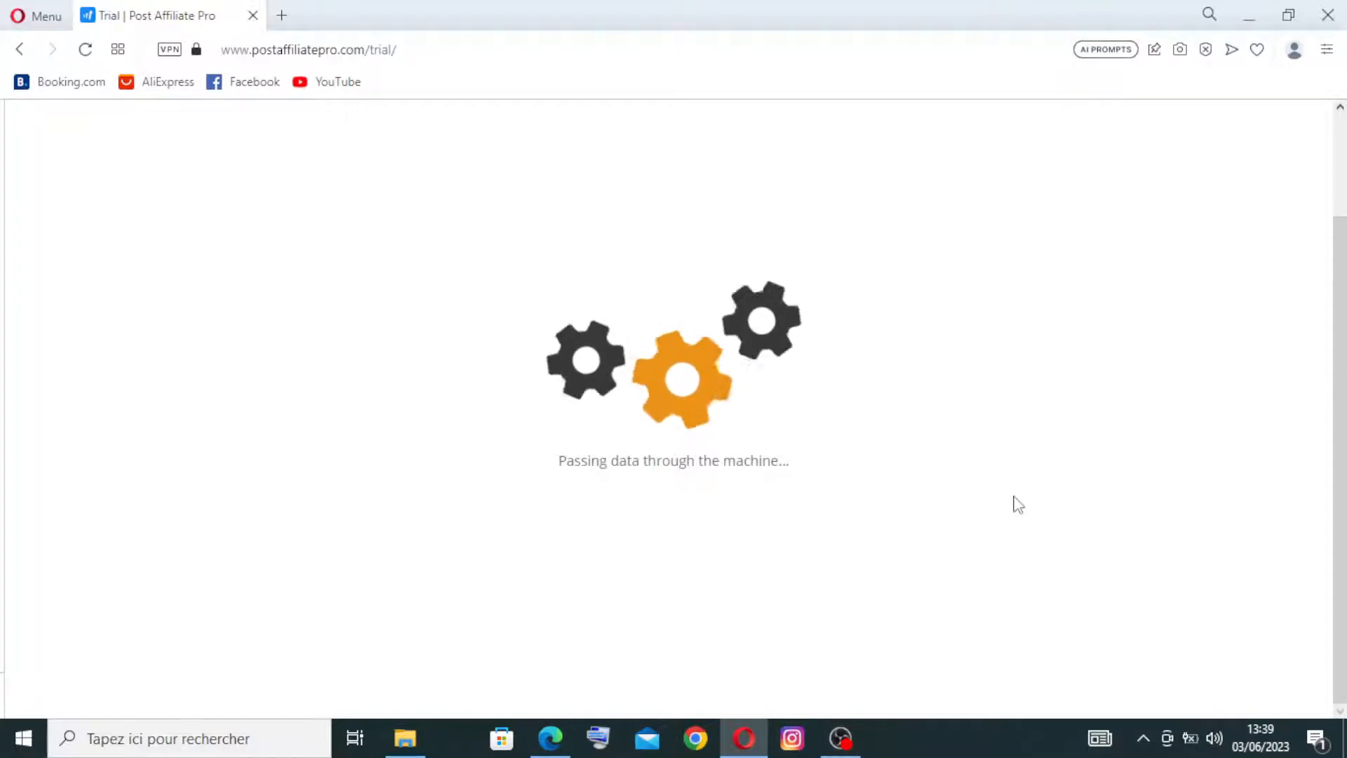
Open find-in-page while the 'Building Your Post Affiliate Pro' installation runs.
key("ctrl+f")
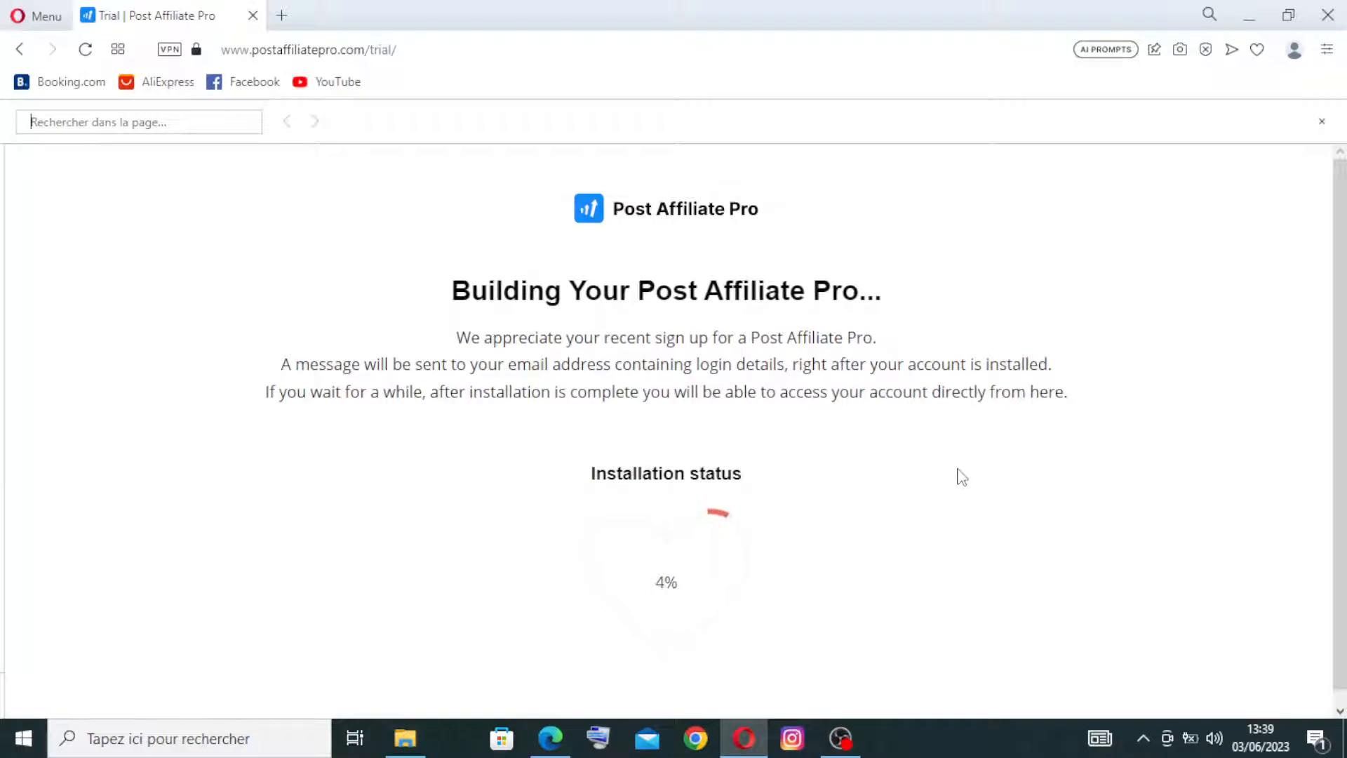
mouse_move(814, 415)
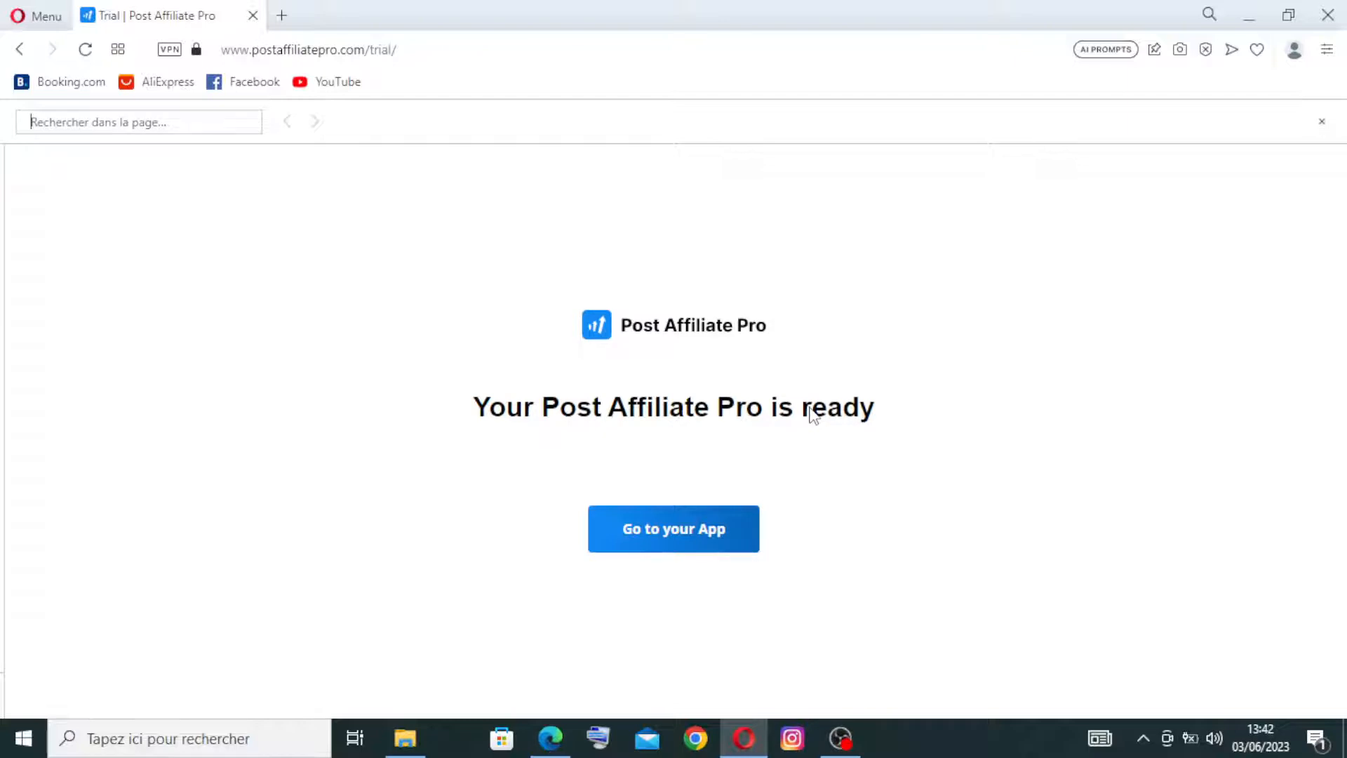
mouse_move(776, 438)
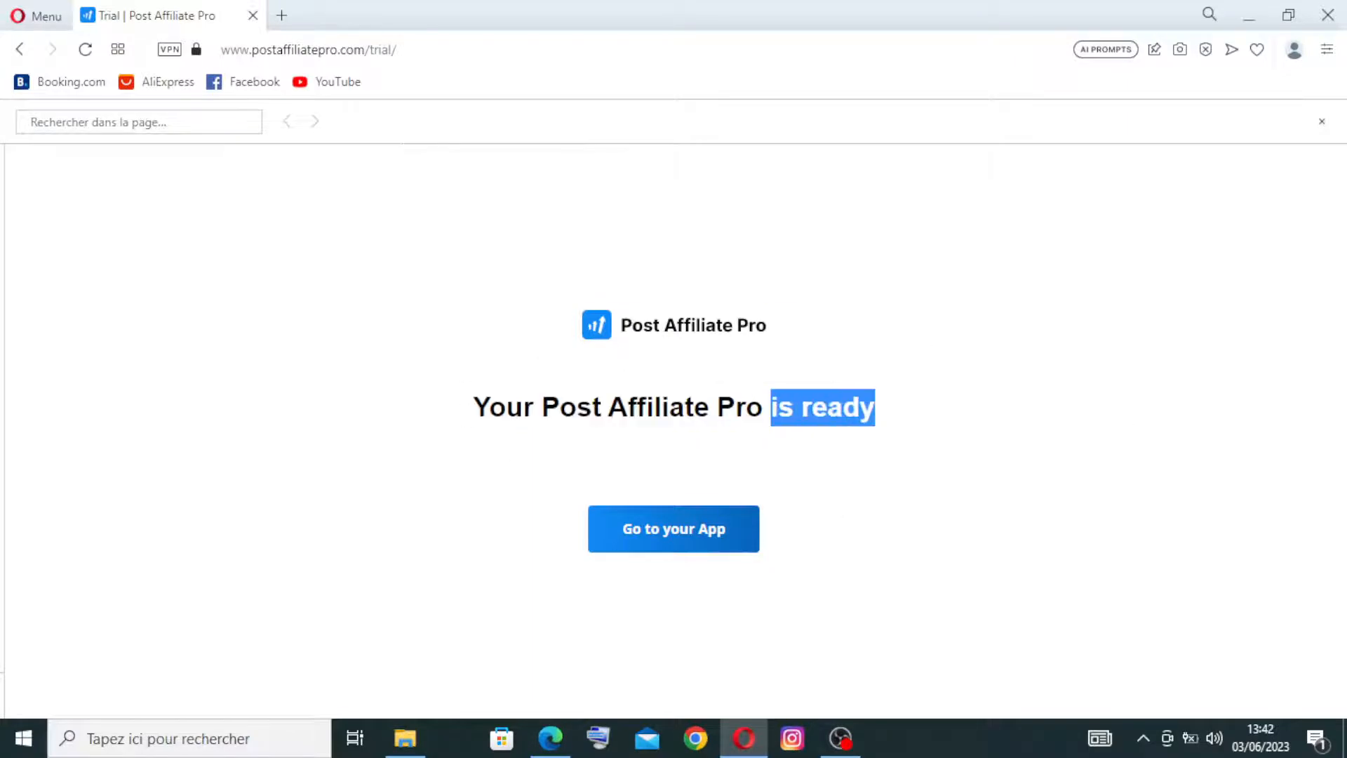
Enter the new account's merchant panel through 'Go to your App'.
left_click(674, 529)
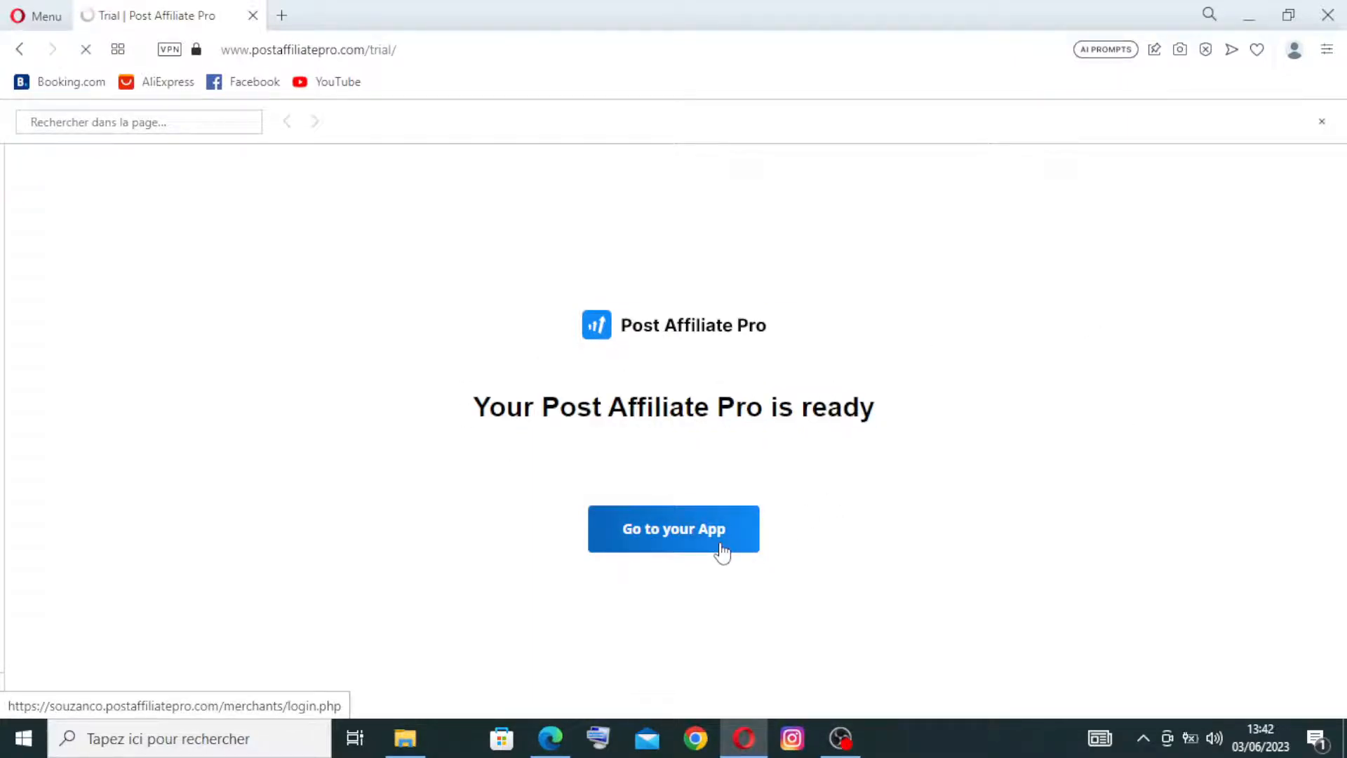
left_click(673, 529)
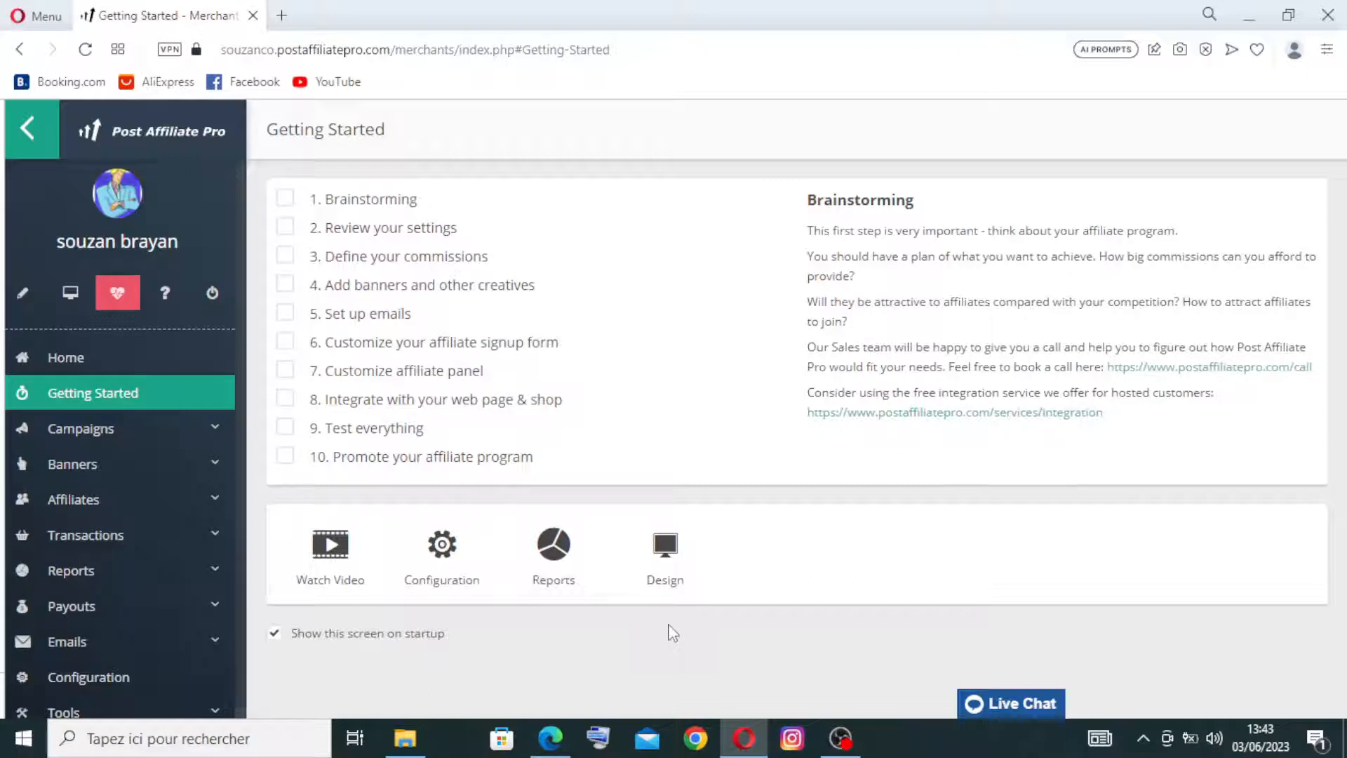
mouse_move(1106, 600)
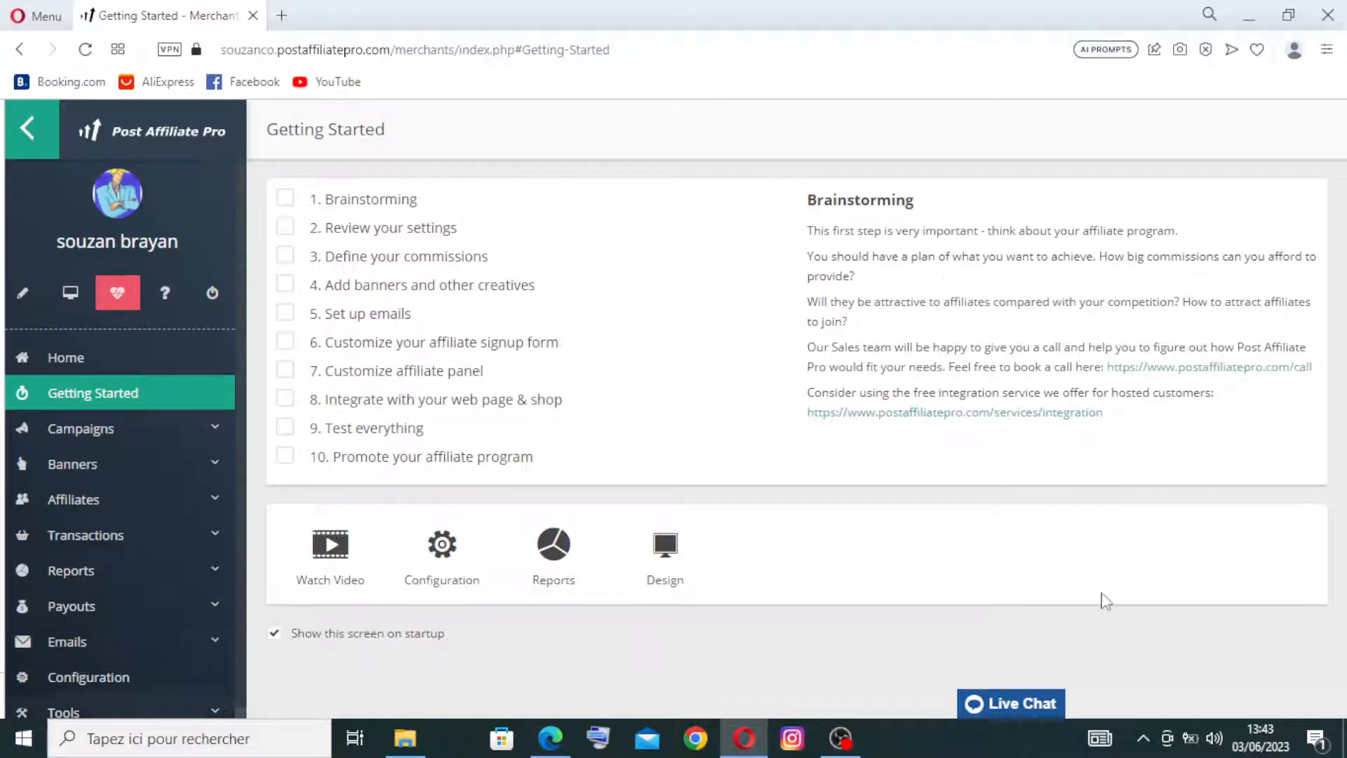
mouse_move(682, 245)
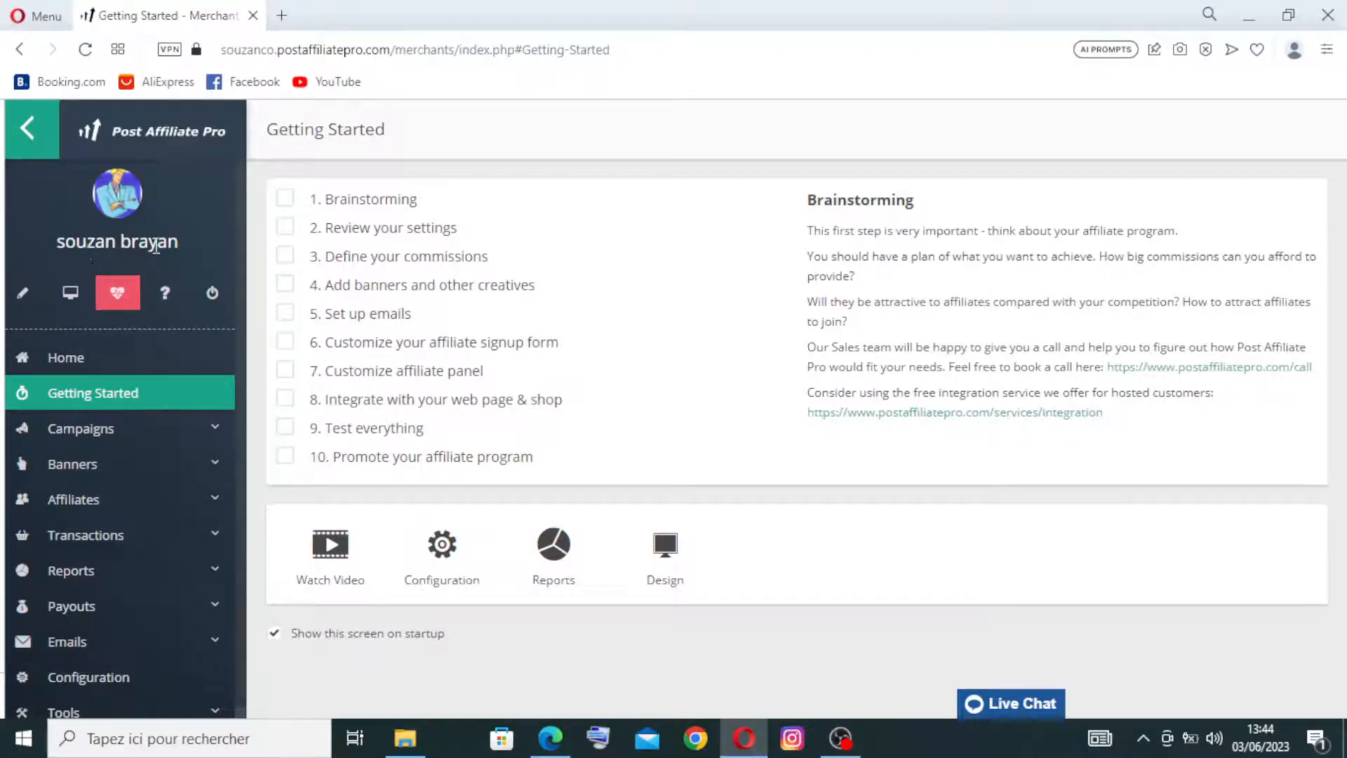
View step 6 'Customize your affiliate signup form', then go to the Home dashboard.
key("ctrl+f")
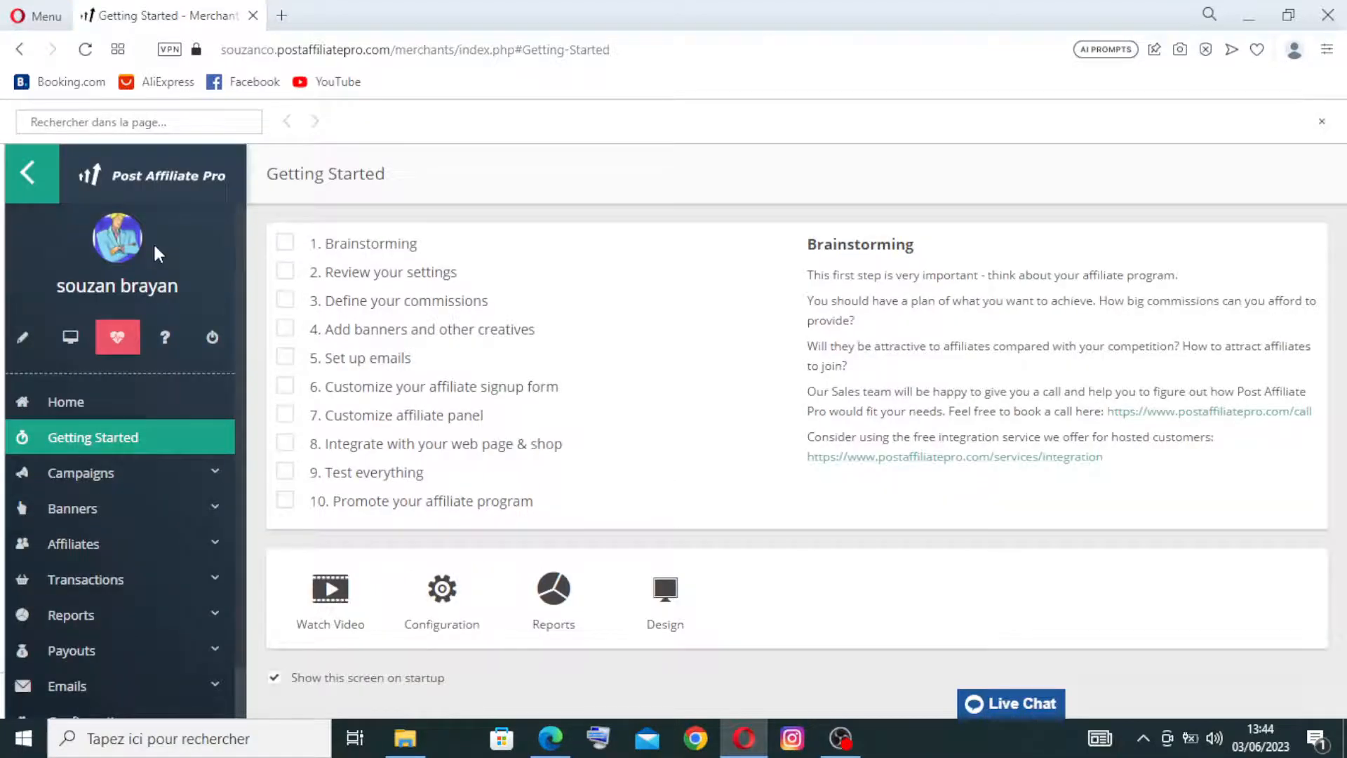
mouse_move(70, 615)
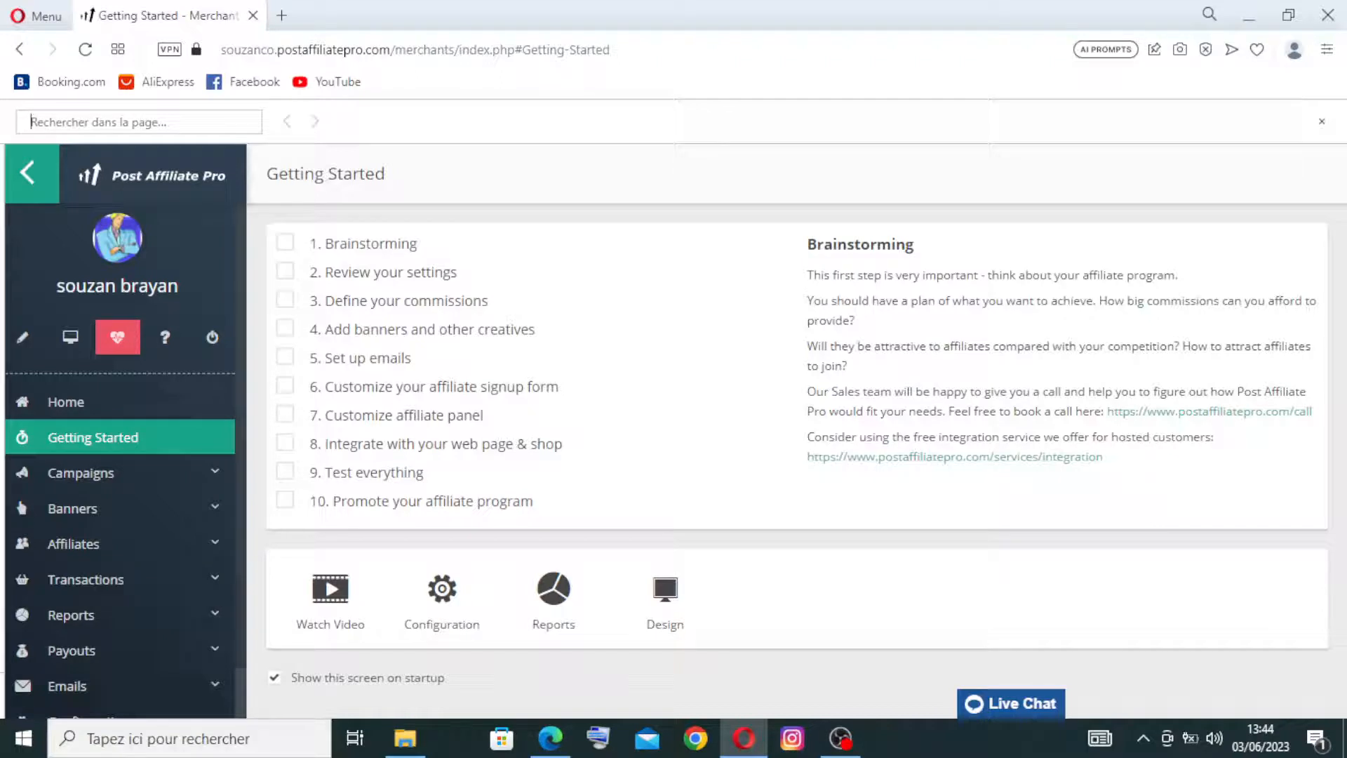
mouse_move(1168, 238)
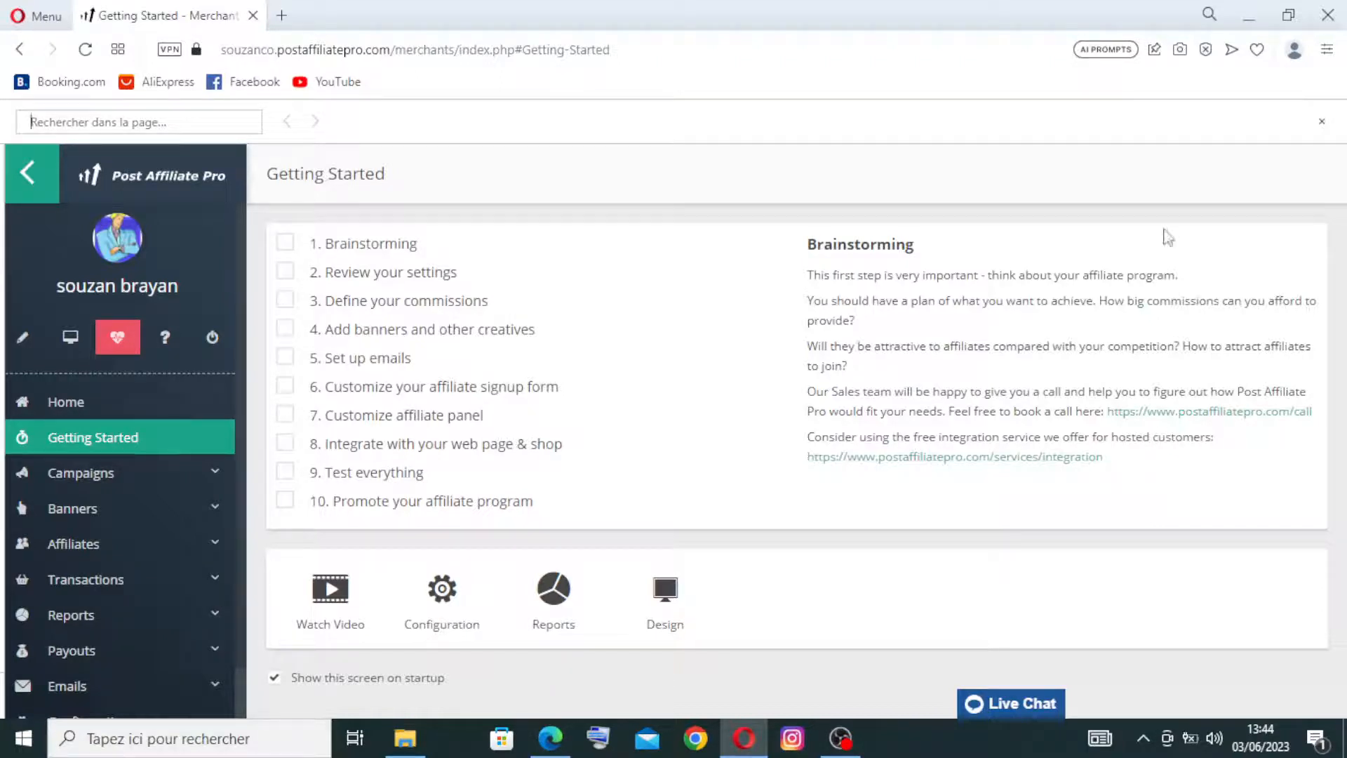
left_click(439, 386)
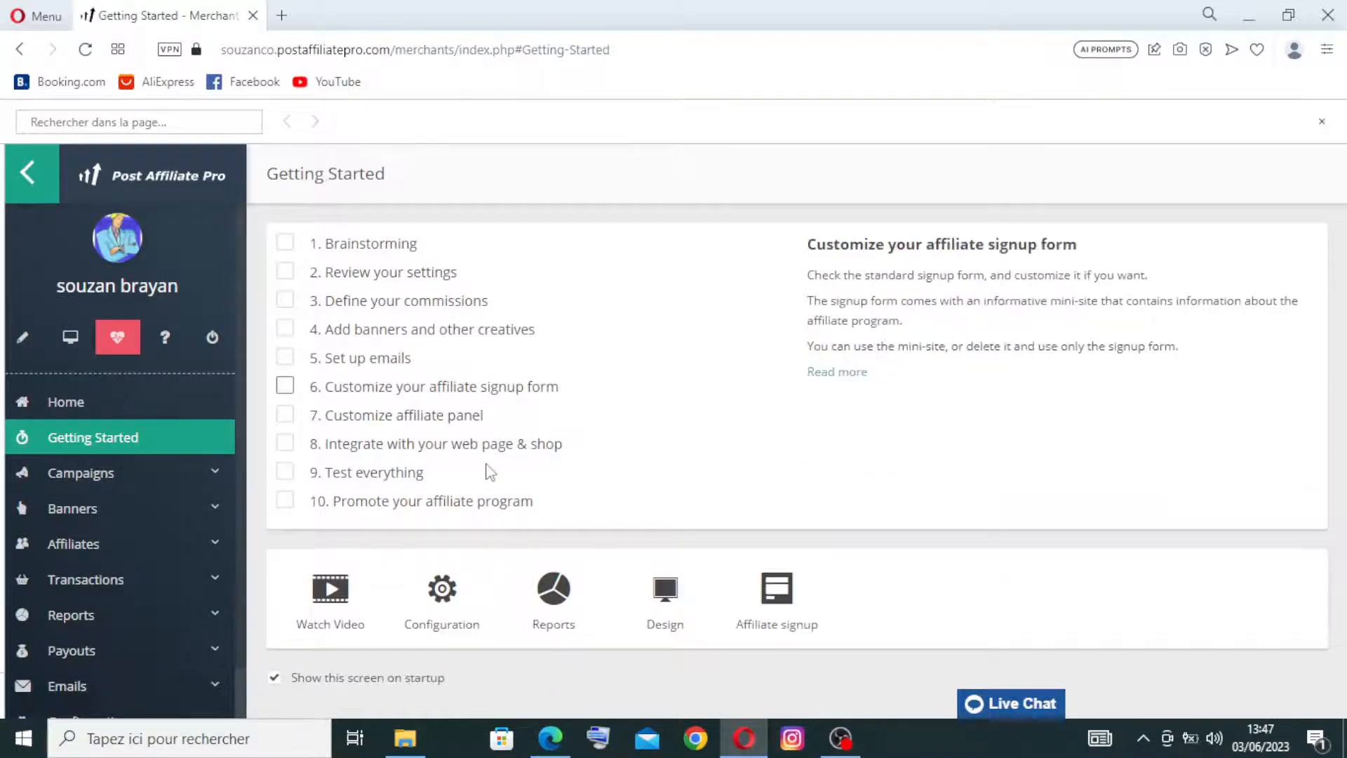
mouse_move(292, 348)
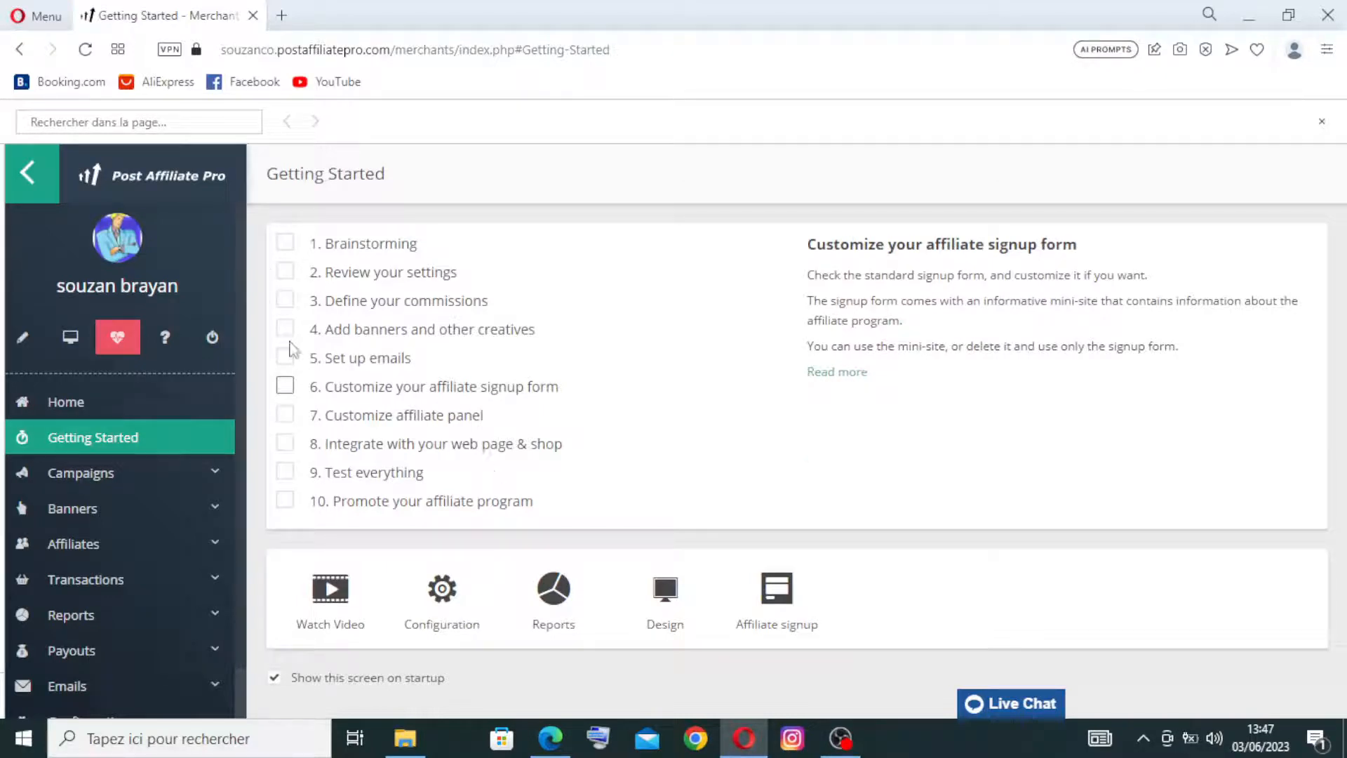
left_click(65, 402)
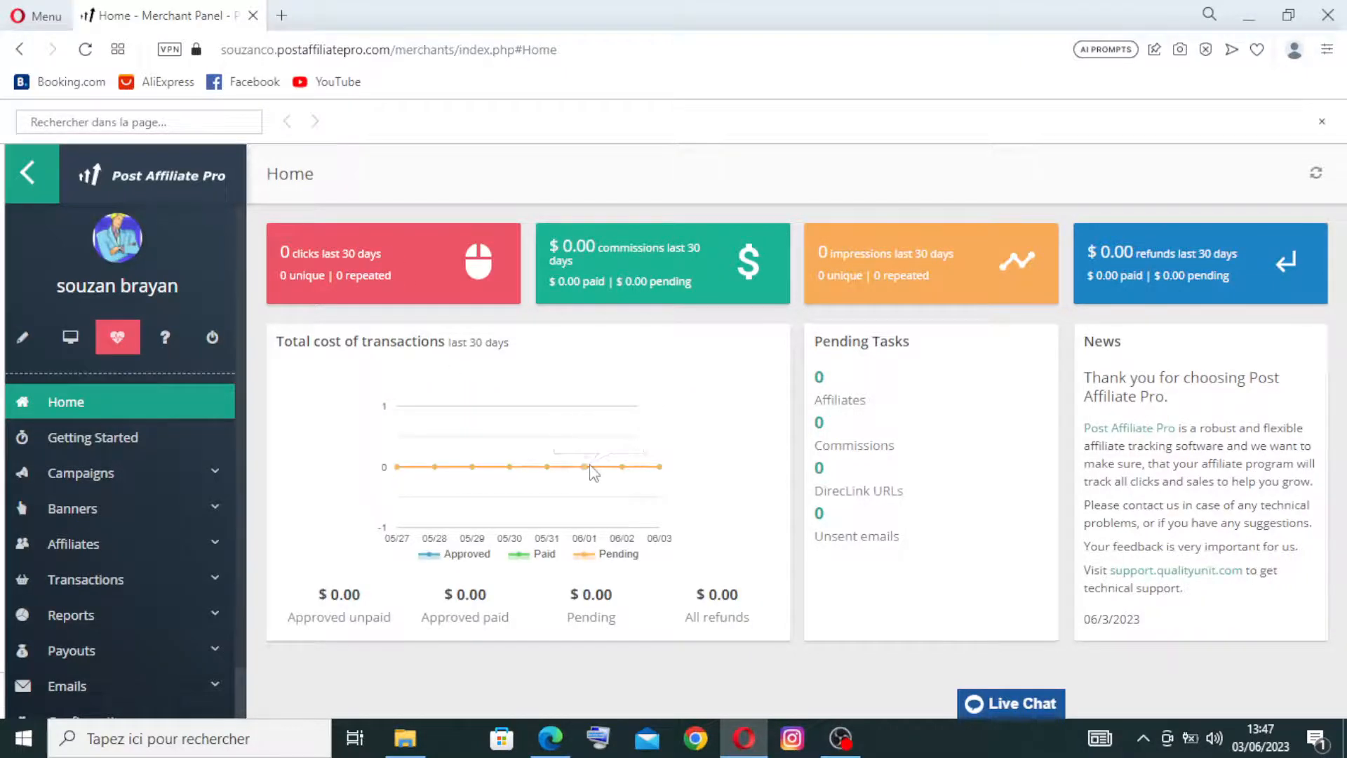
mouse_move(585, 467)
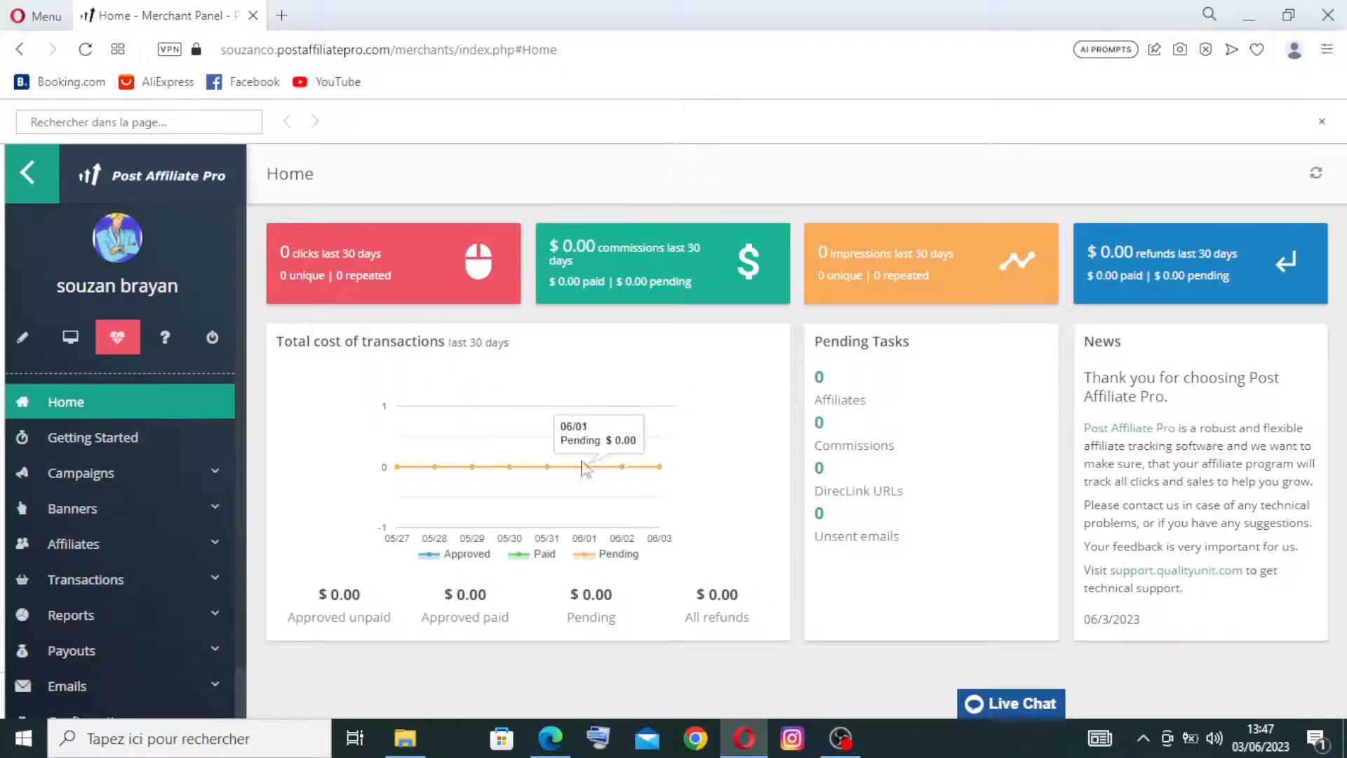
mouse_move(439, 521)
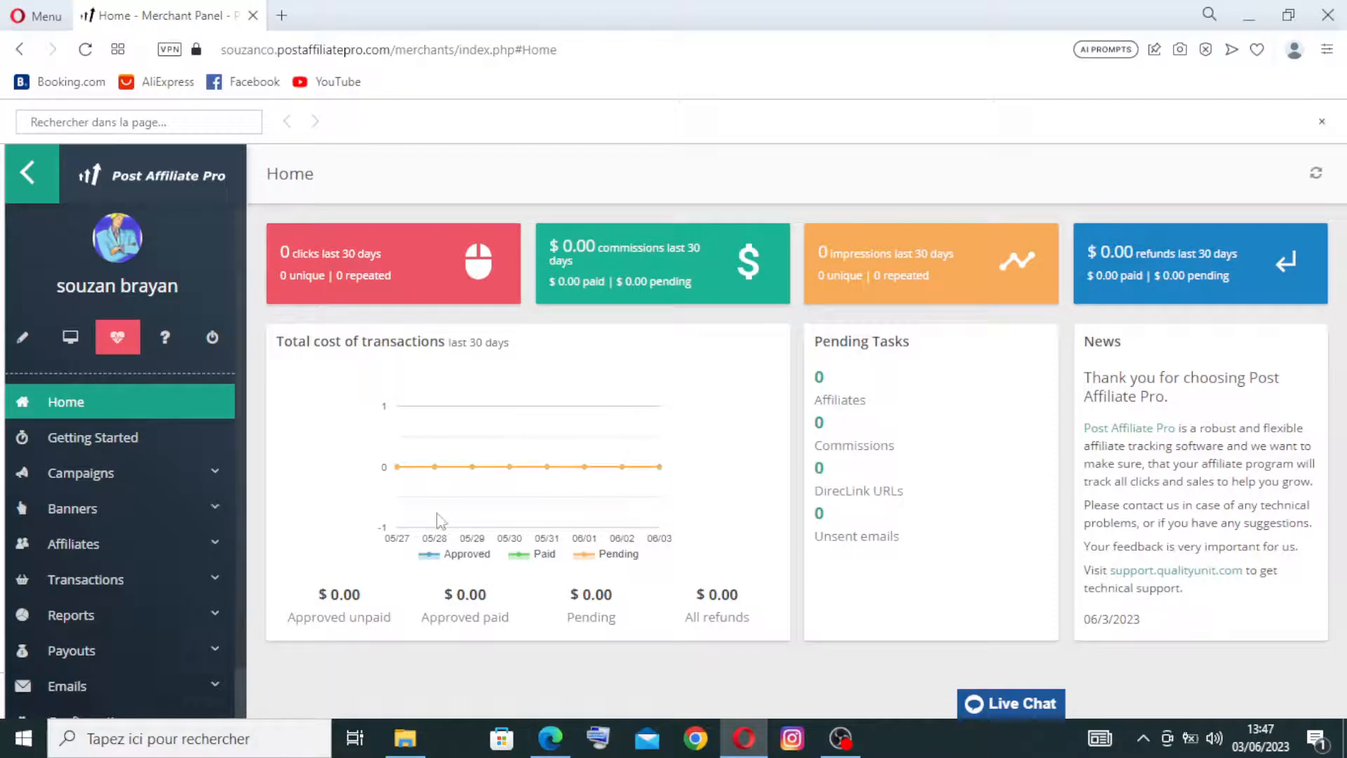
mouse_move(543, 468)
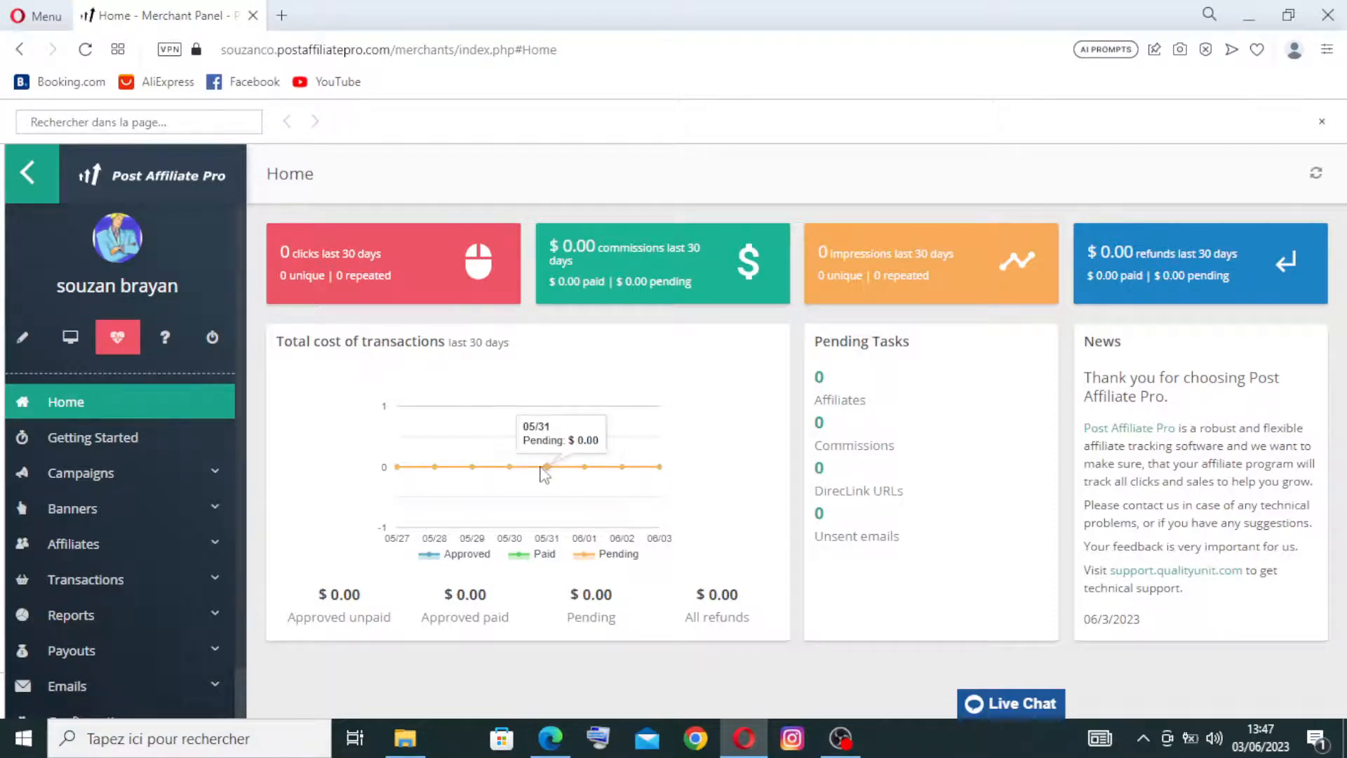
mouse_move(409, 454)
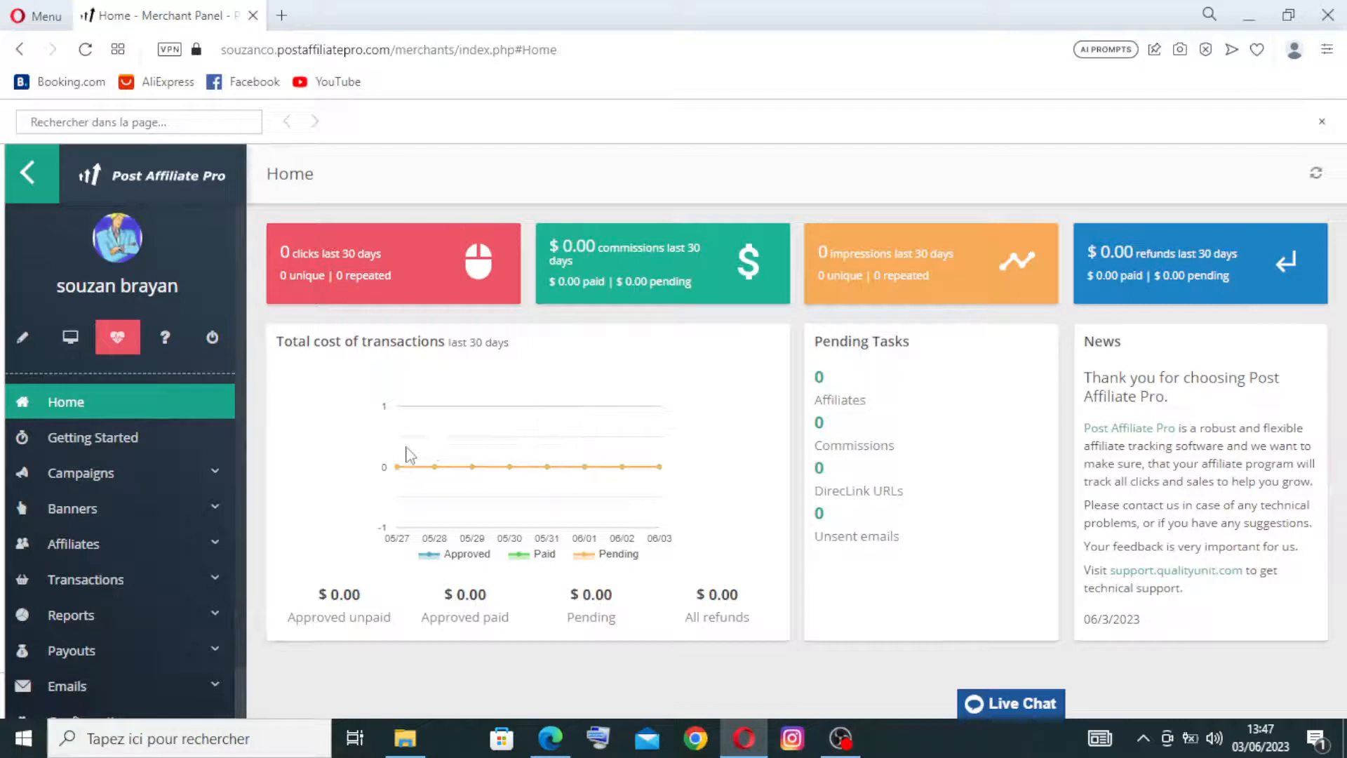
mouse_move(471, 467)
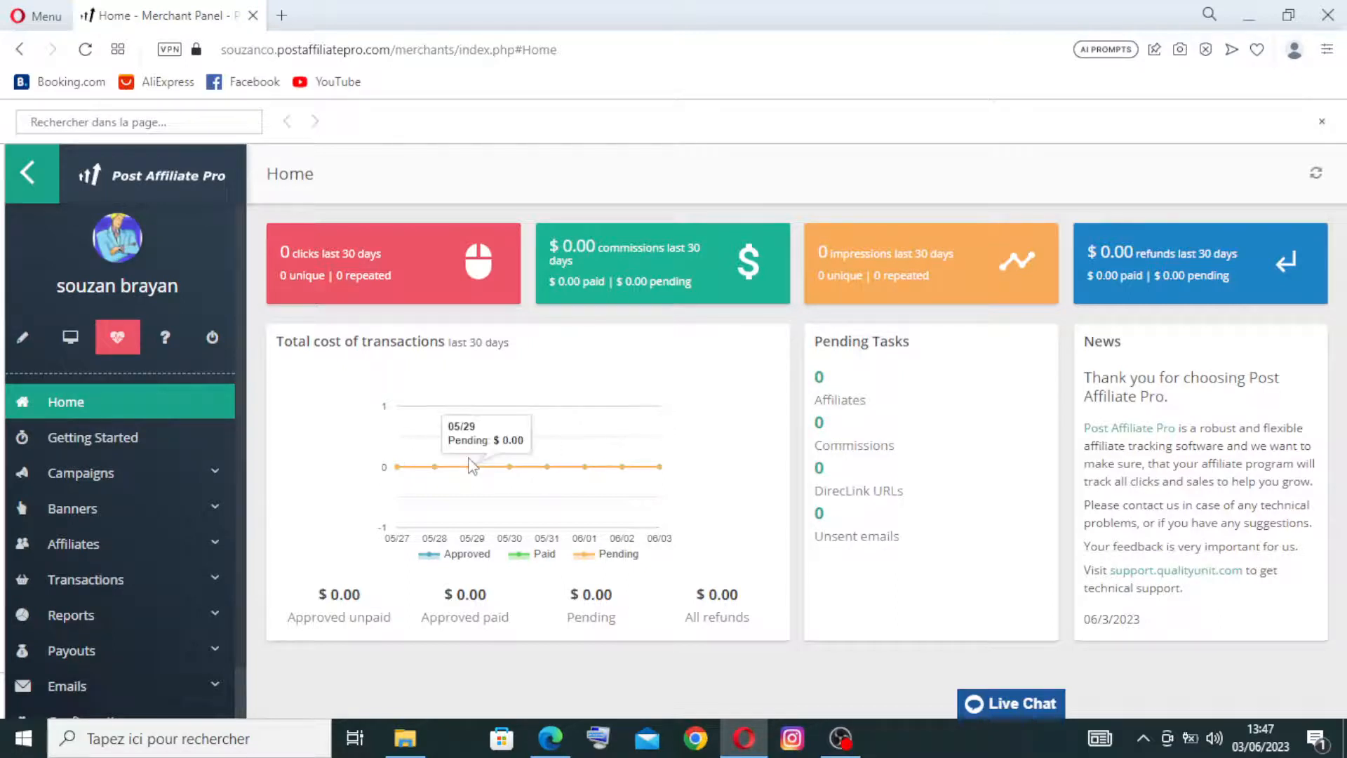
mouse_move(832, 434)
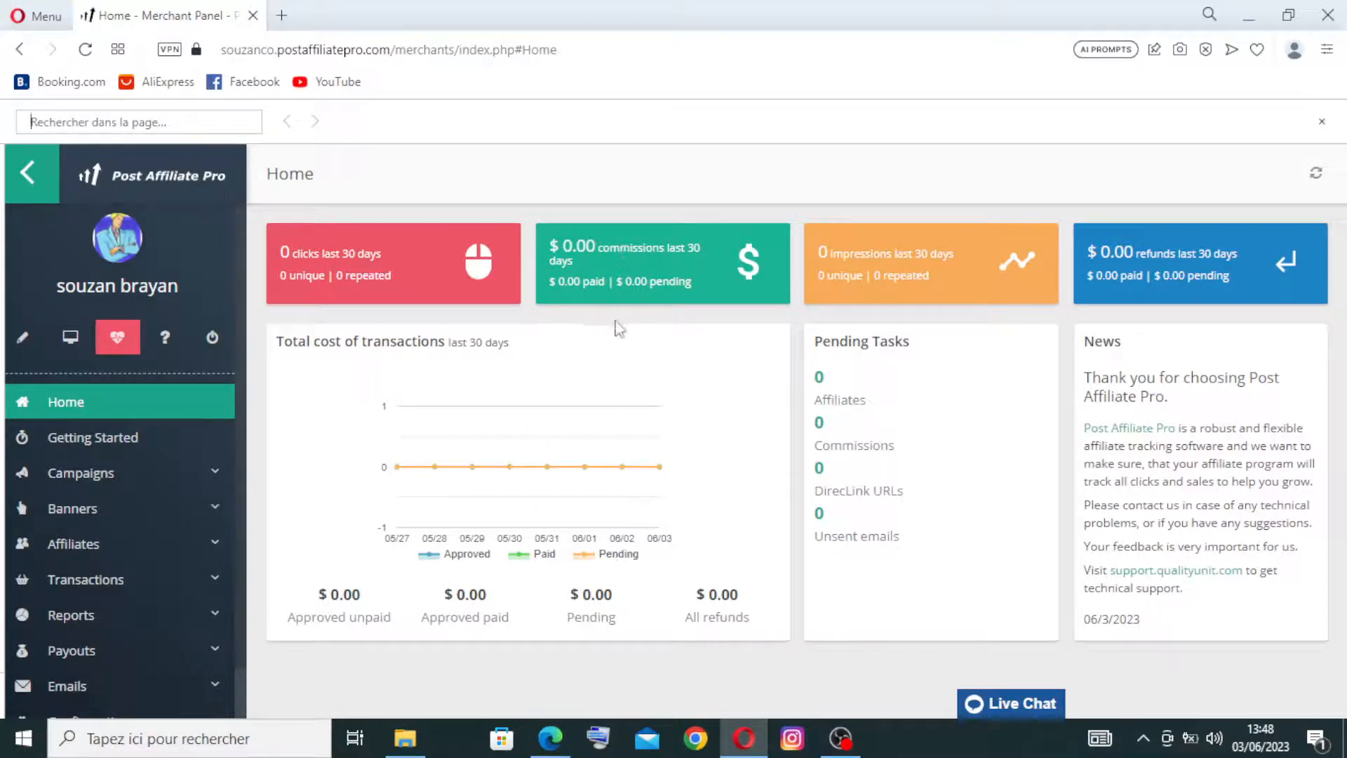
mouse_move(632, 299)
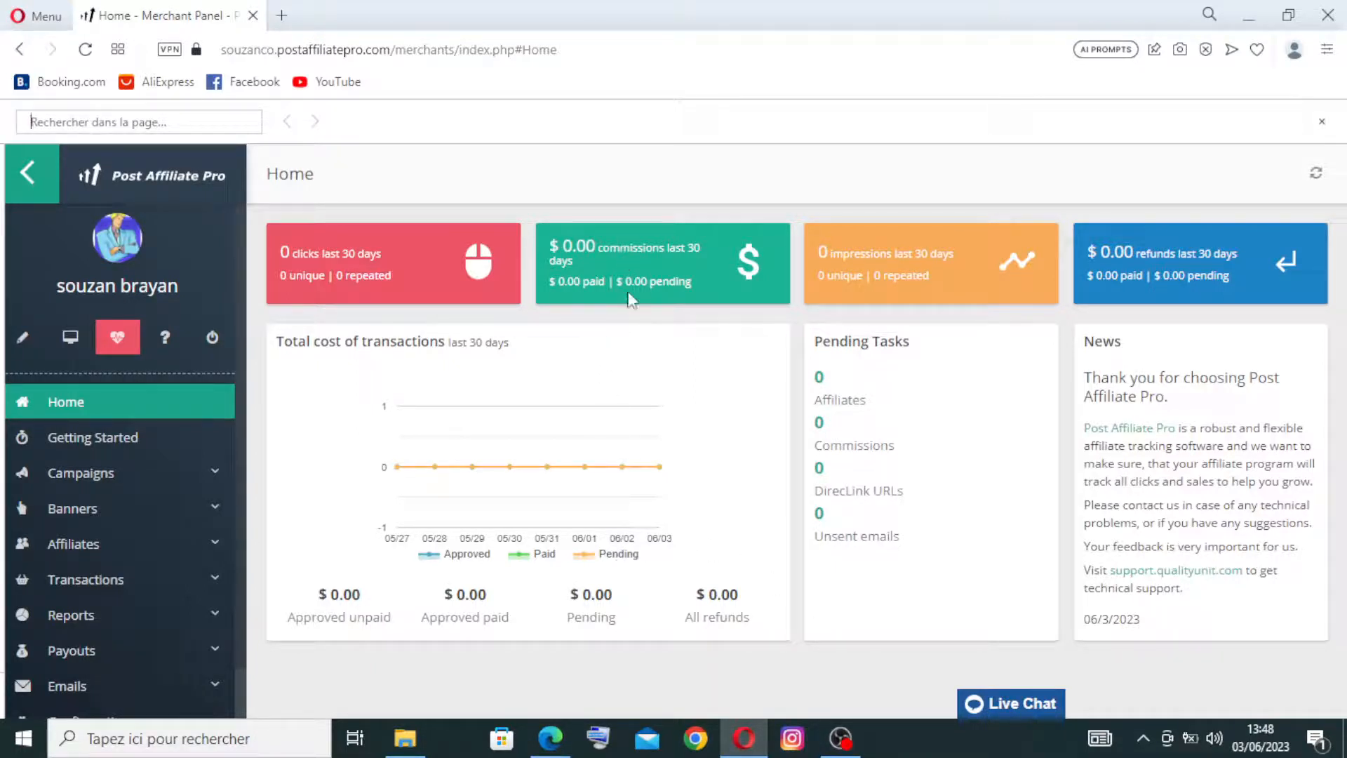
mouse_move(683, 111)
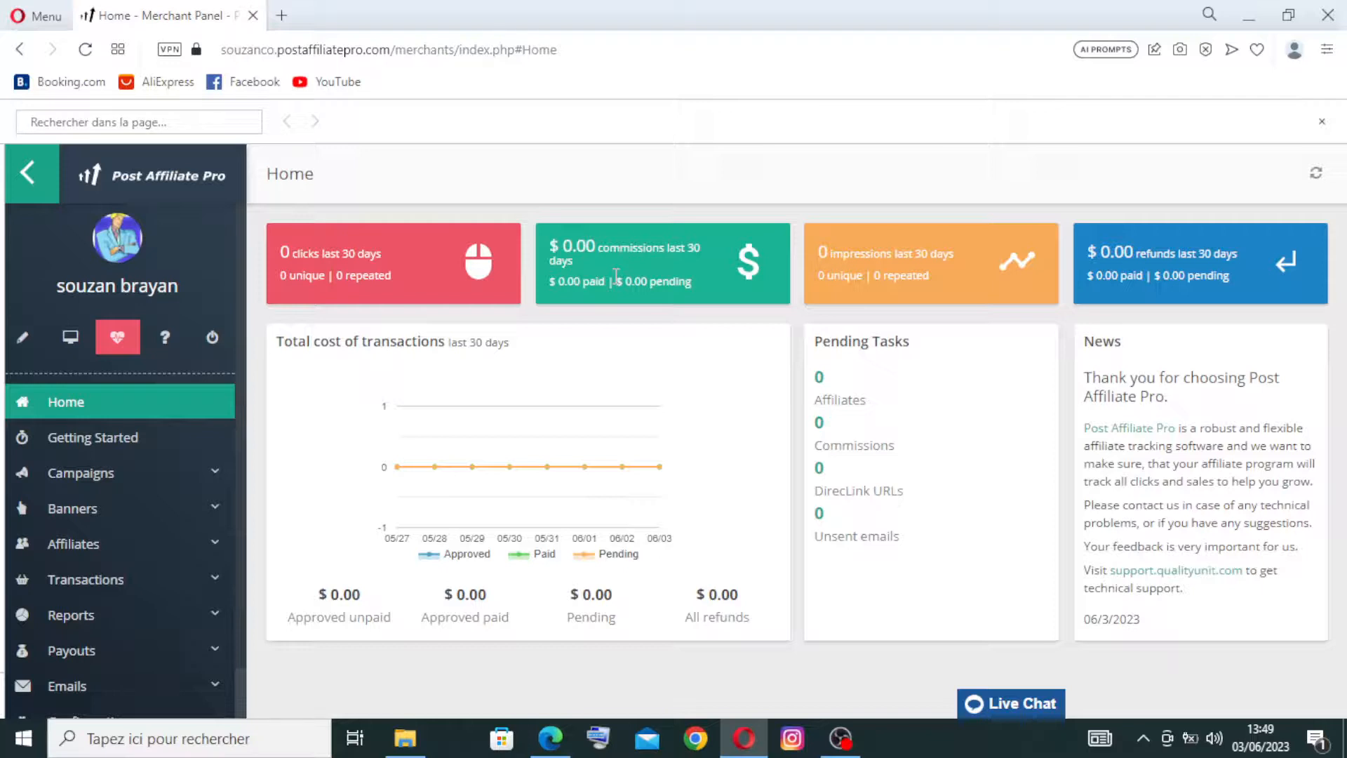
mouse_move(363, 333)
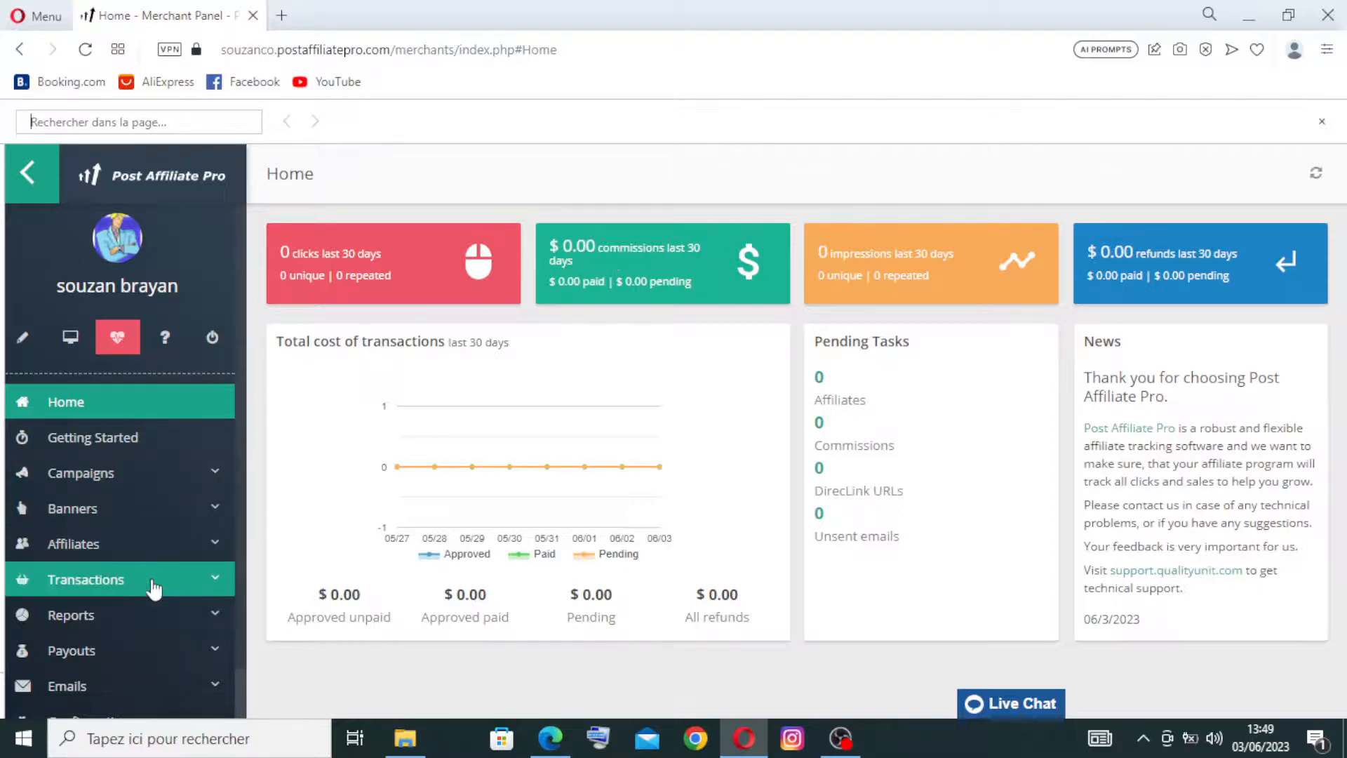
Browse Affiliates Manager showing Test Affiliate, then open DirectLinks URLs.
left_click(73, 543)
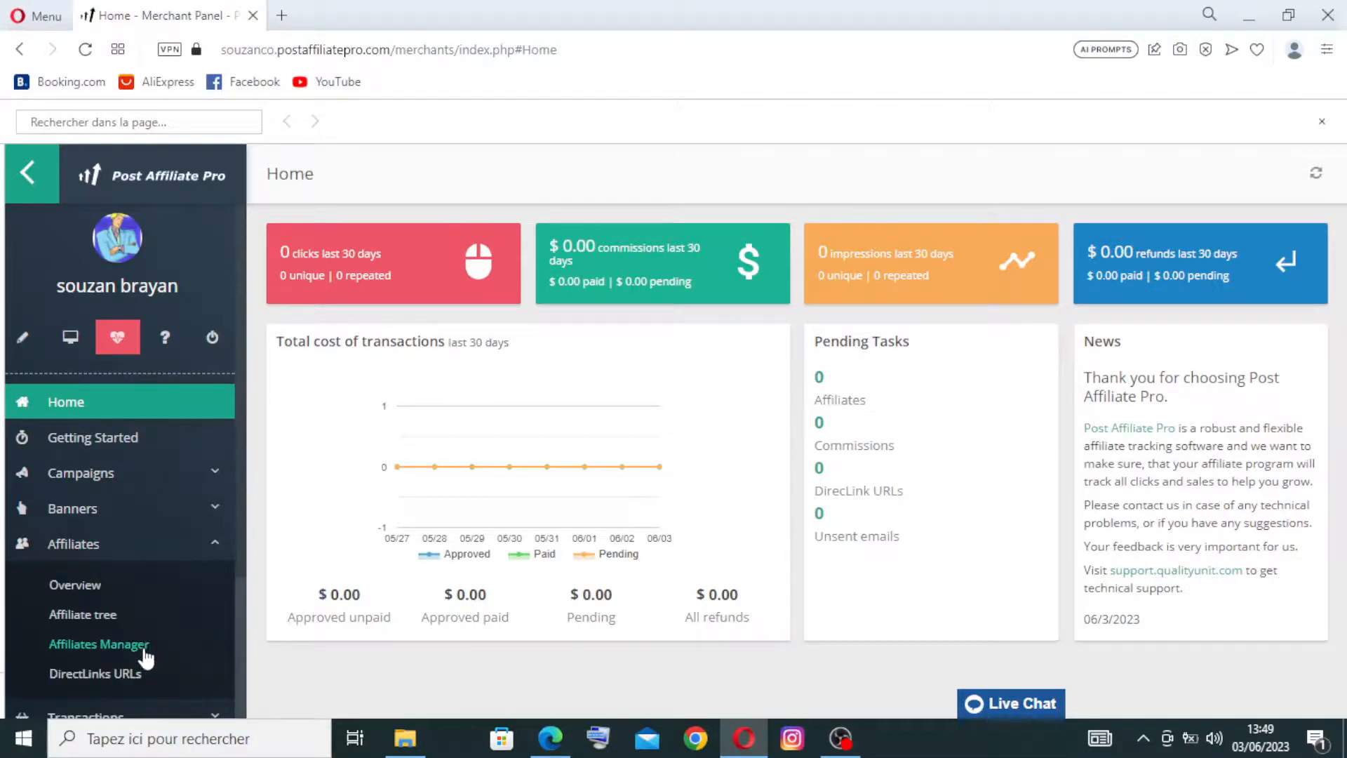
left_click(98, 643)
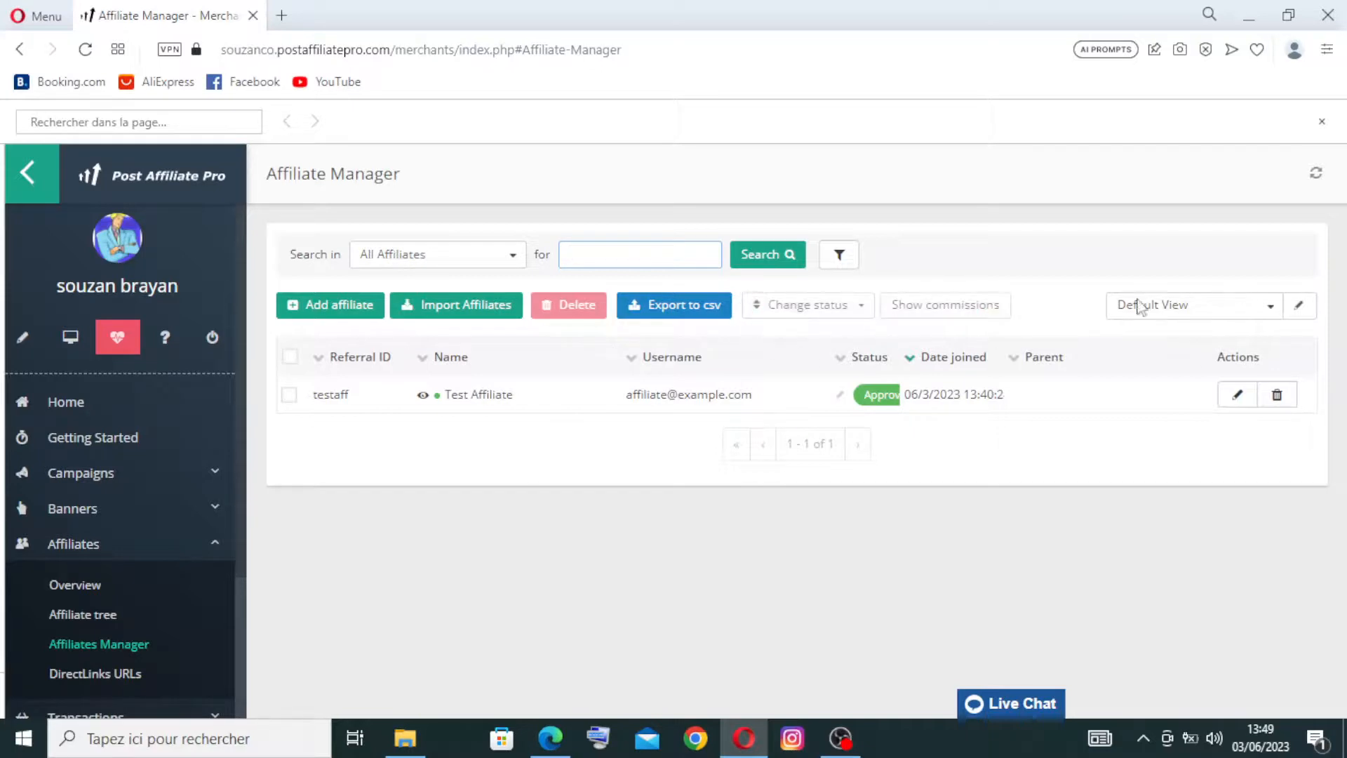
mouse_move(1054, 320)
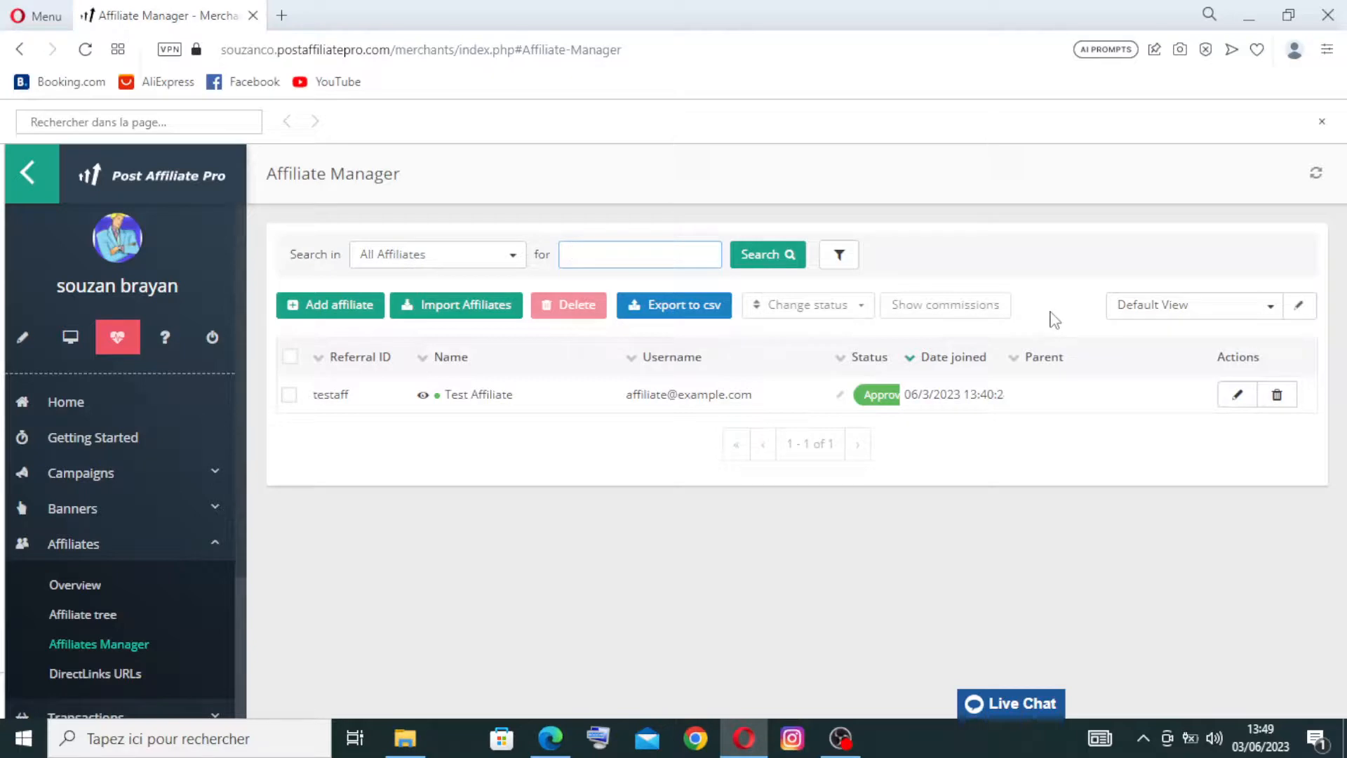
left_click(639, 254)
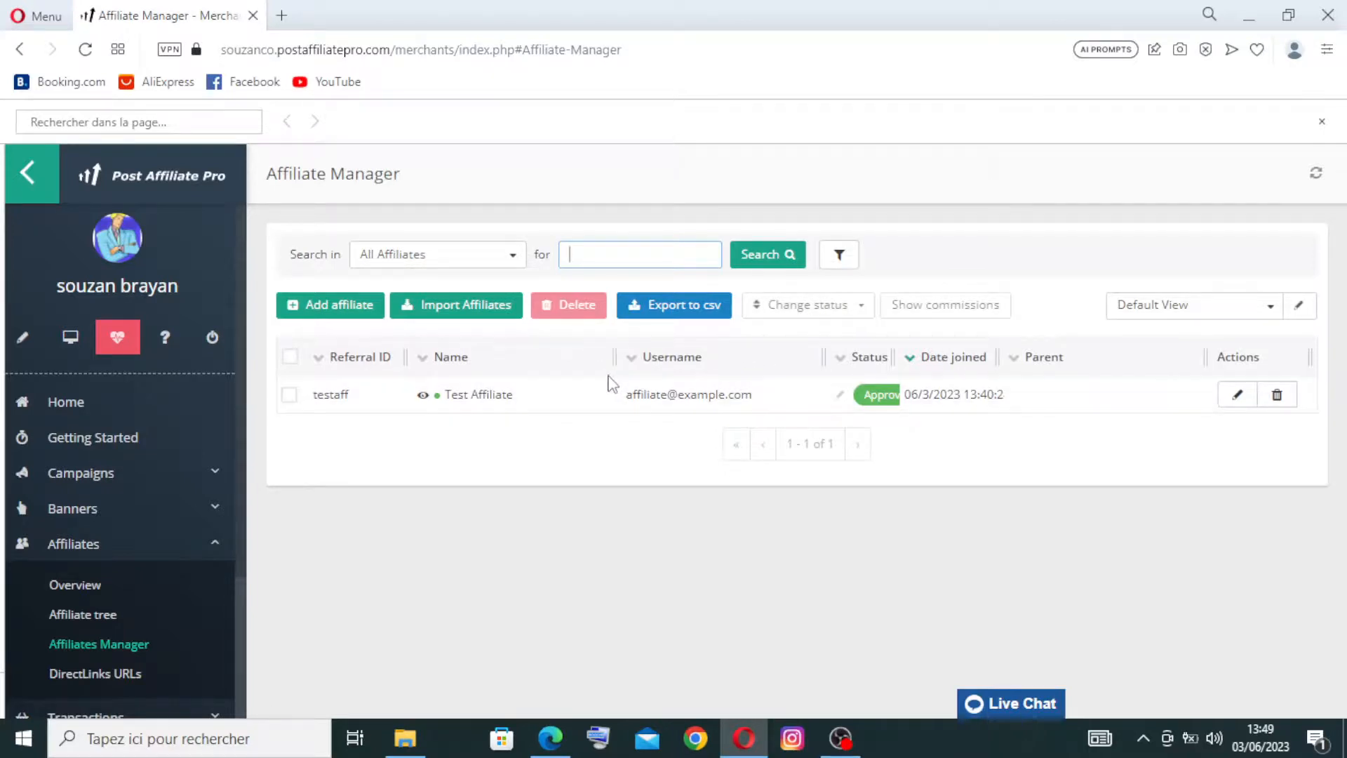
mouse_move(783, 422)
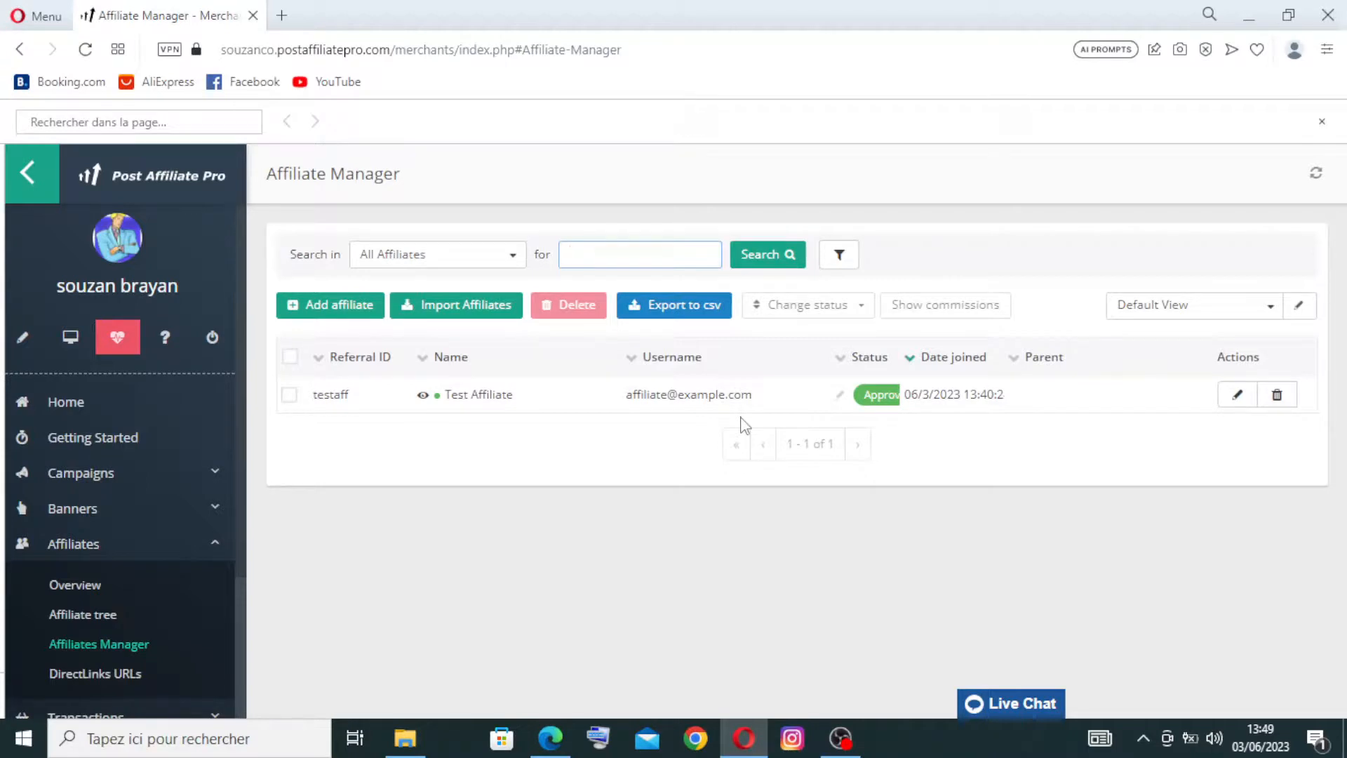
left_click(639, 254)
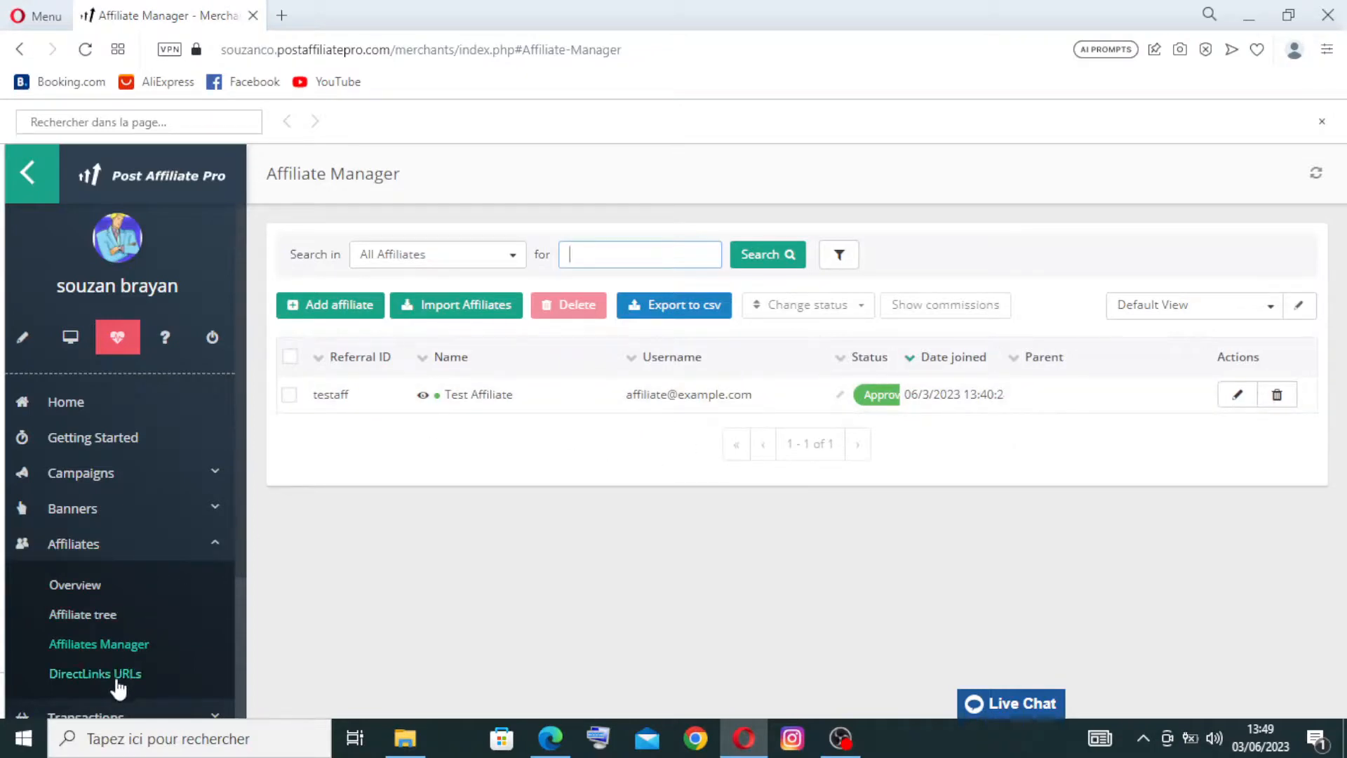
mouse_move(95, 673)
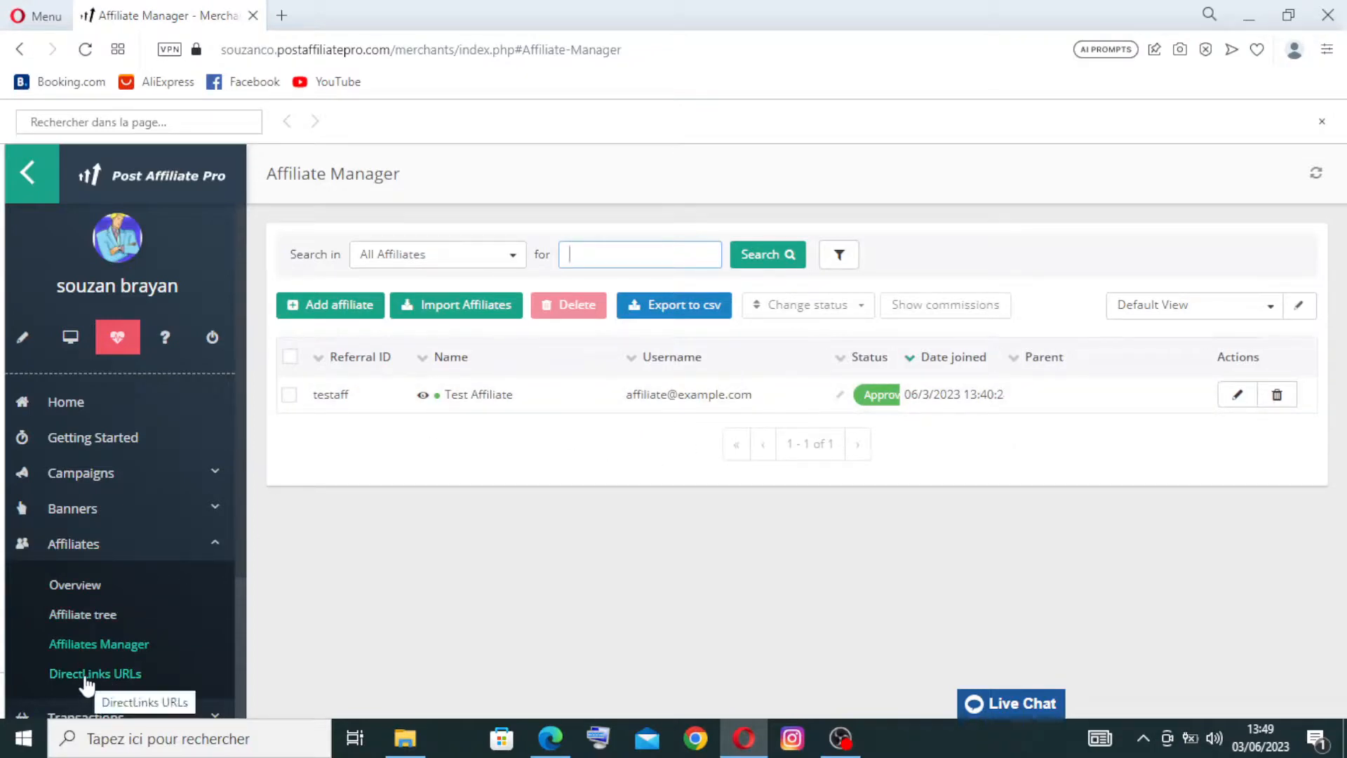
left_click(96, 674)
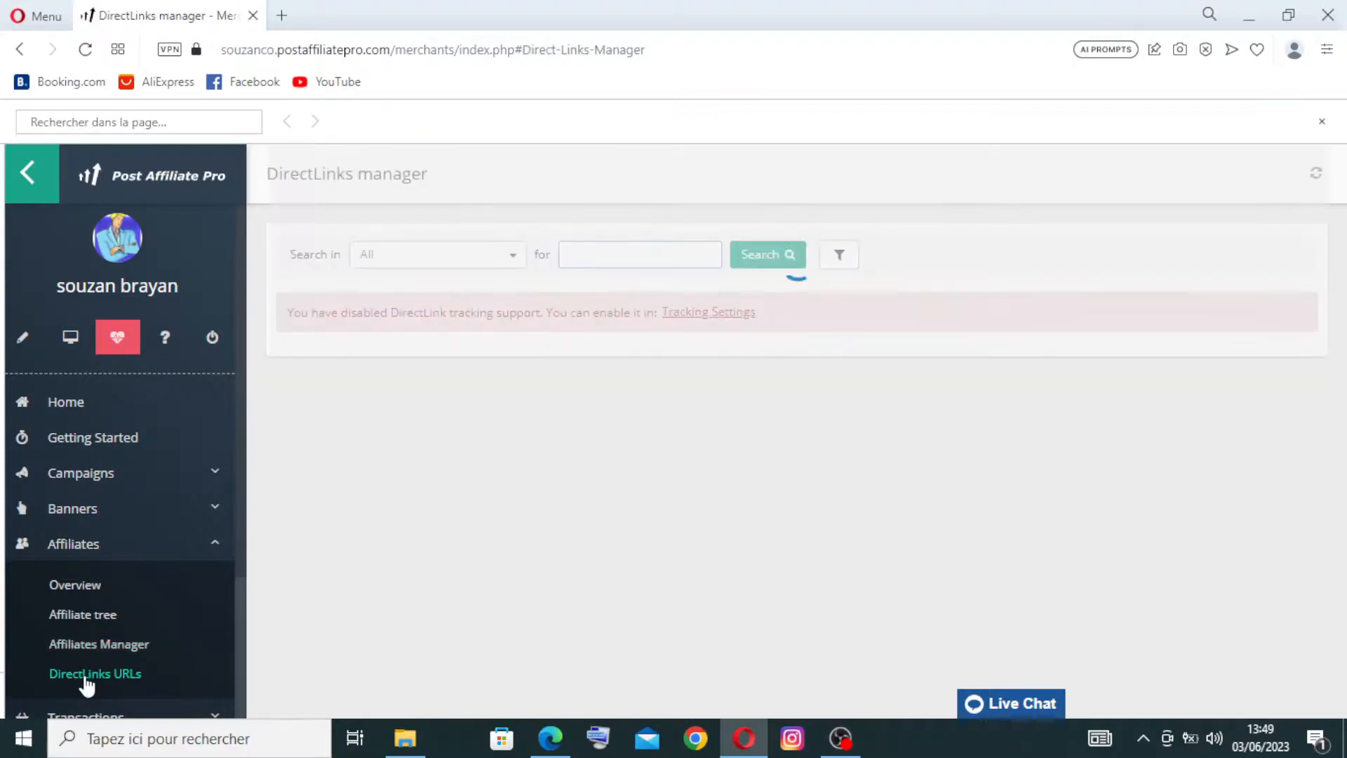
left_click(95, 673)
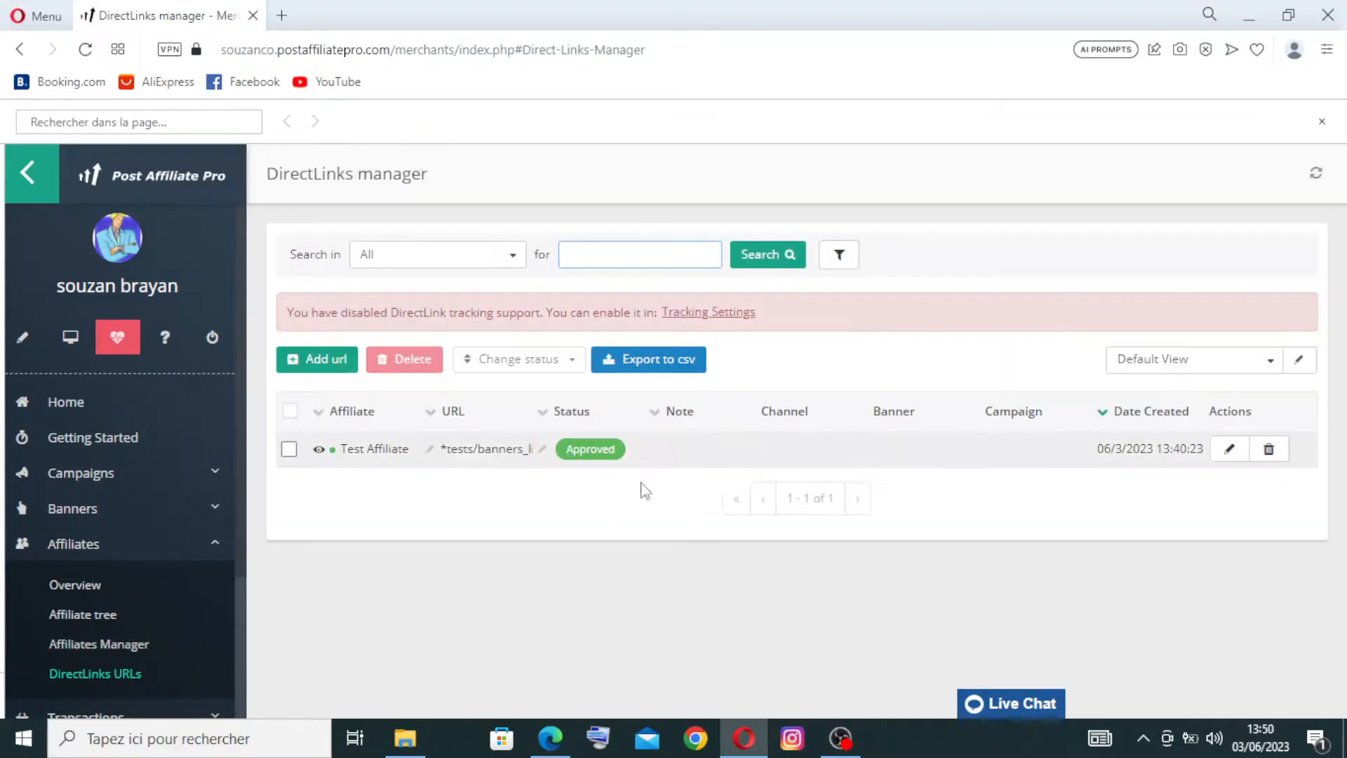